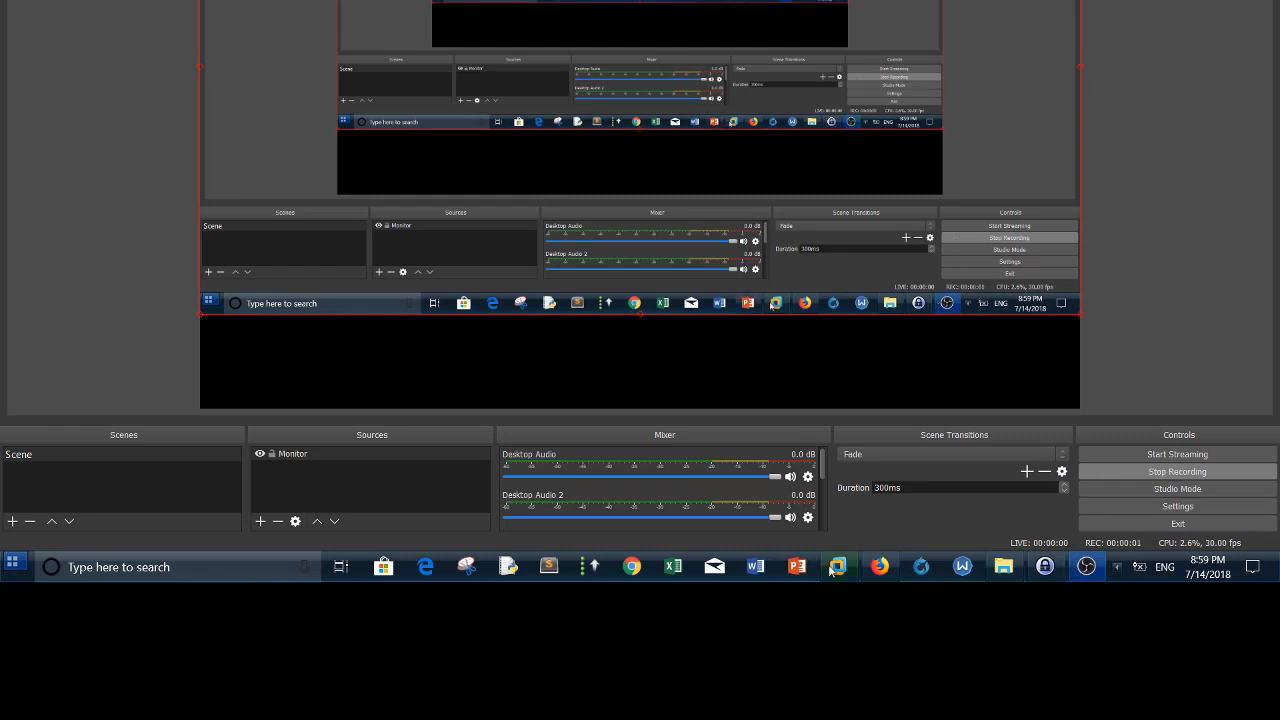
Read the About Release and Description sections of the Toppo: 1 VulnHub page.
click(838, 566)
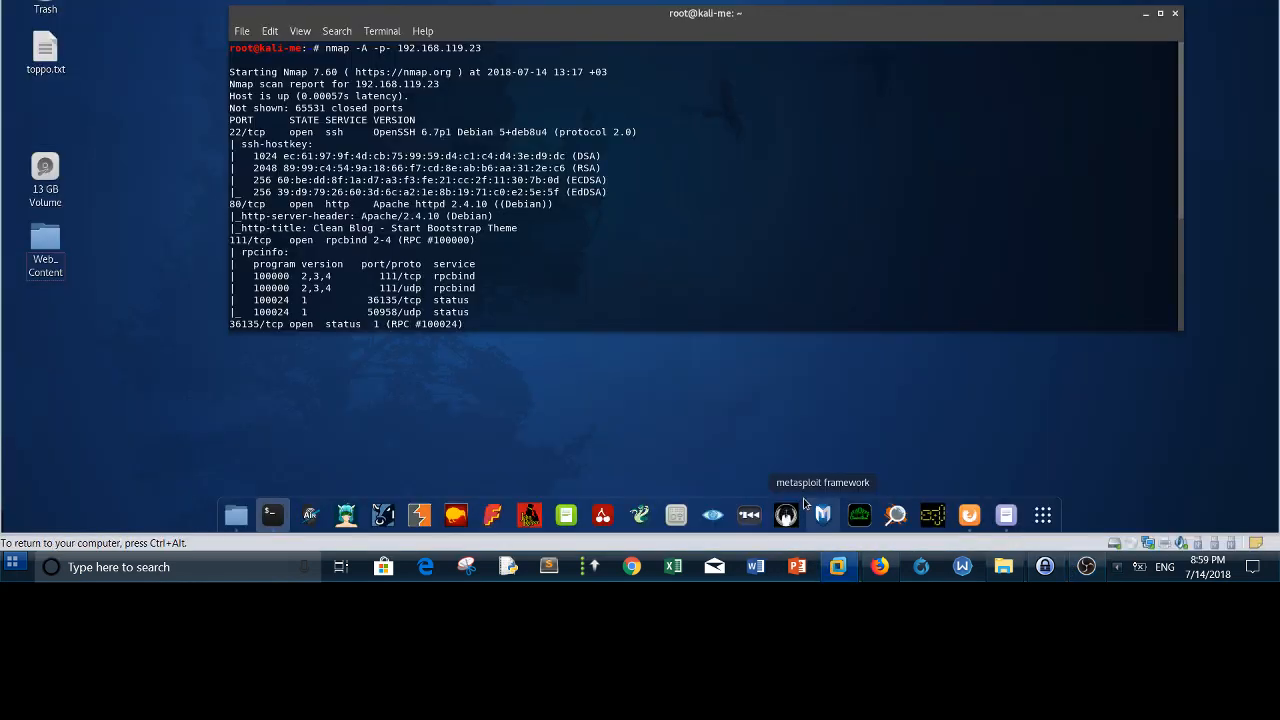
mouse_move(754, 238)
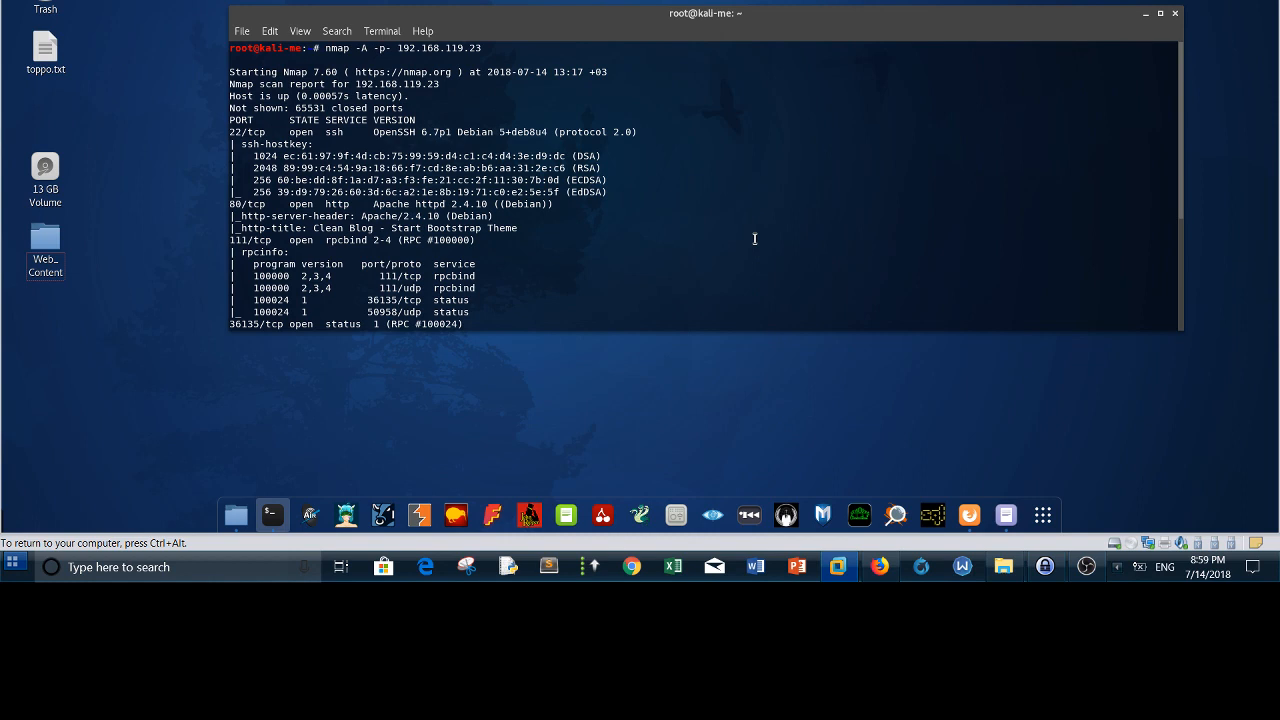
mouse_move(748, 232)
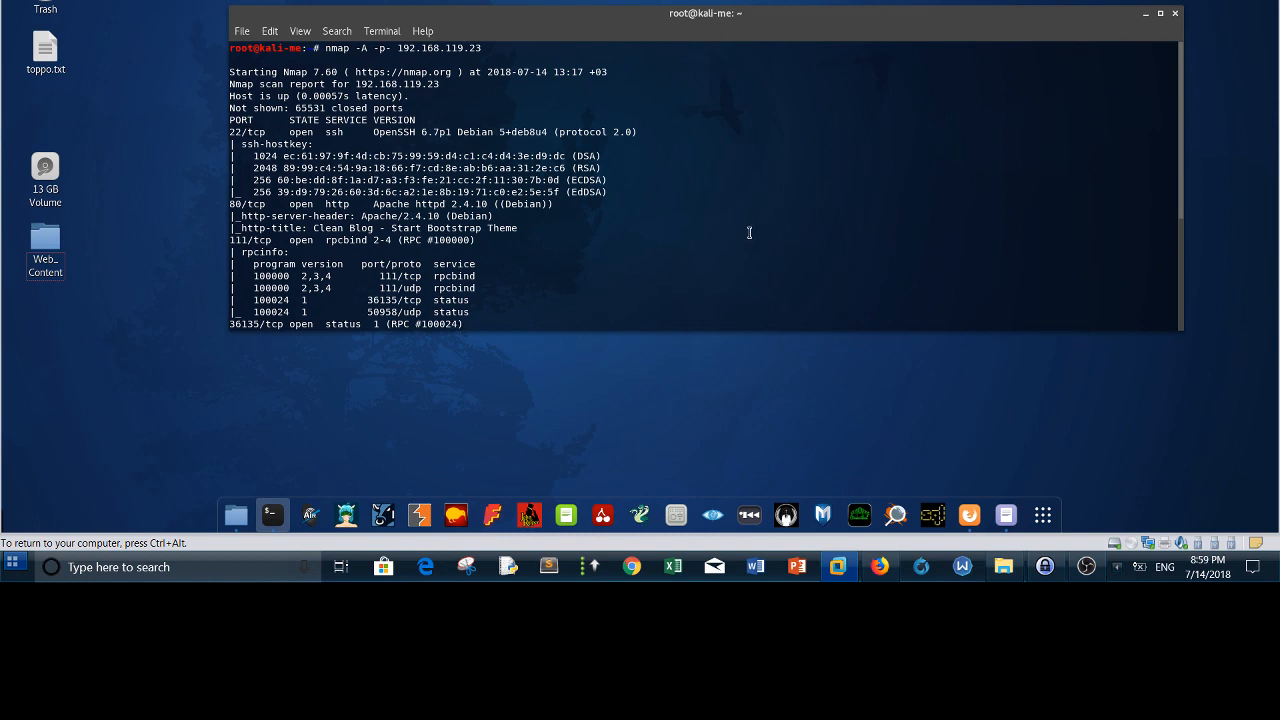
mouse_move(840, 228)
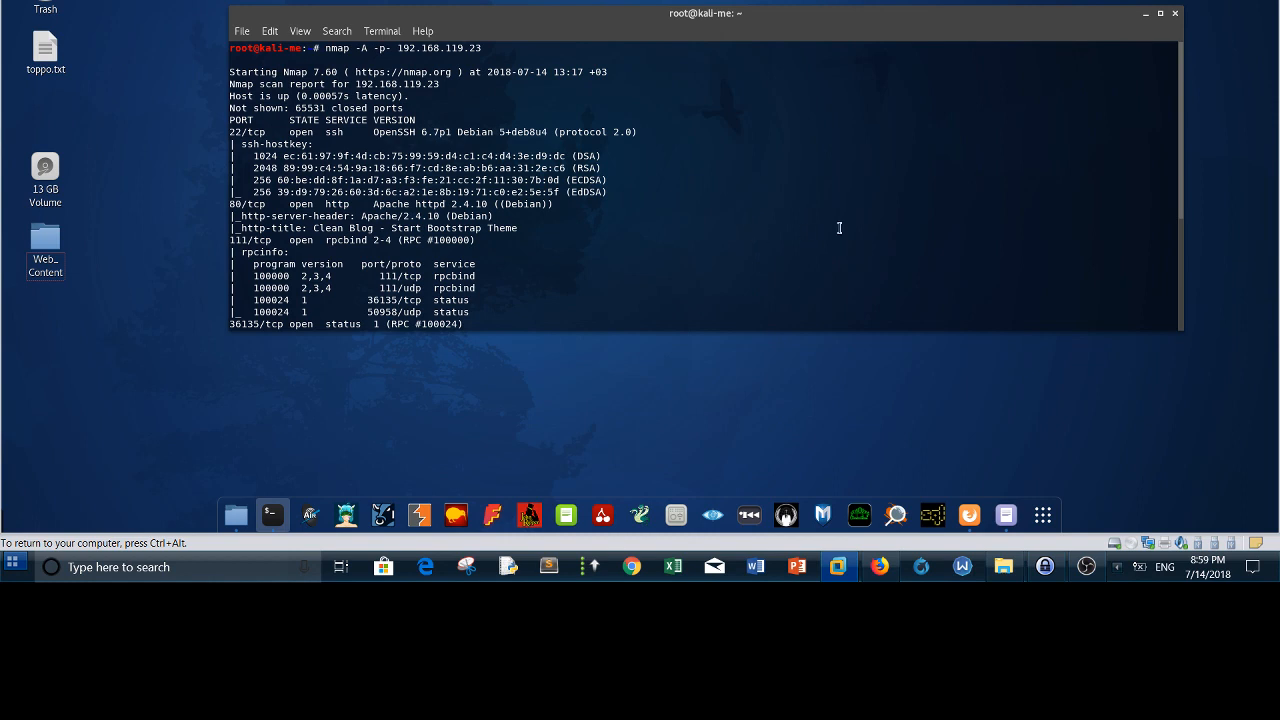
mouse_move(1180, 148)
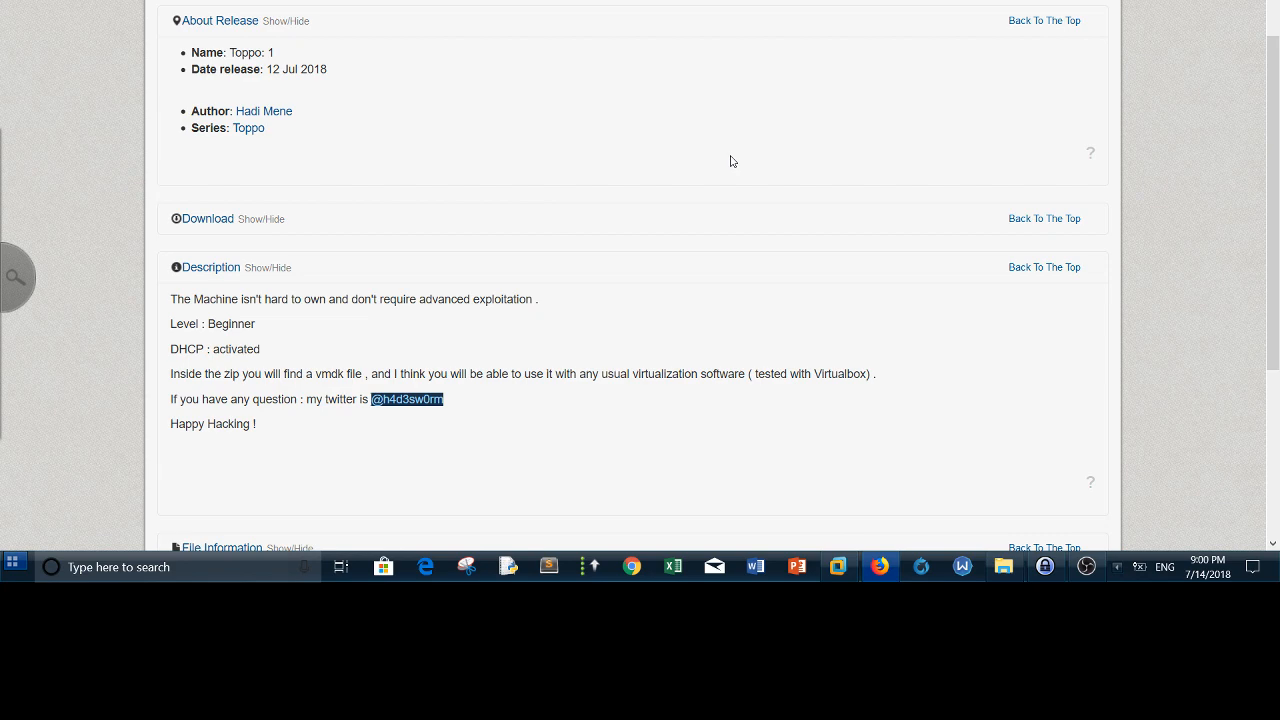
scroll(up, 3)
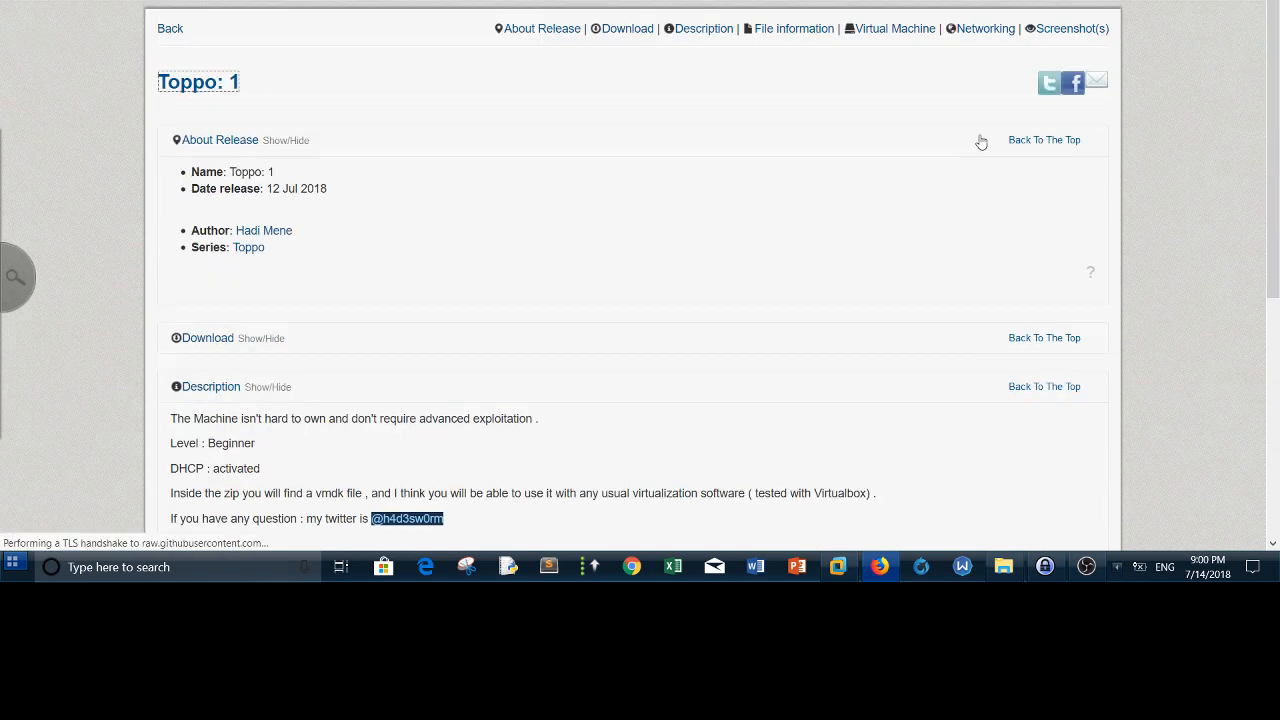
scroll(down, 3)
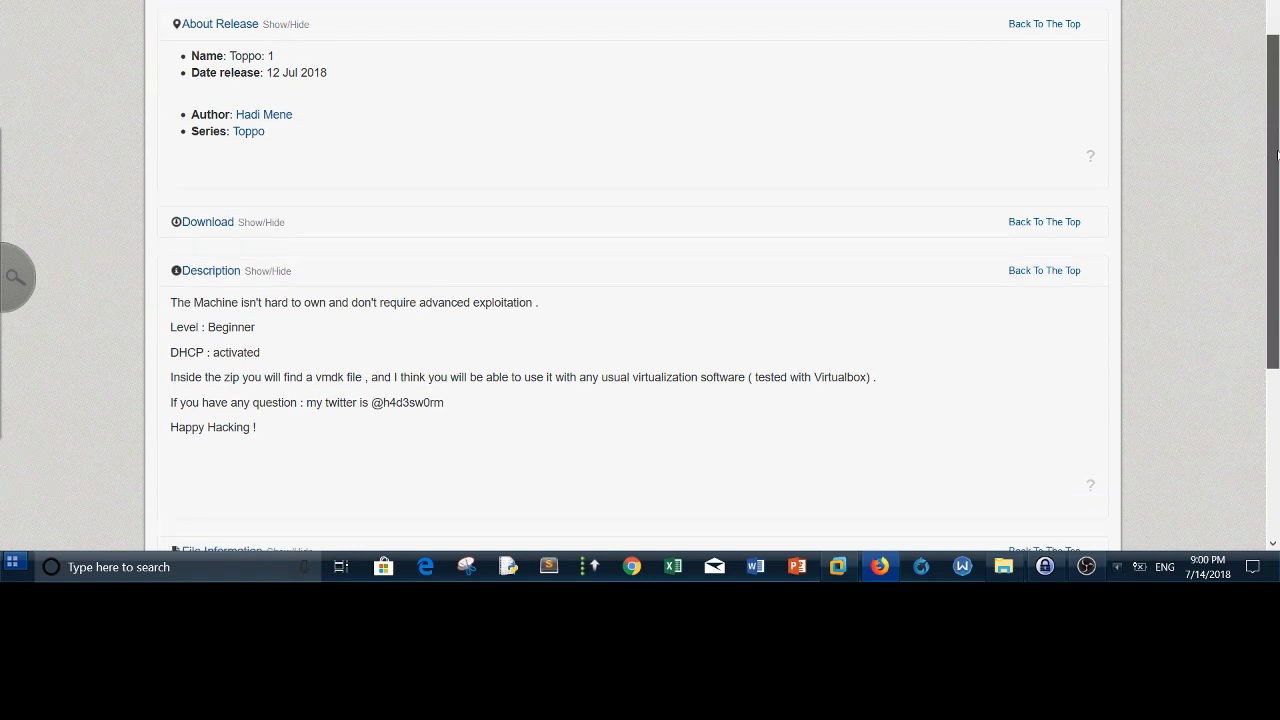
scroll(up, 3)
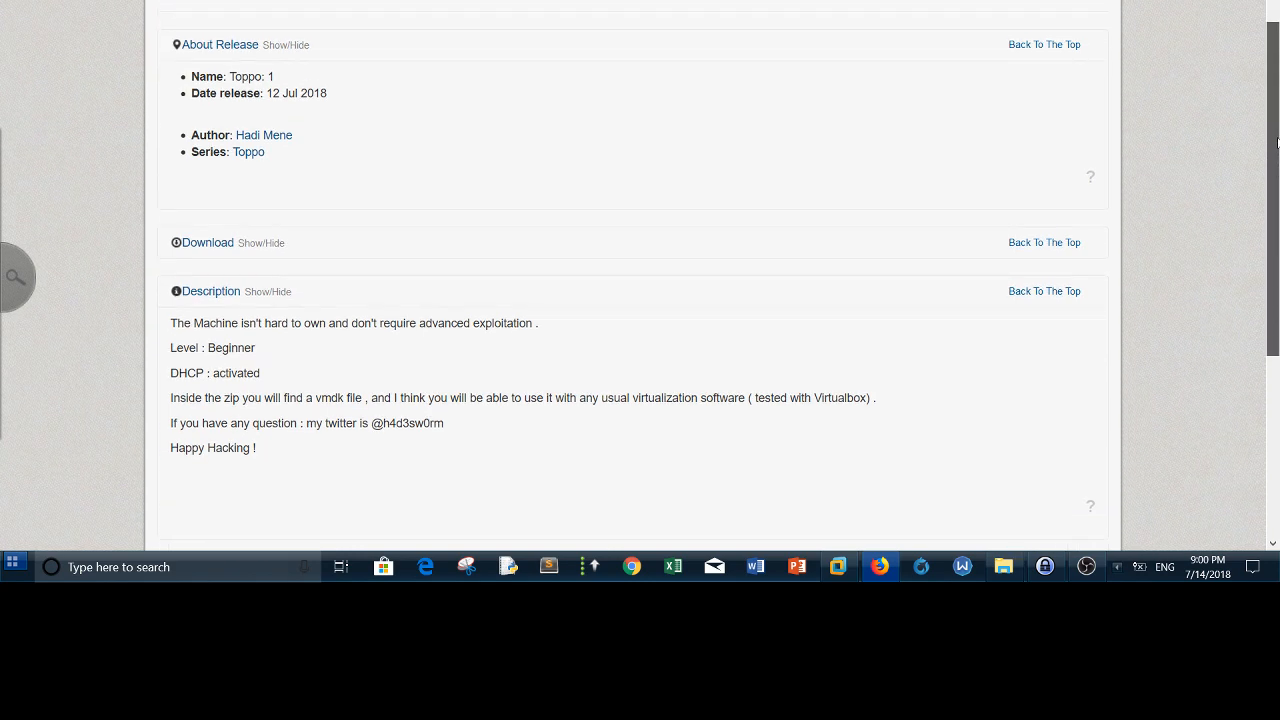
mouse_move(552, 218)
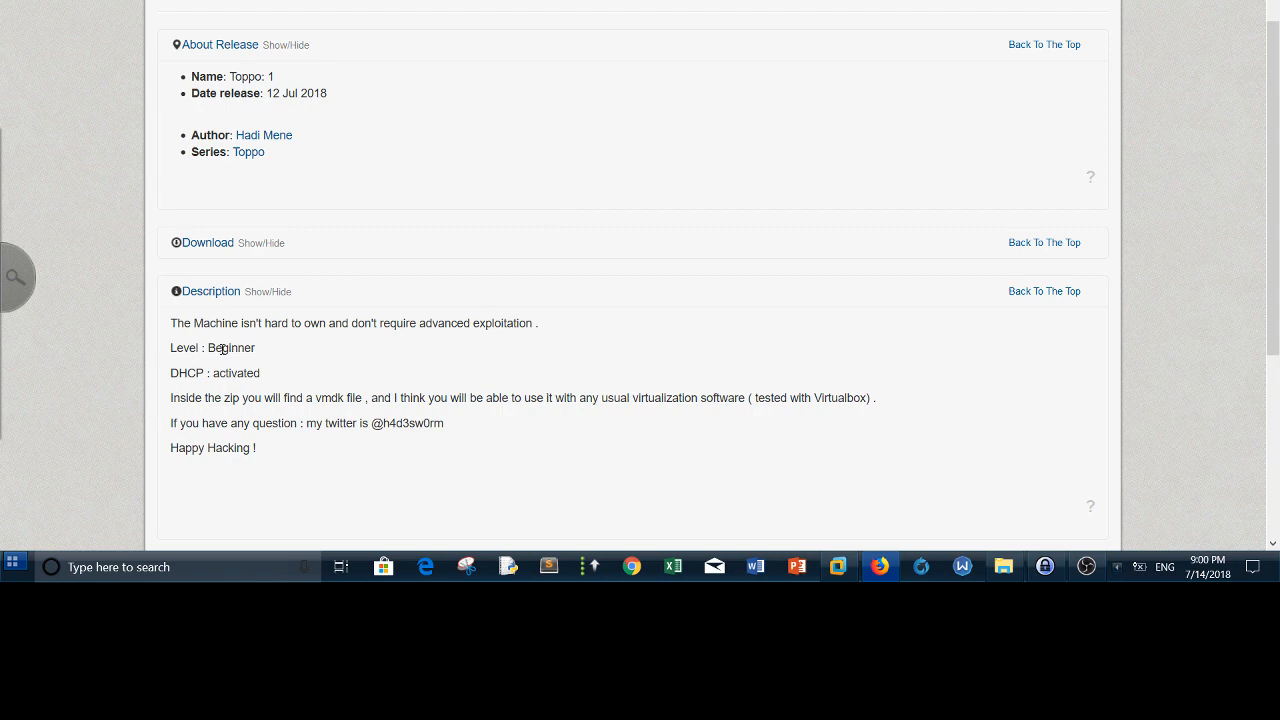
mouse_move(882, 422)
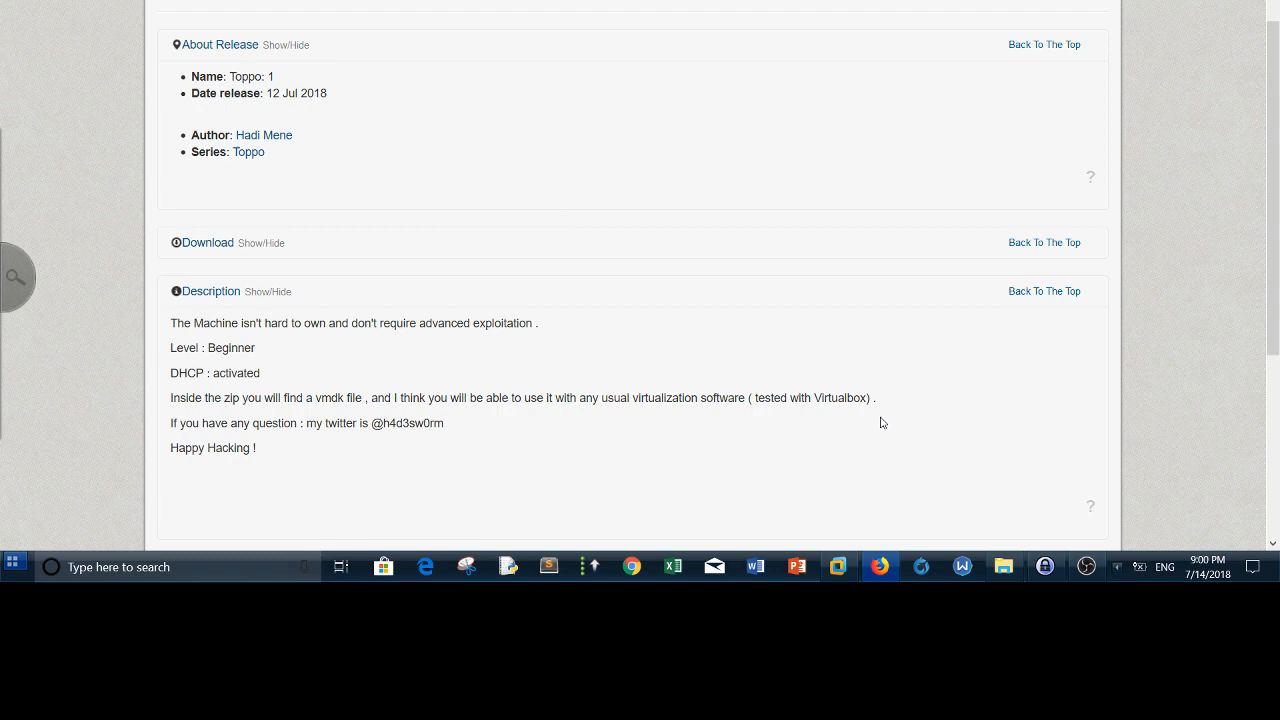
mouse_move(838, 568)
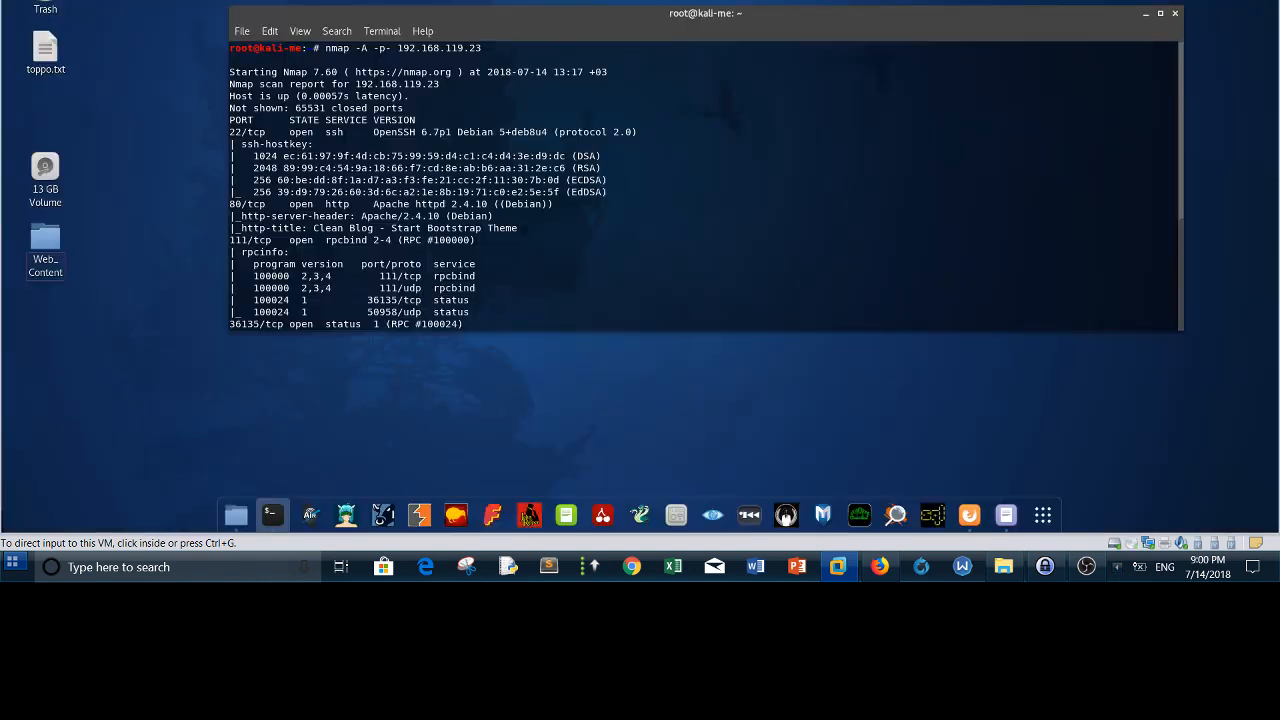
Scroll the nmap output down to the MAC address and OS detection lines (Linux 3.2–4.9).
click(608, 42)
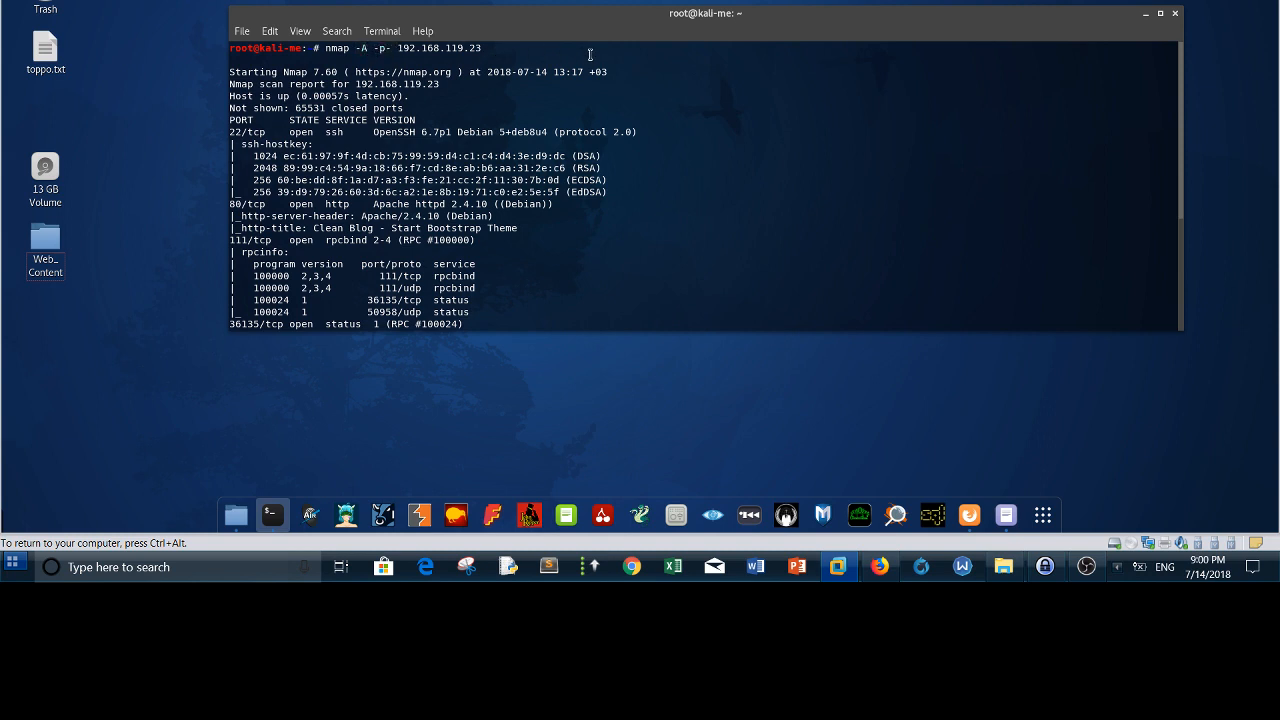
mouse_move(1178, 70)
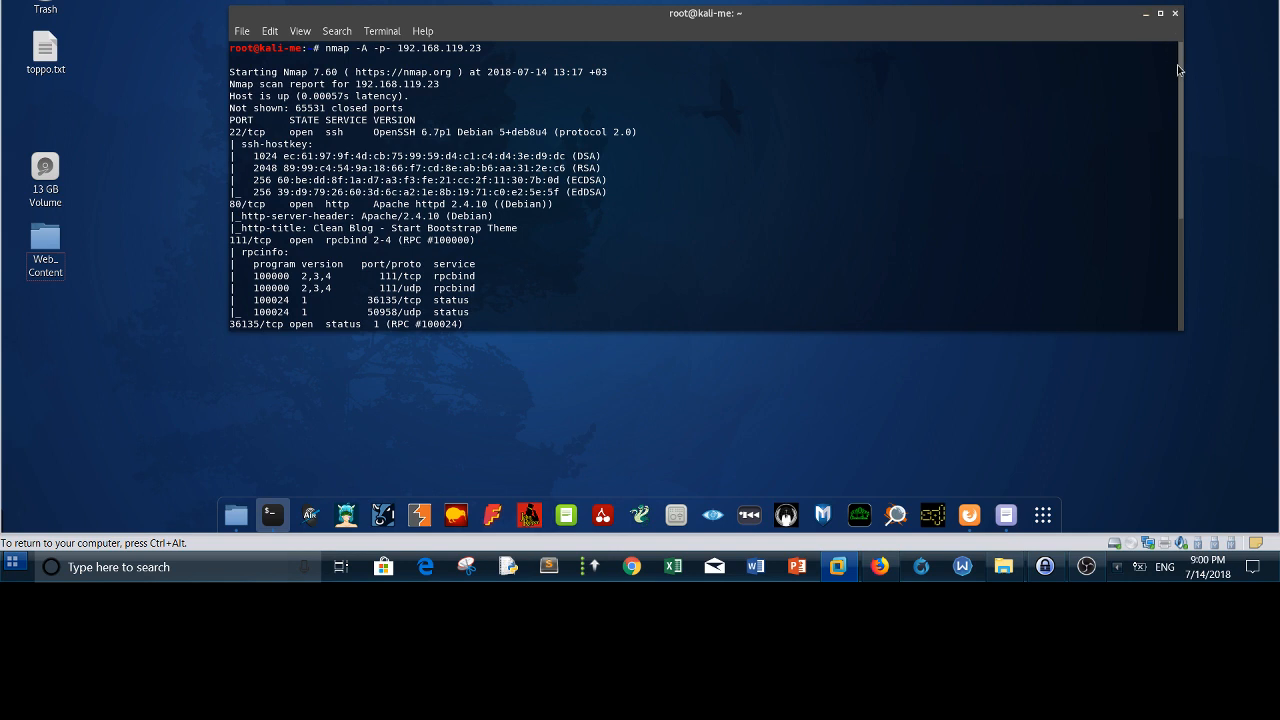
mouse_move(546, 94)
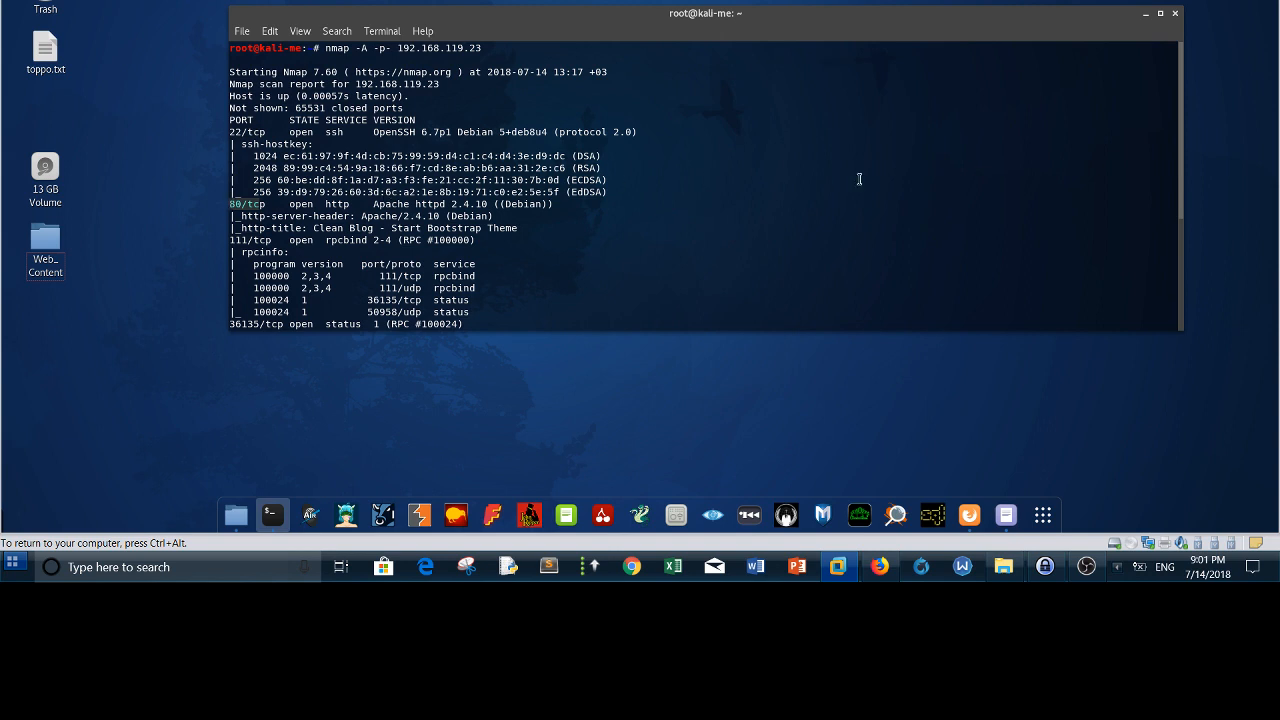
scroll(down, 3)
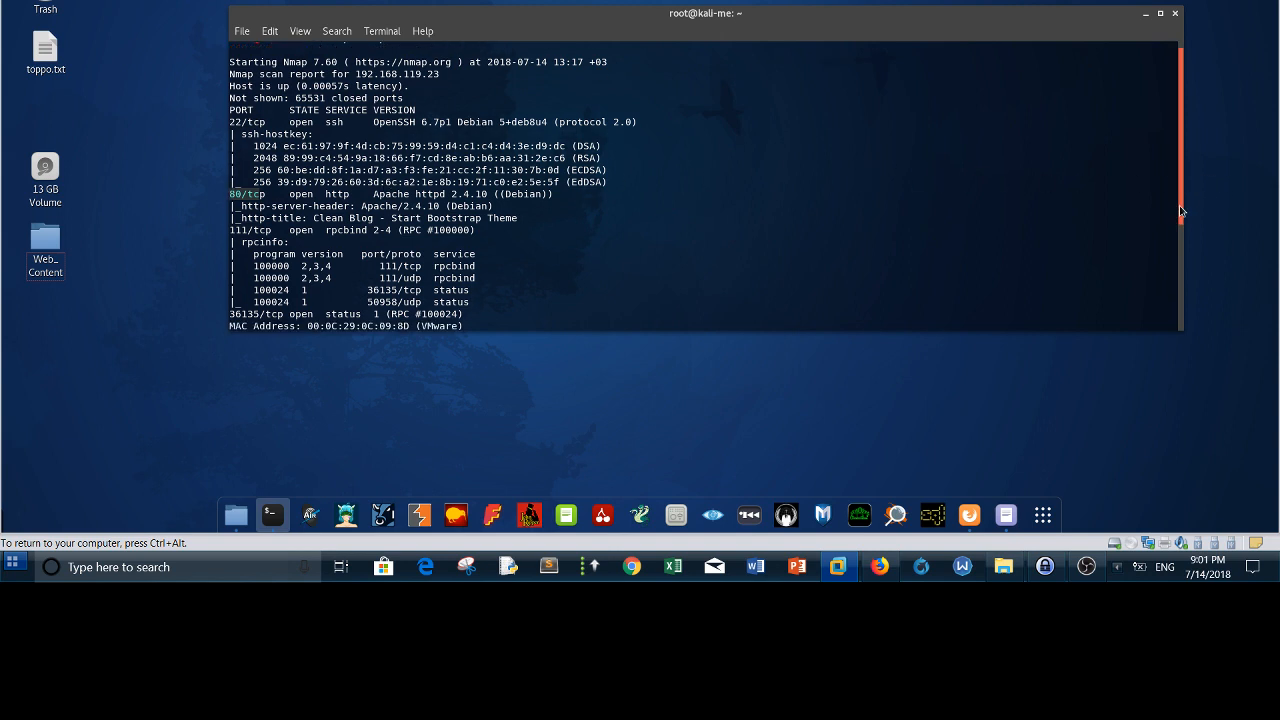
scroll(down, 3)
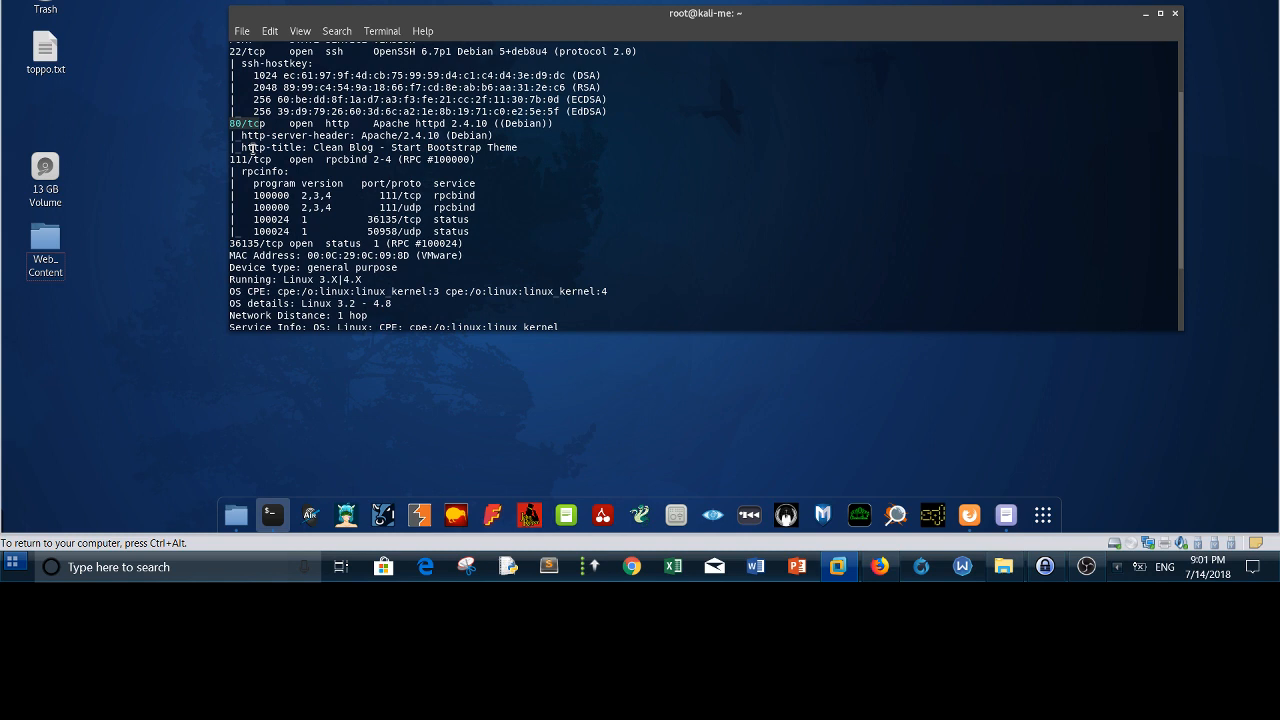
mouse_move(248, 218)
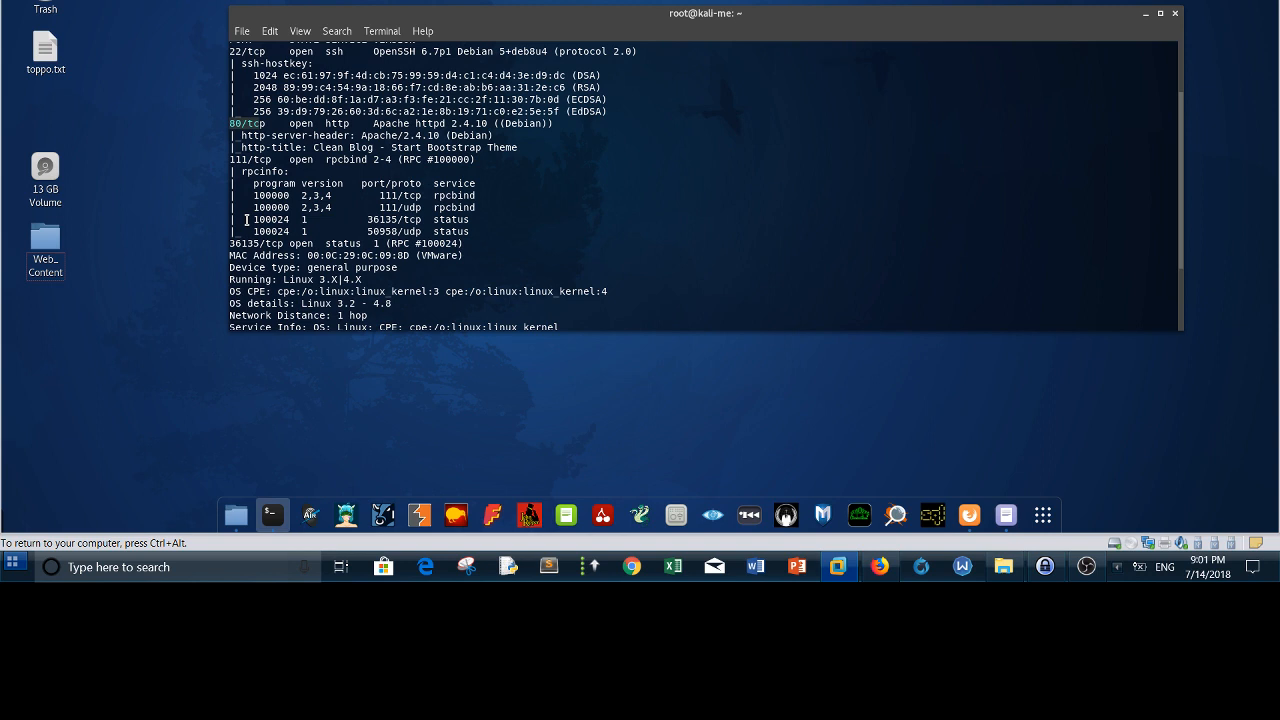
mouse_move(1138, 206)
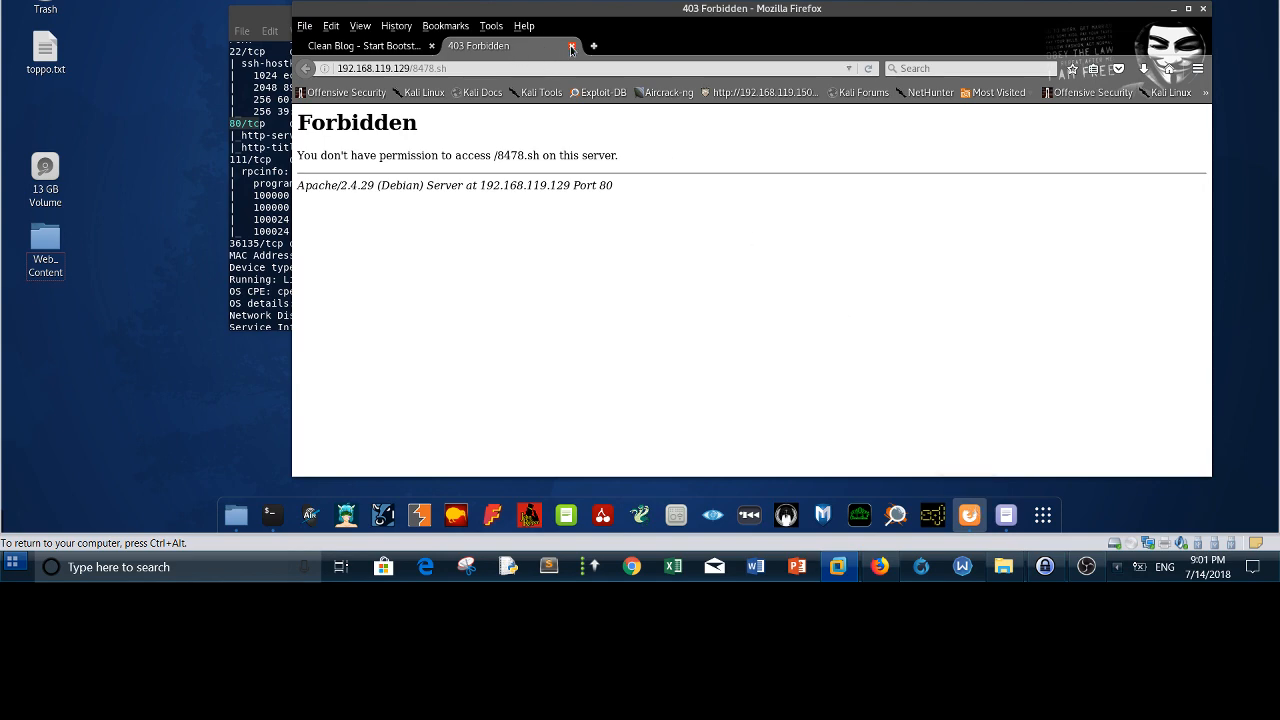
Switch to the 'Clean Blog - Start Bootstrap' tab showing the site hosted on the target.
click(572, 46)
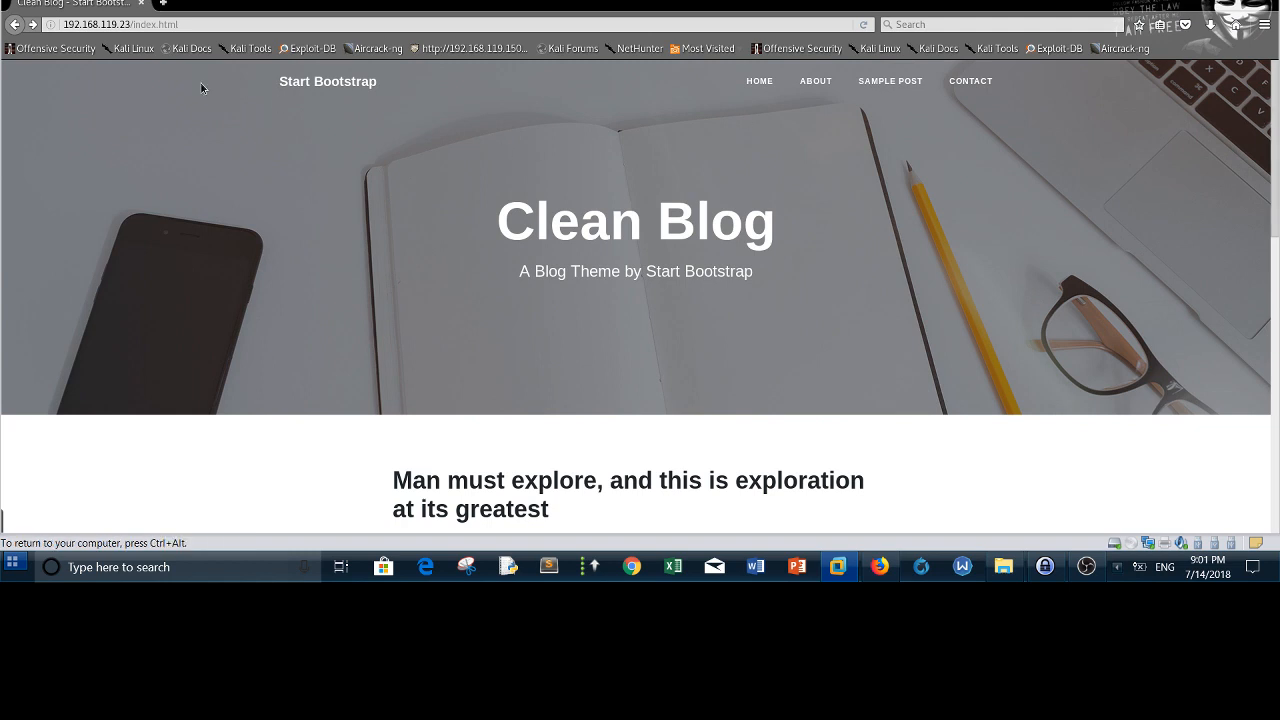
mouse_move(800, 212)
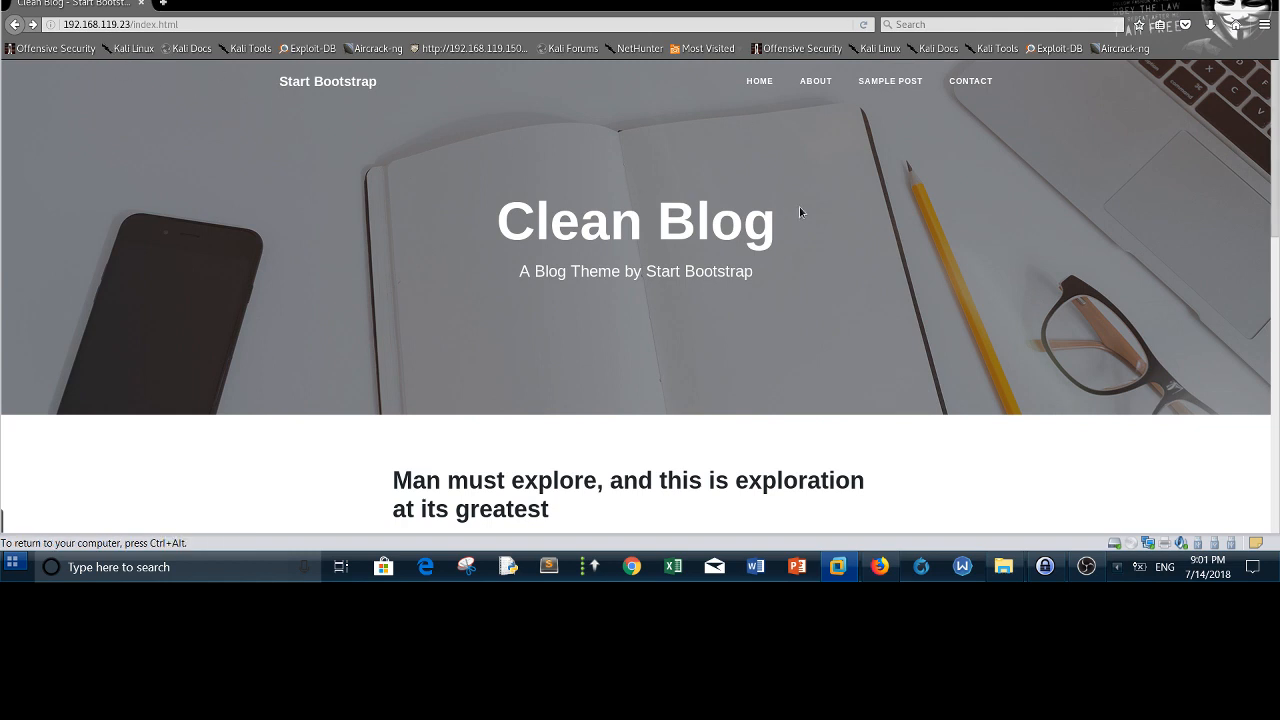
mouse_move(350, 104)
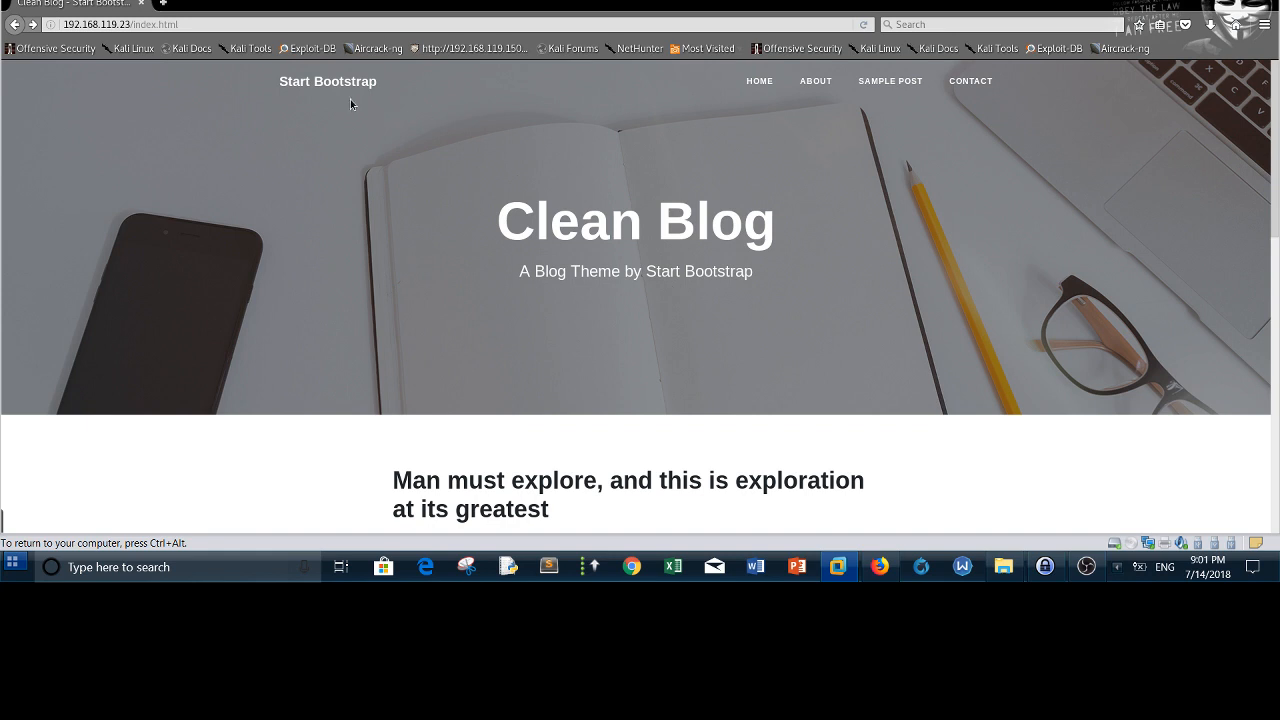
mouse_move(312, 108)
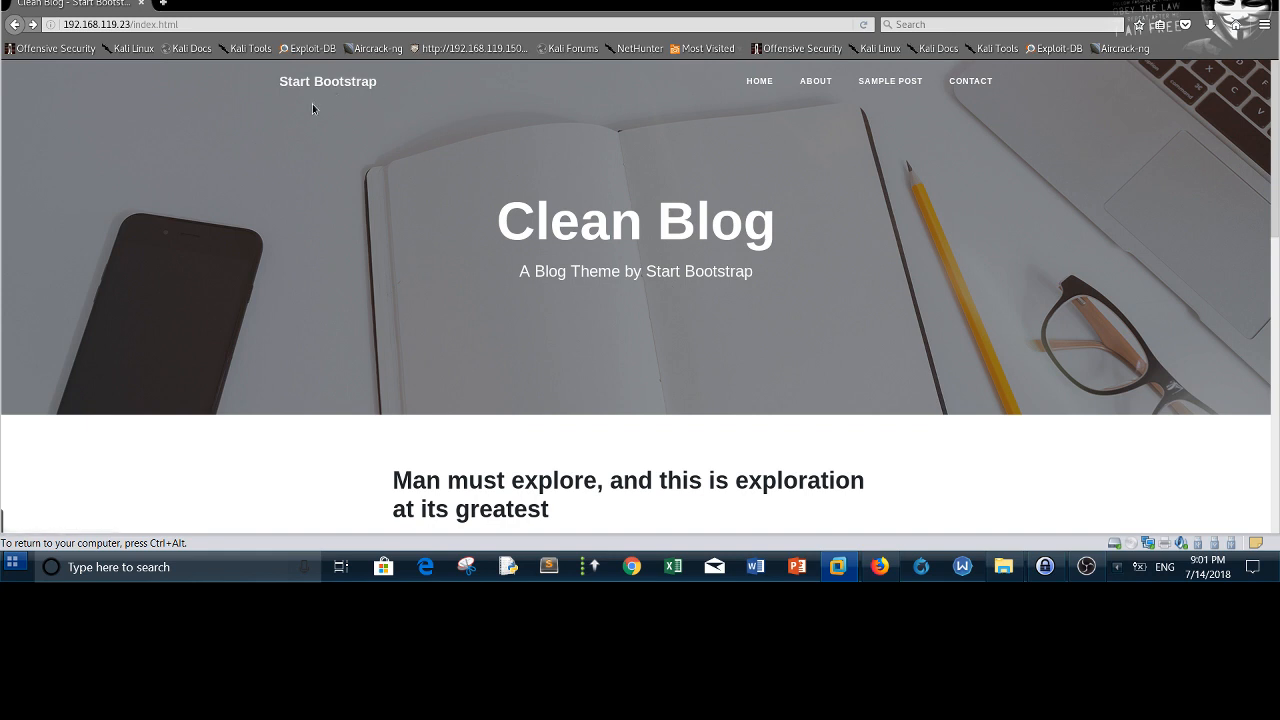
mouse_move(408, 96)
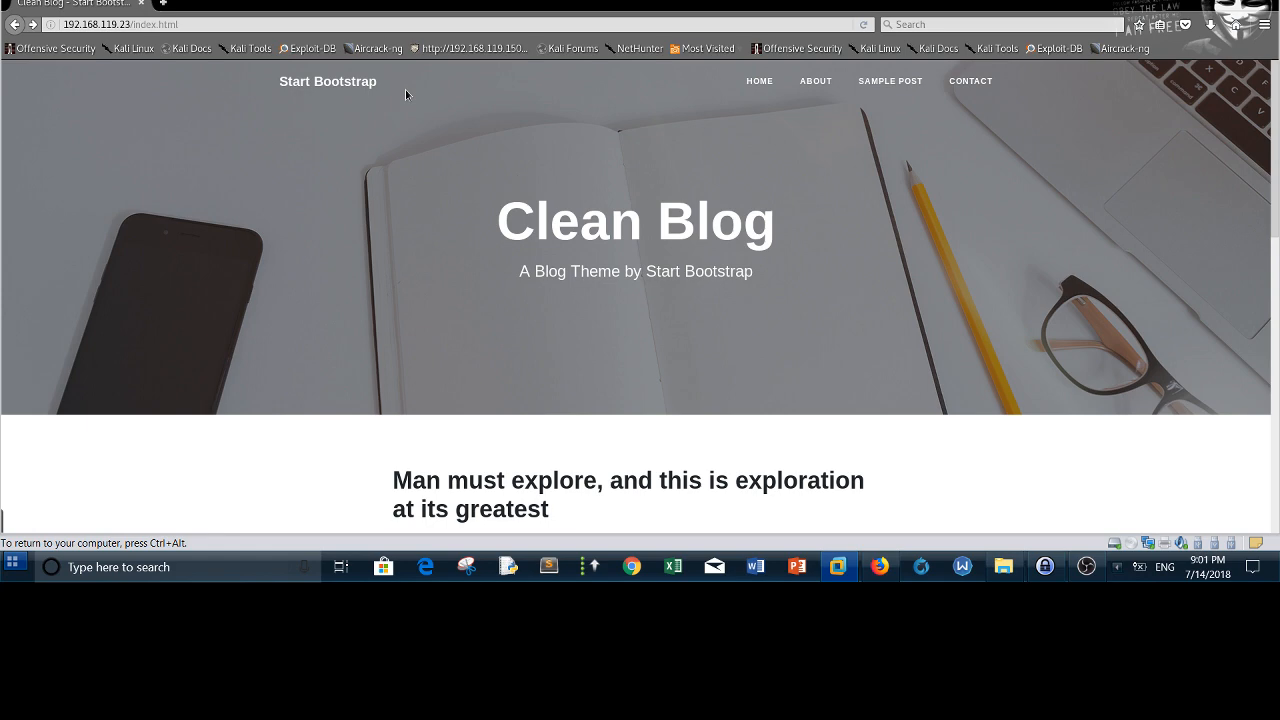
mouse_move(1270, 122)
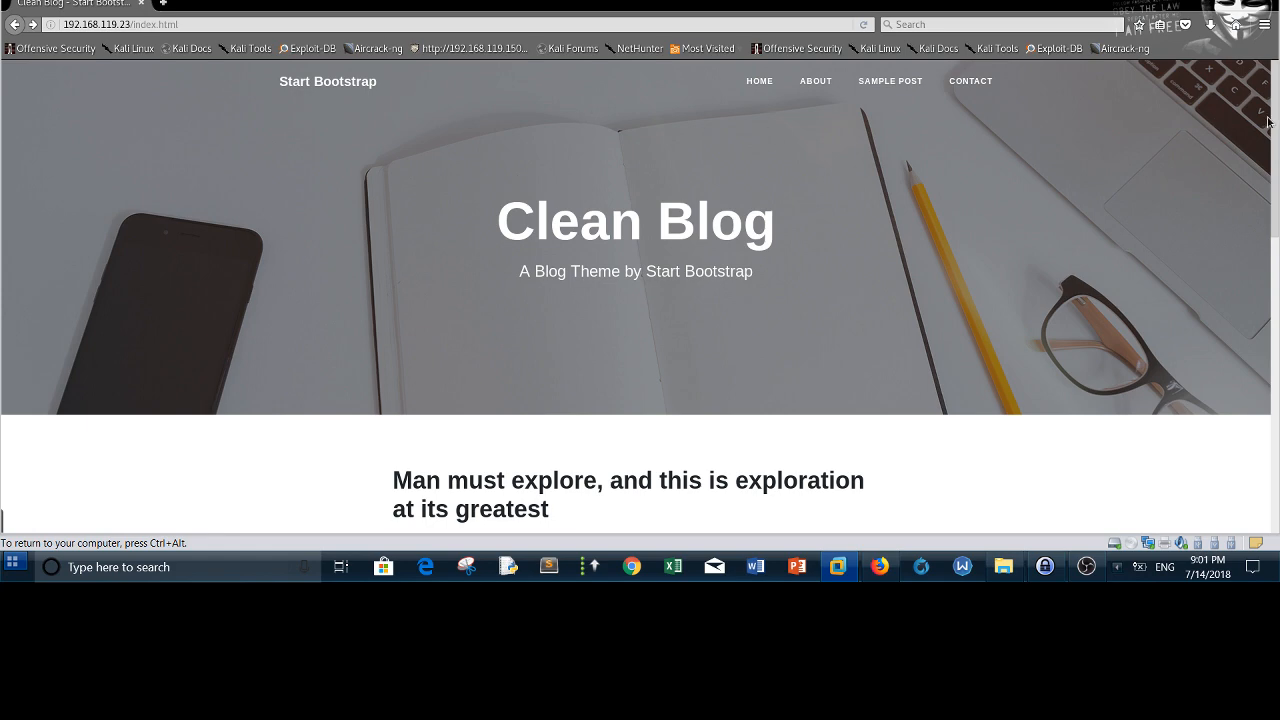
scroll(down, 3)
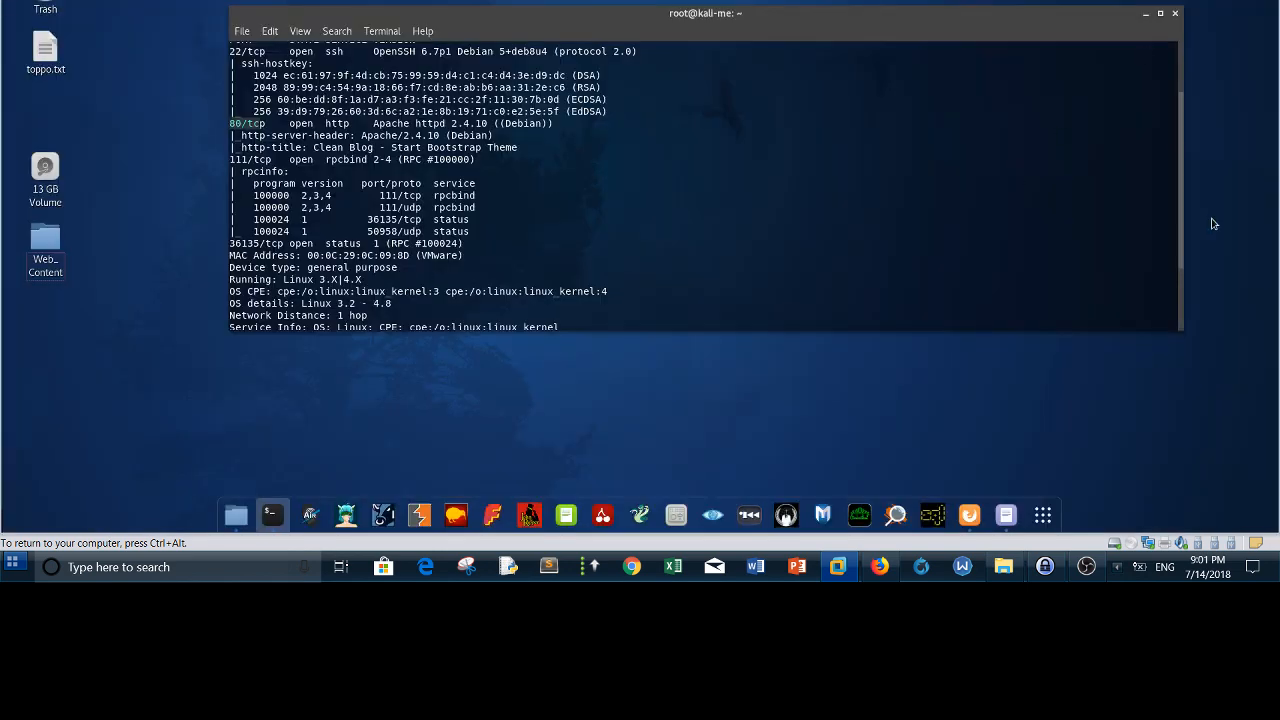
Run nikto -h 192.168.119.23 and review the results exposing the /admin/ directory.
scroll(down, 3)
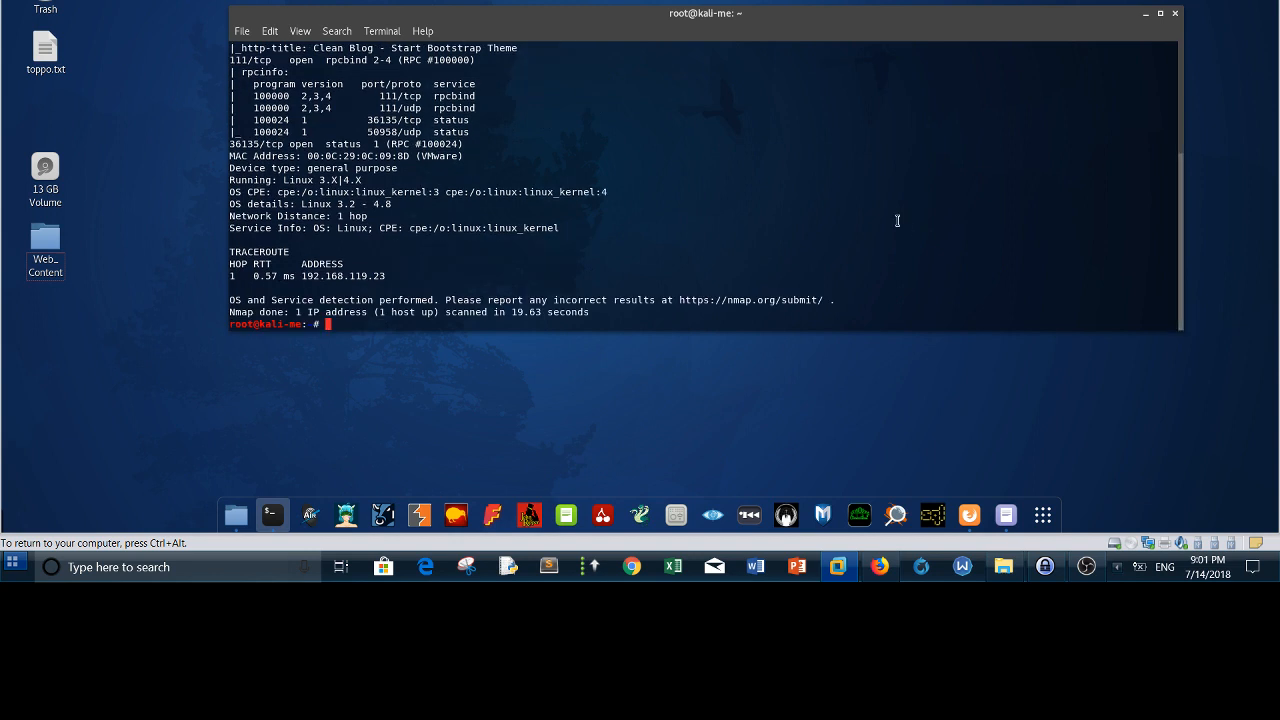
text(nikto -)
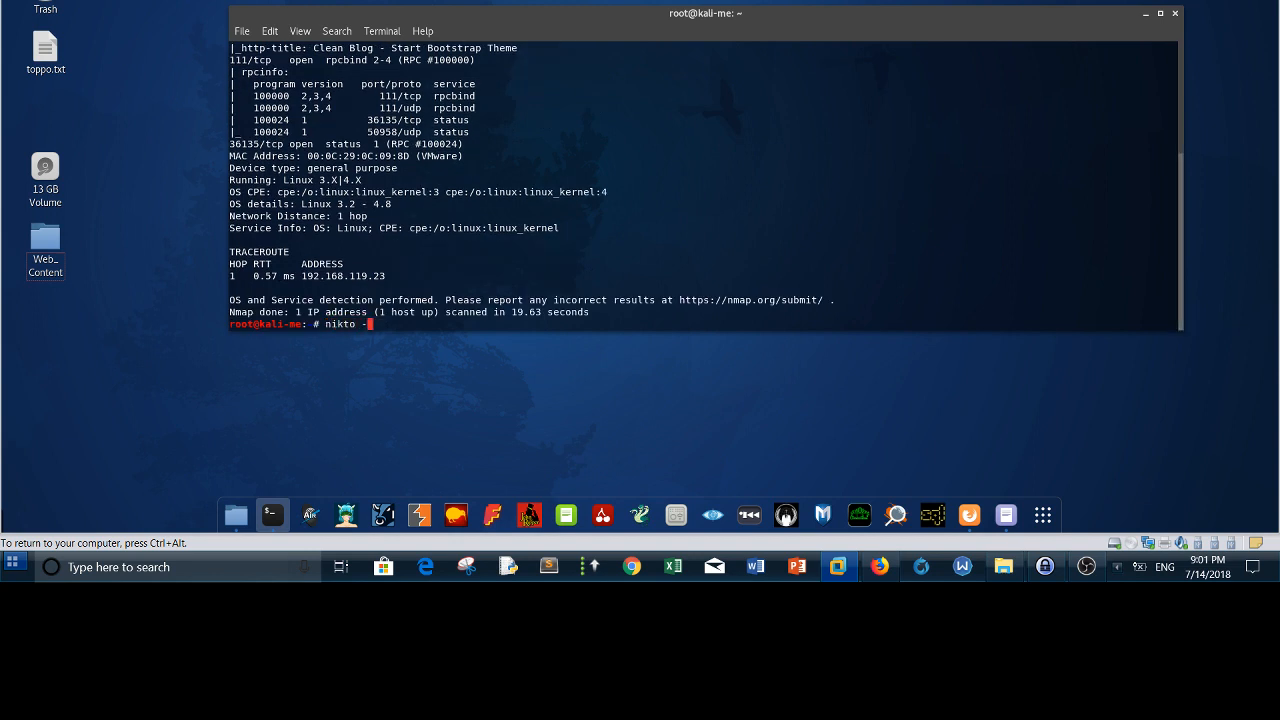
text(-h 19)
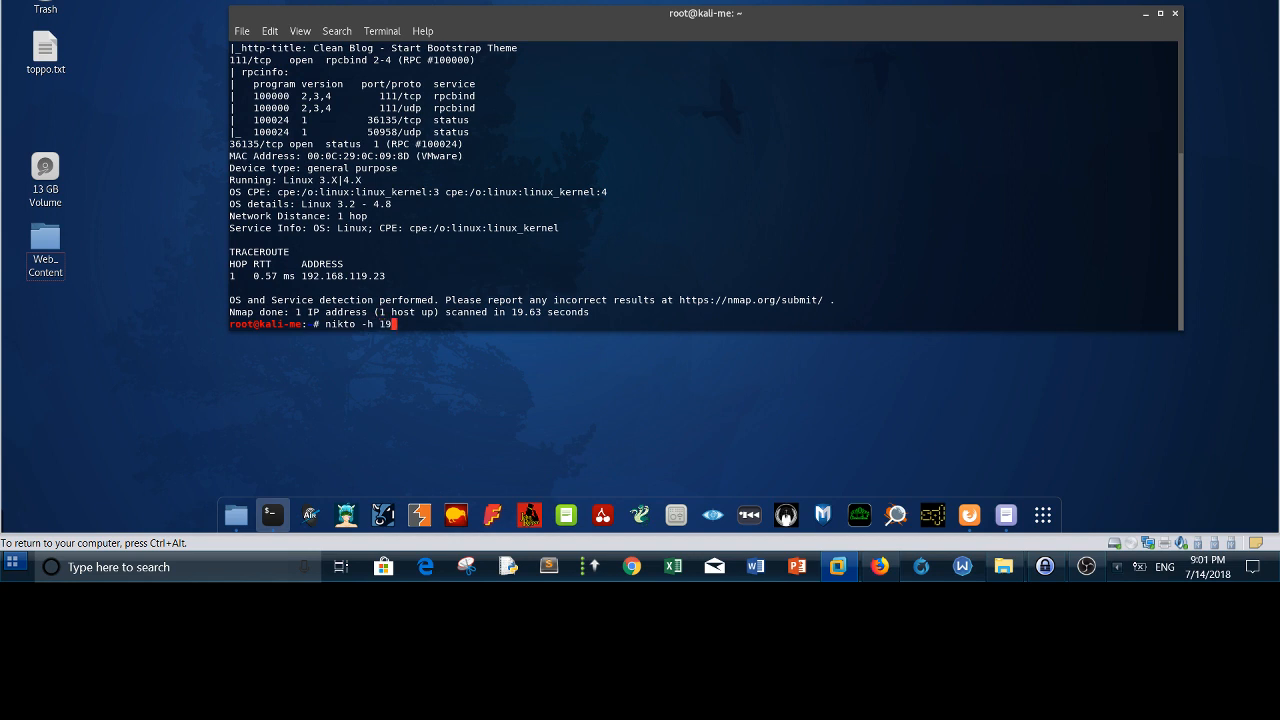
text(2.168.)
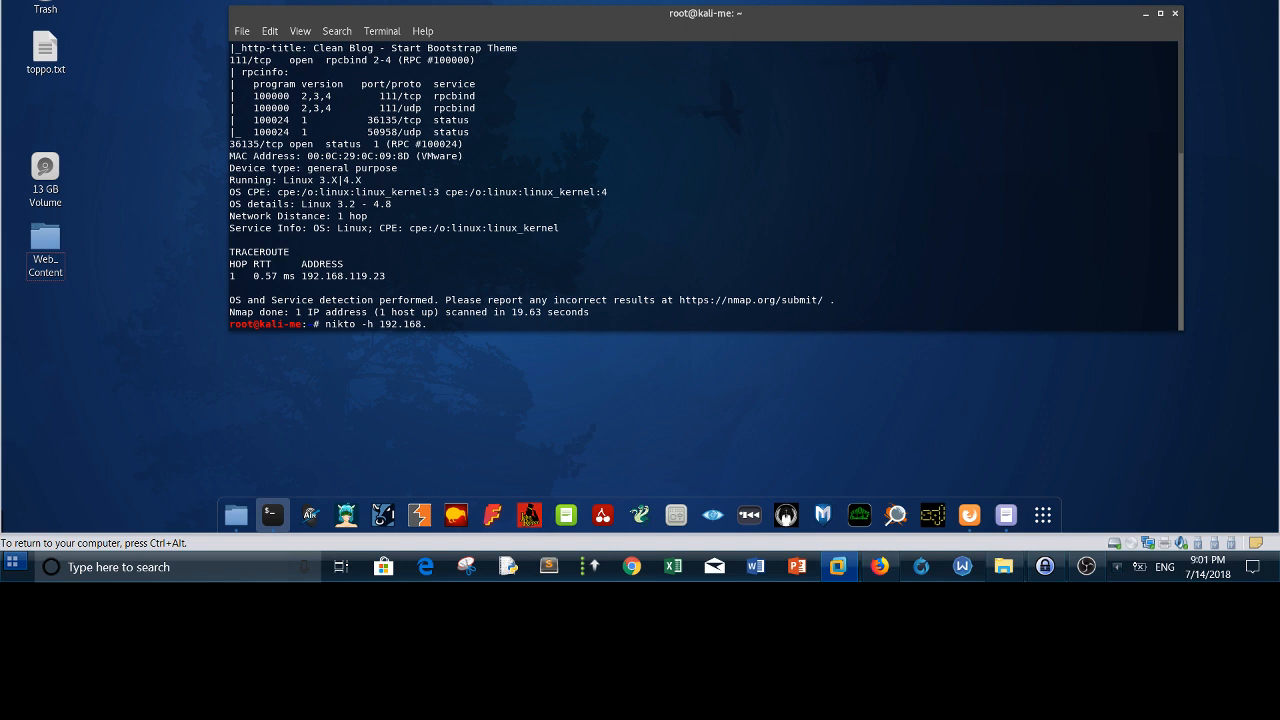
text(1)
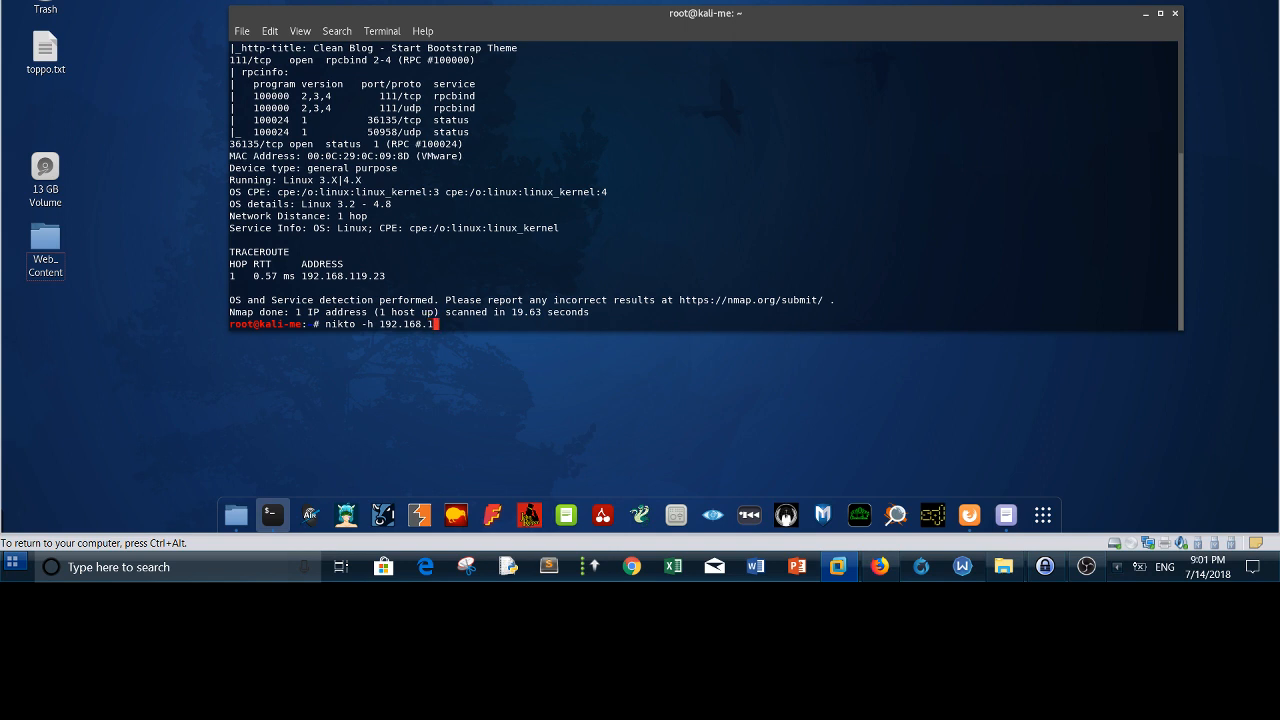
text(19.23)
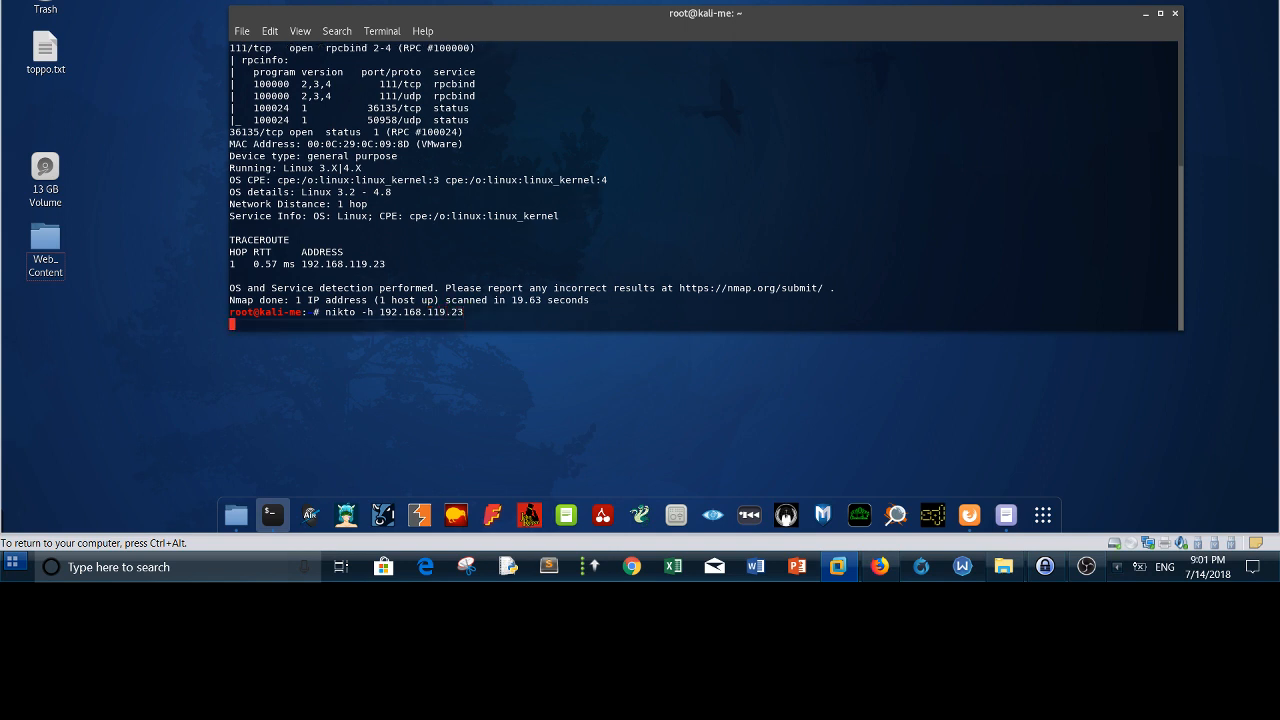
key(Return)
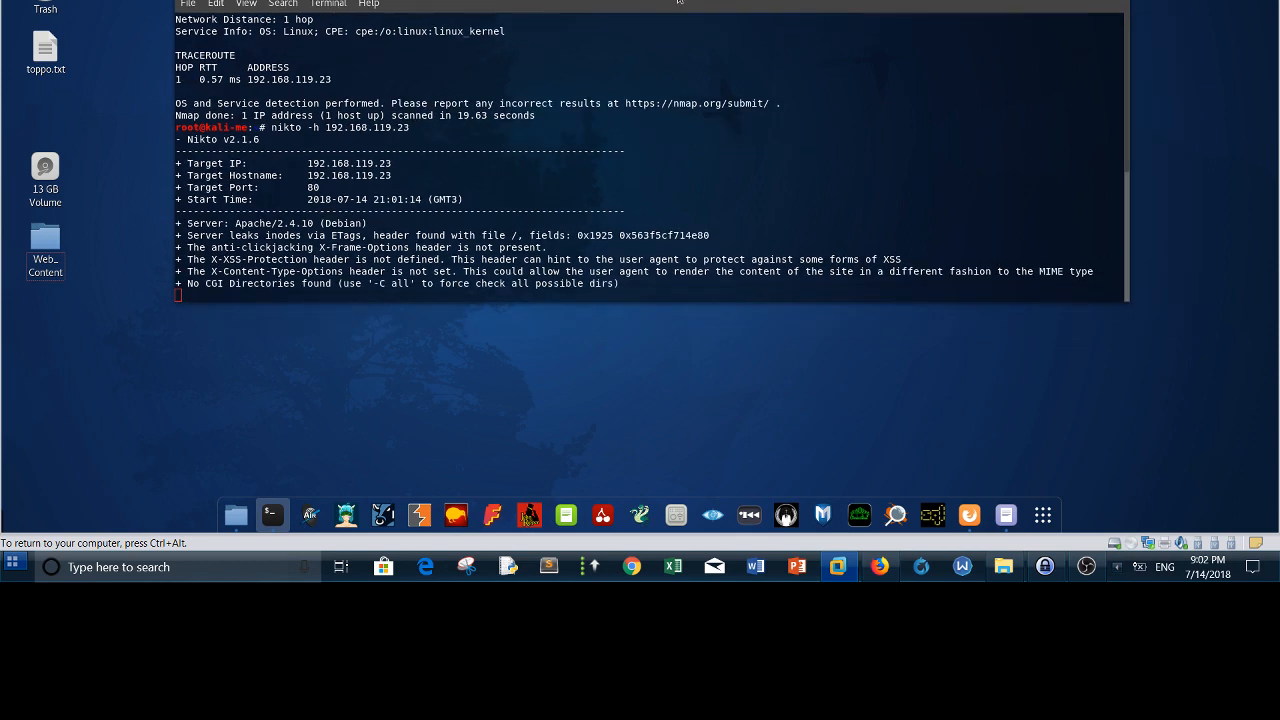
scroll(down, 3)
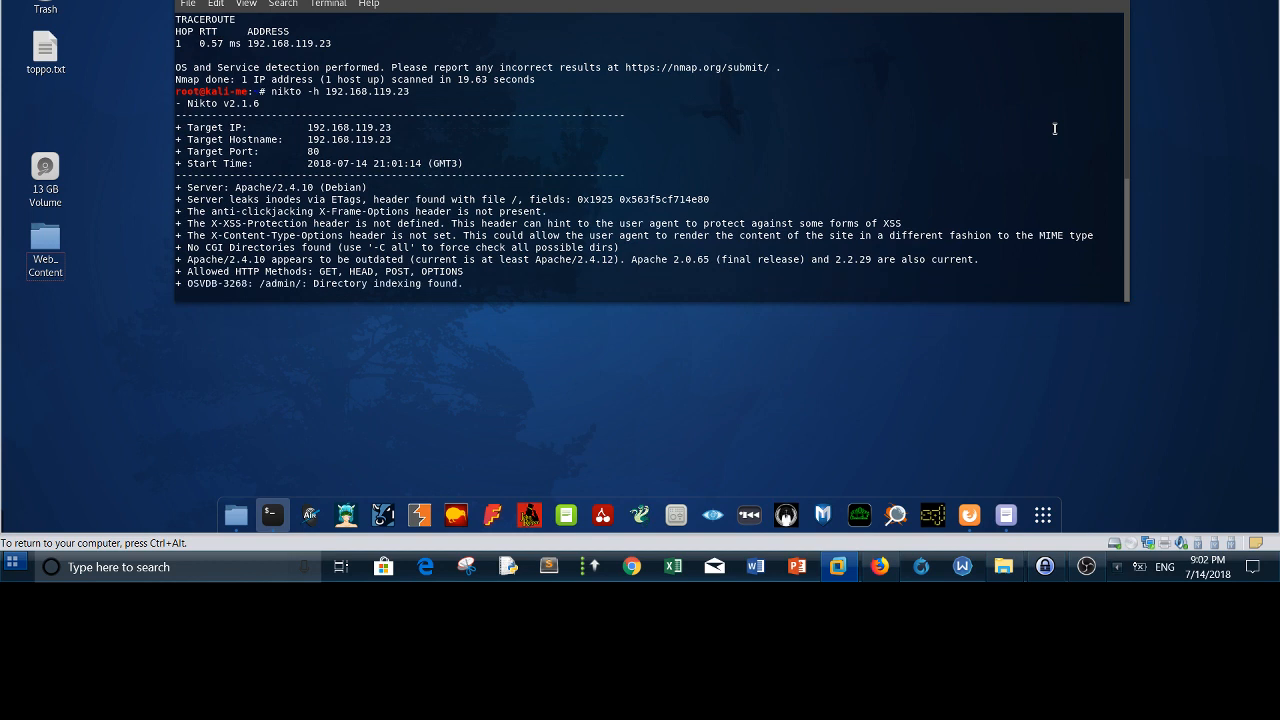
scroll(down, 3)
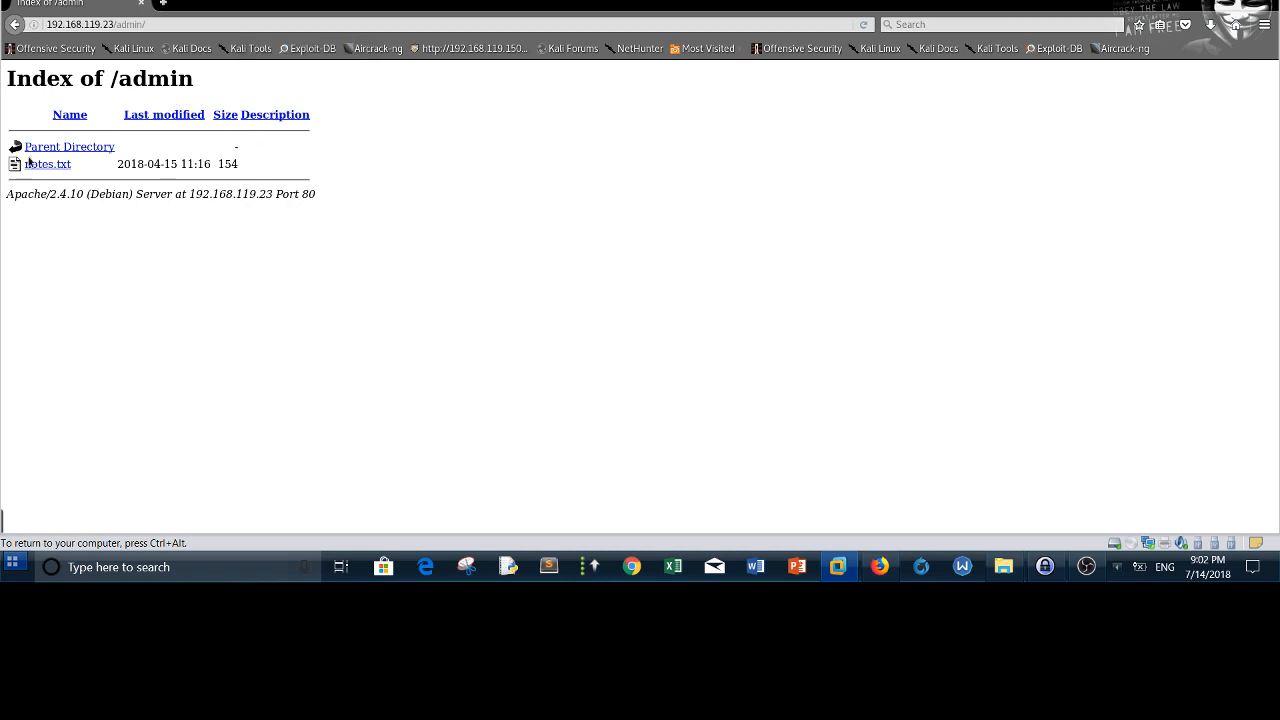
Open notes.txt from the /admin index and select the password mentioned in the note.
click(48, 164)
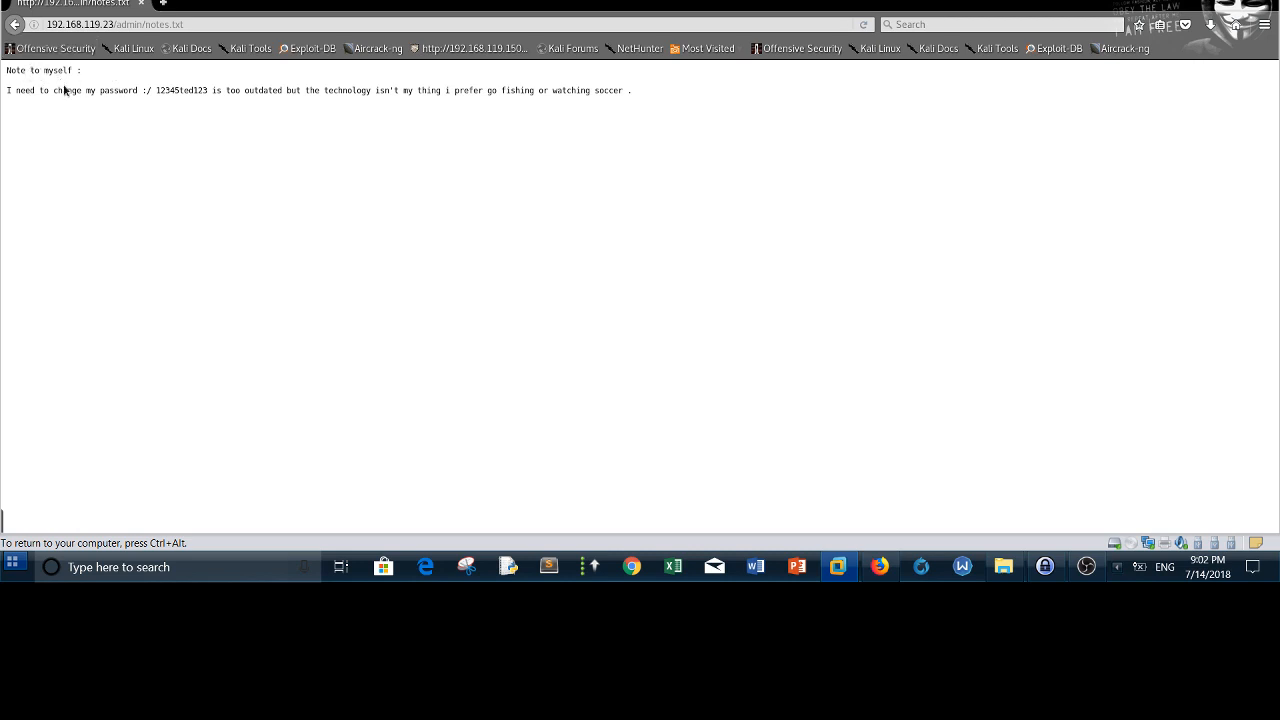
mouse_move(18, 100)
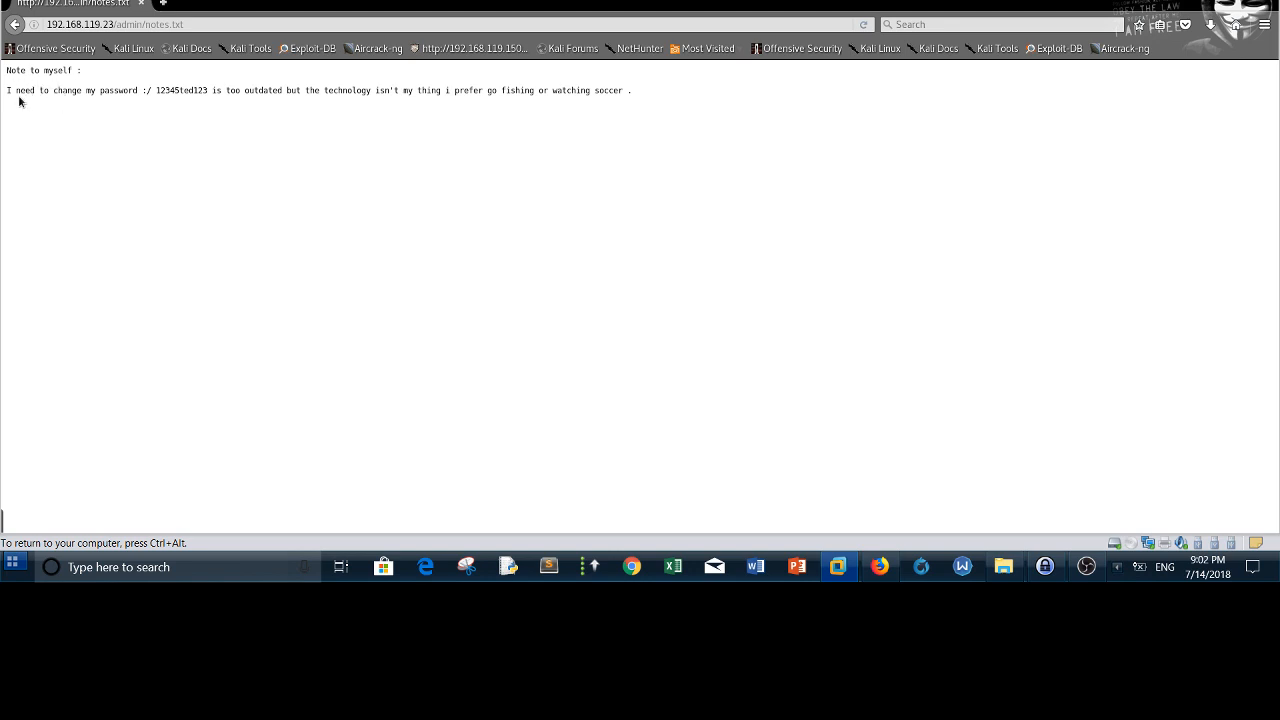
mouse_move(162, 90)
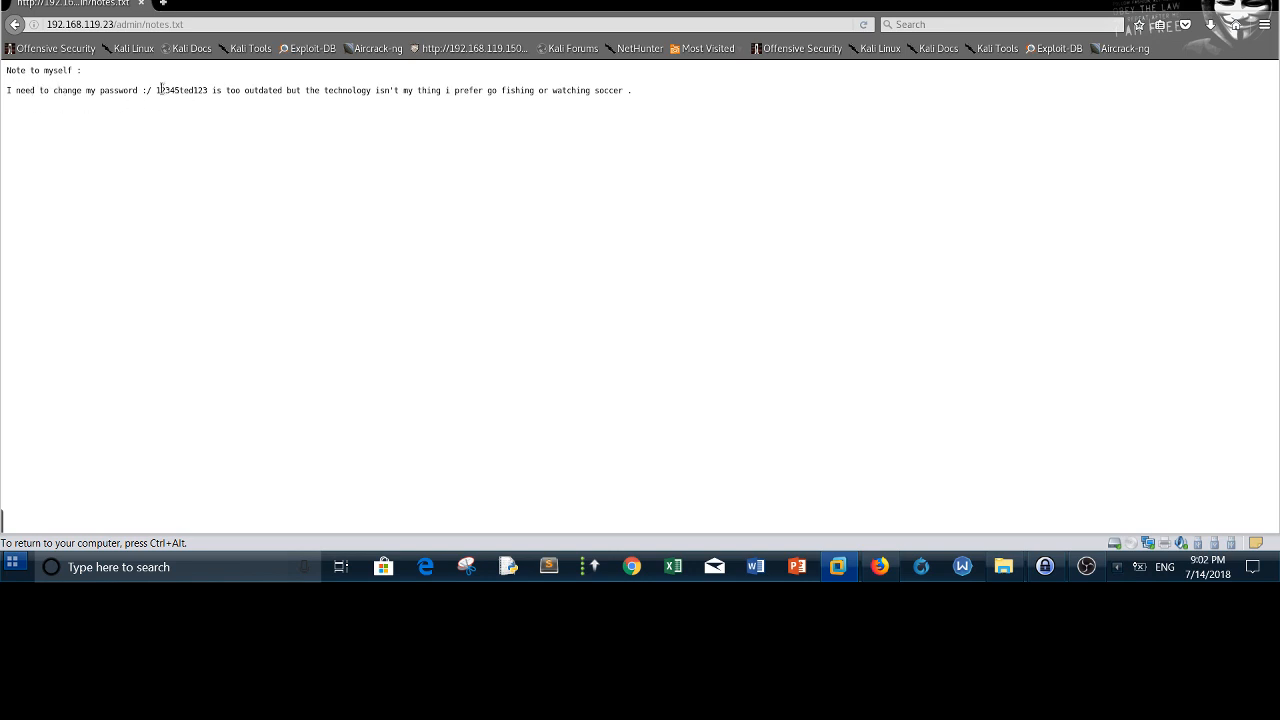
double_click(180, 90)
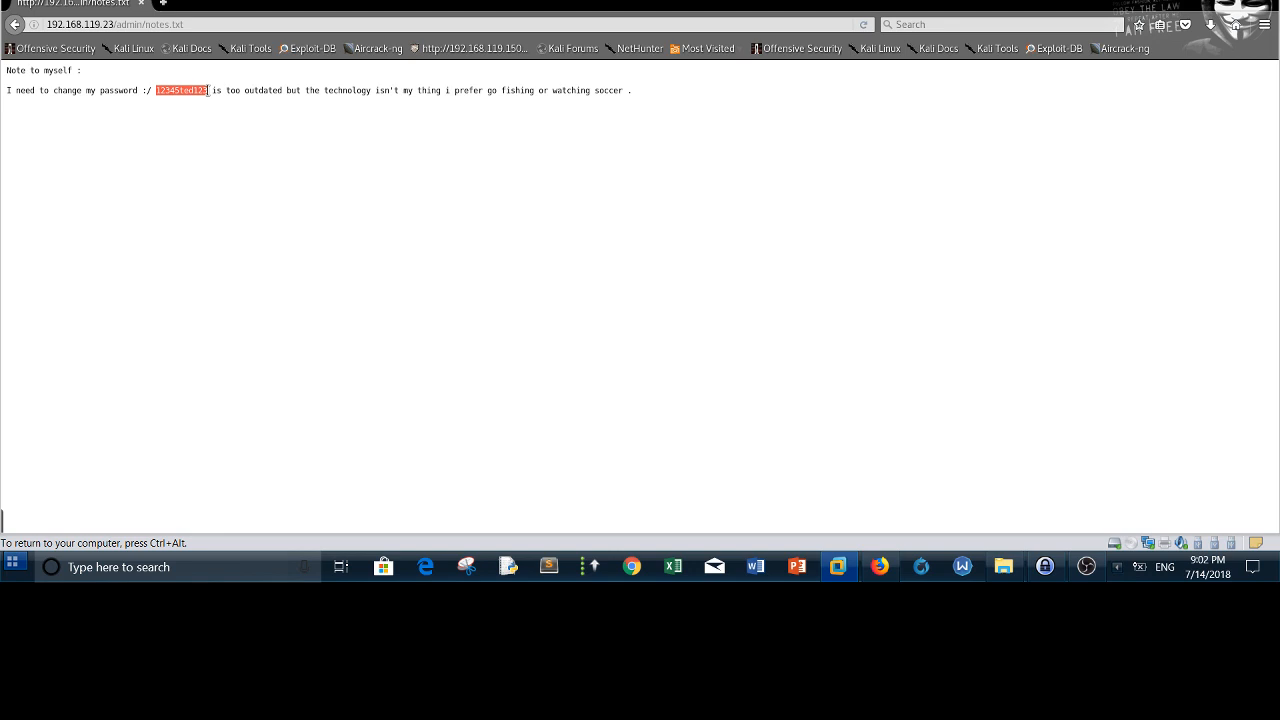
mouse_move(364, 114)
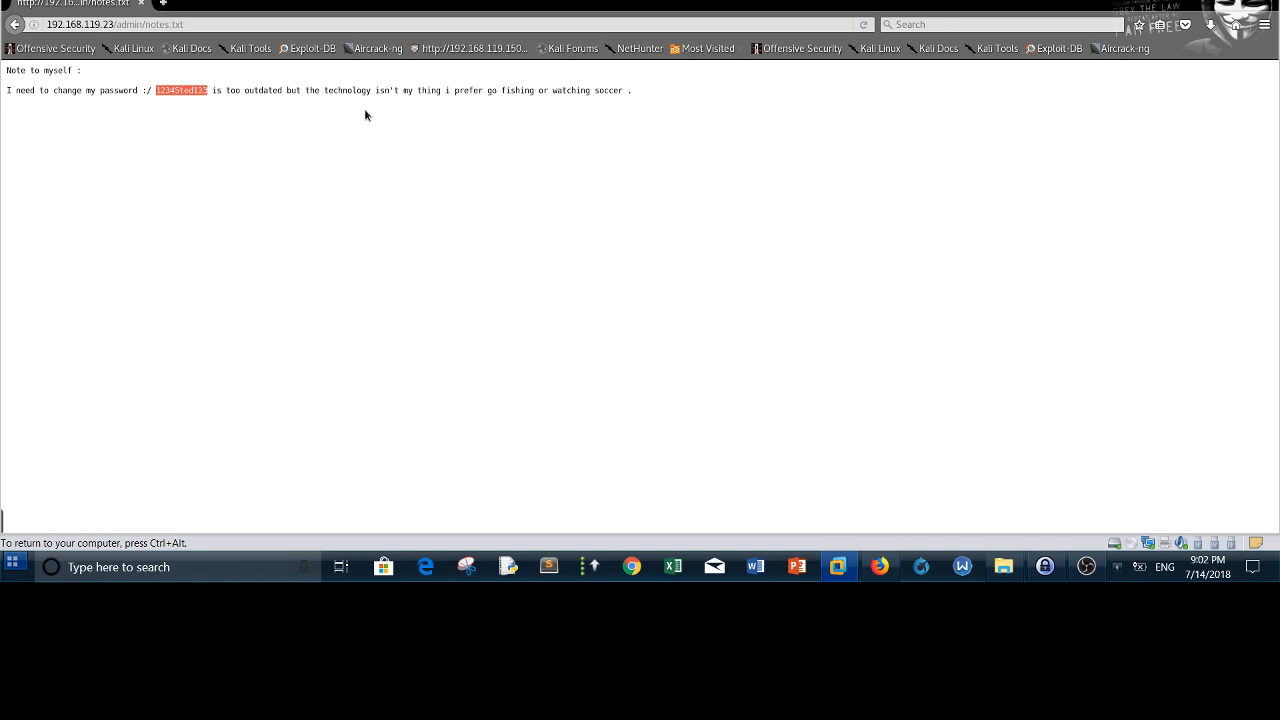
mouse_move(476, 108)
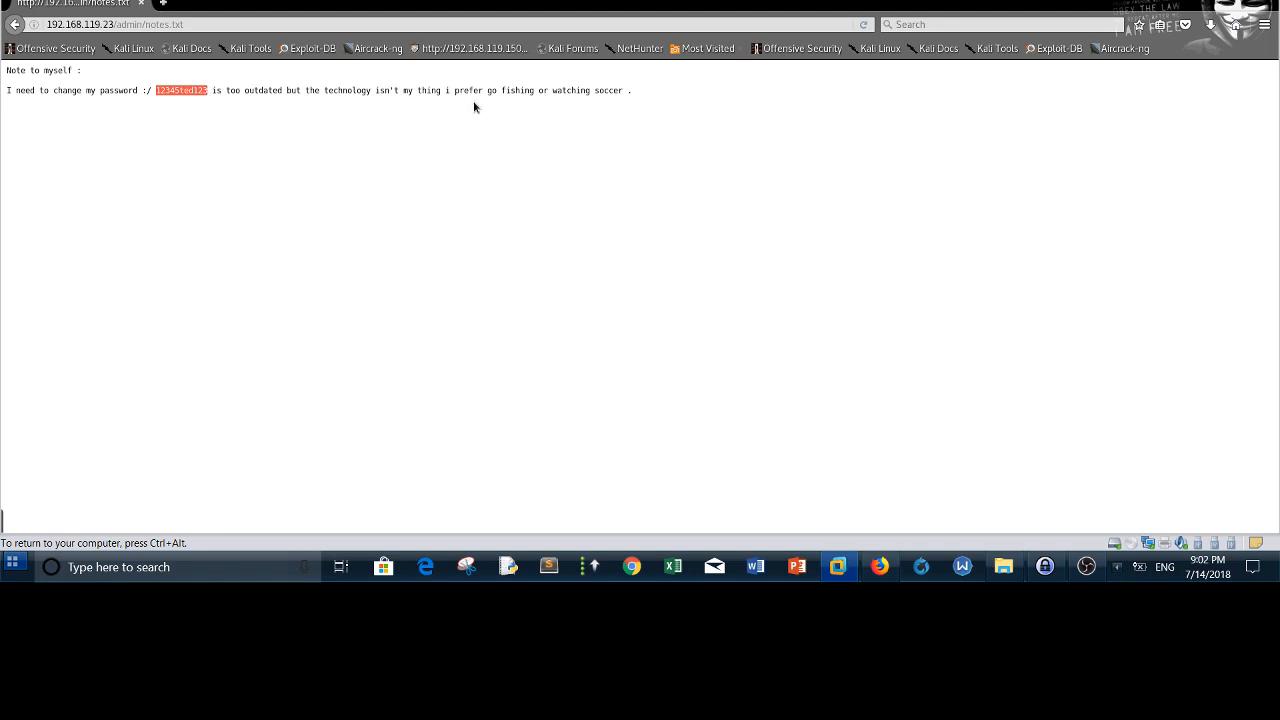
mouse_move(556, 104)
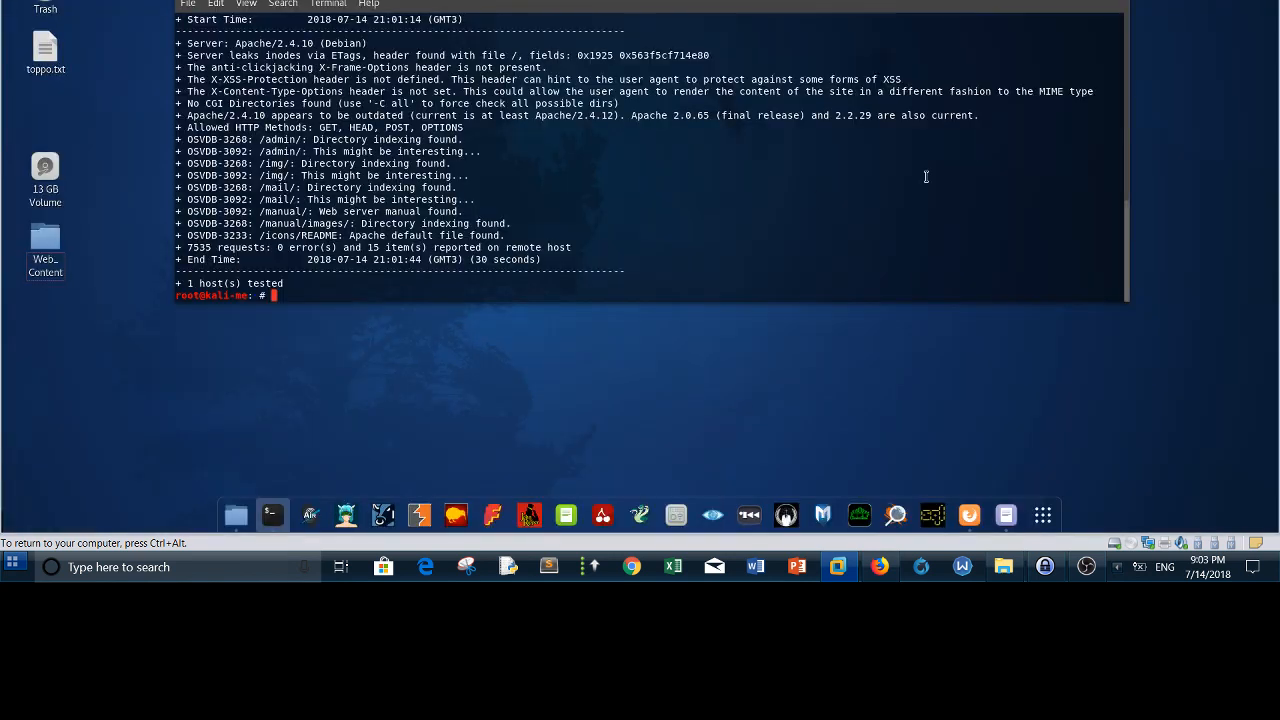
text(ssh)
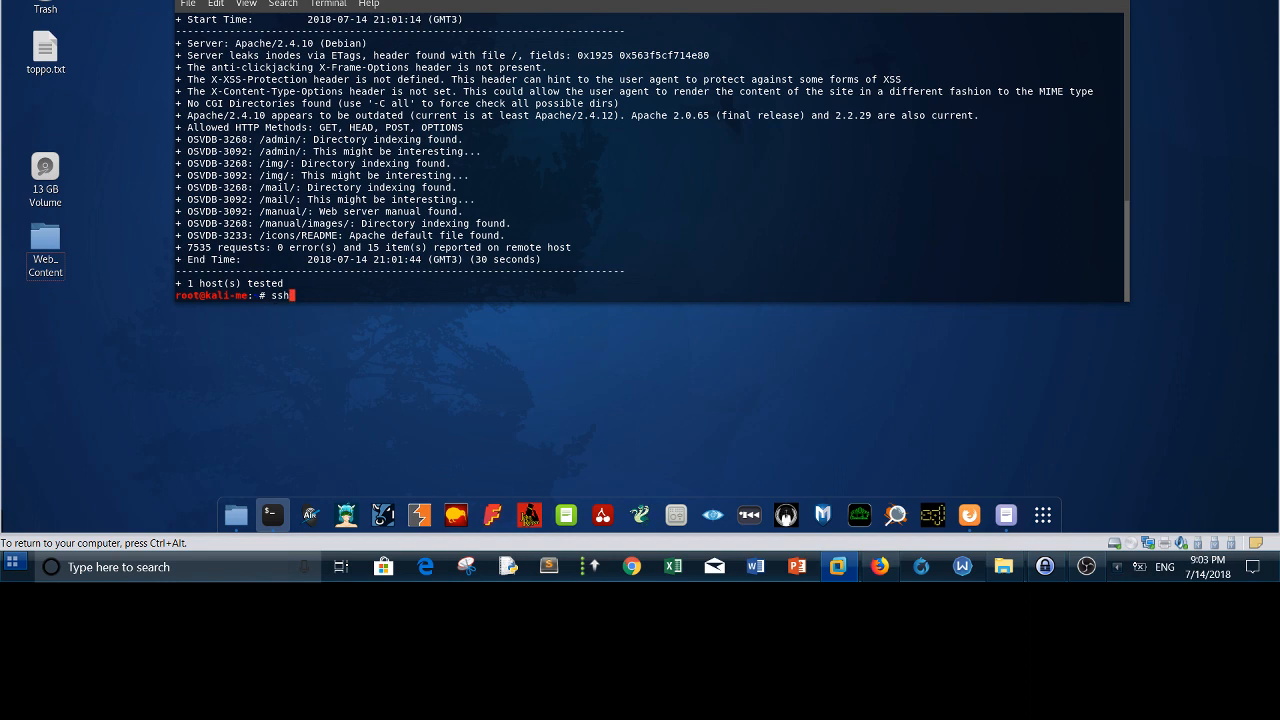
text(tedo)
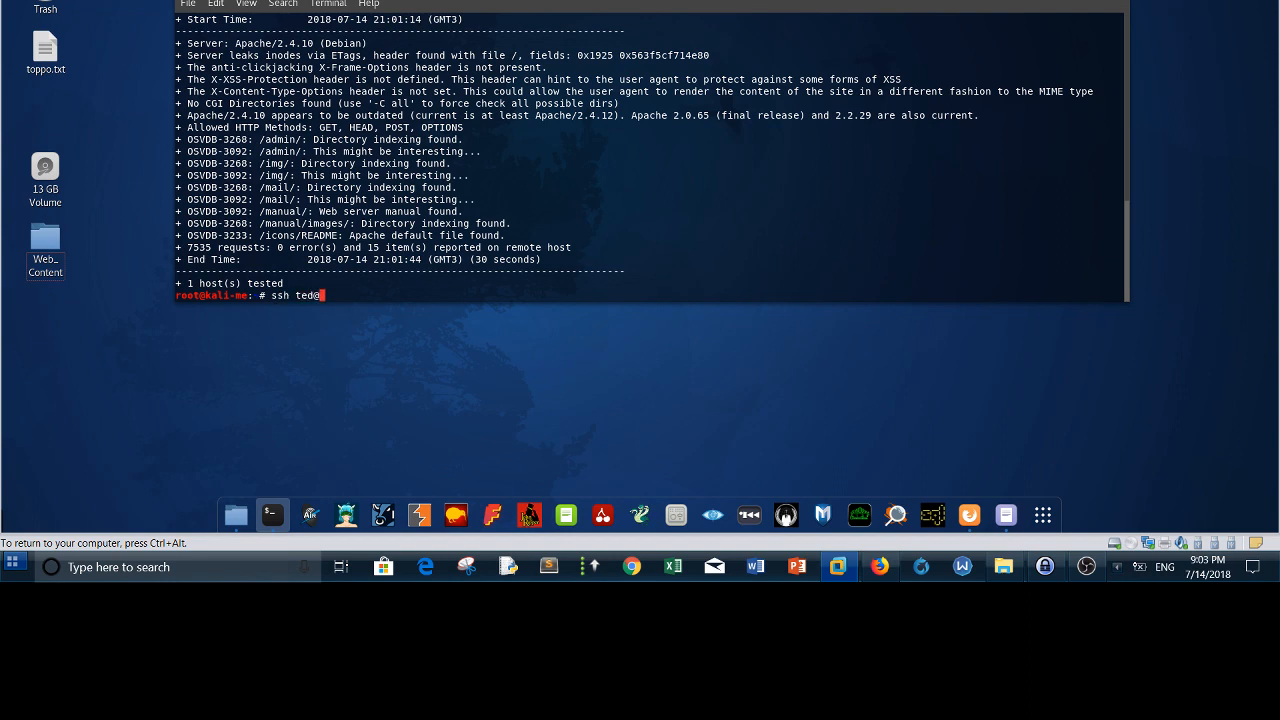
text(@192.168.119.23)
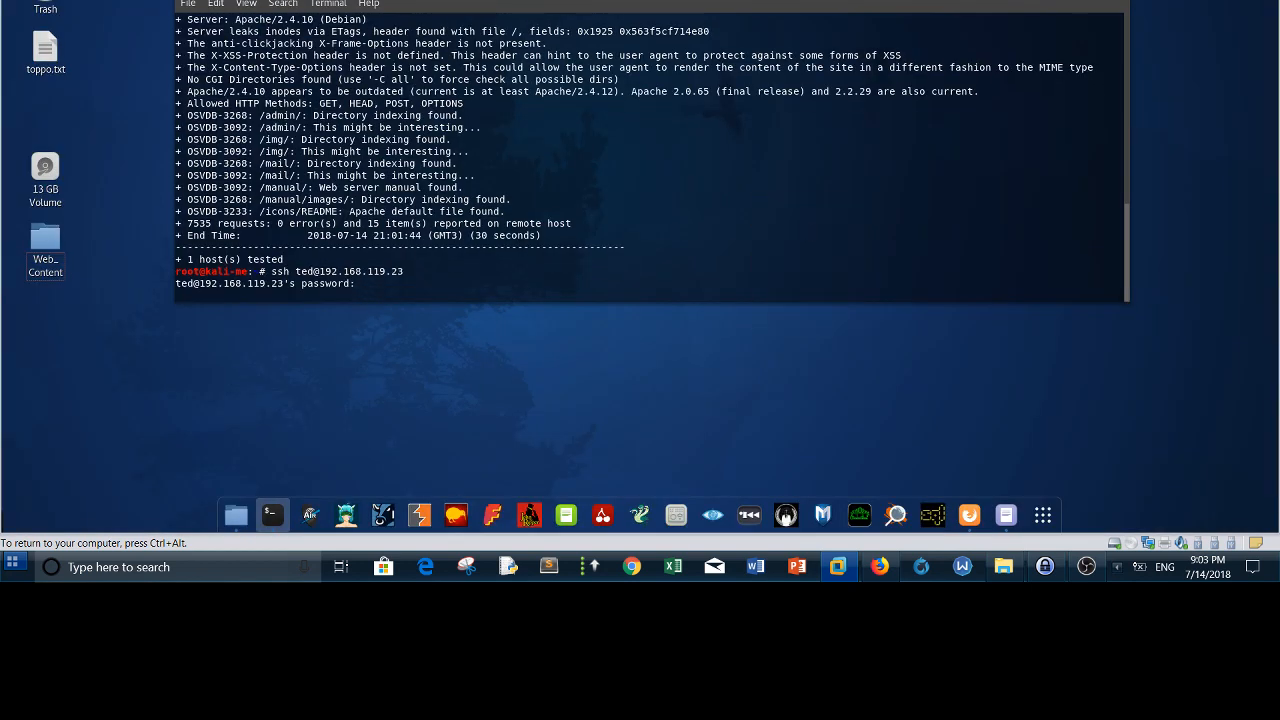
key(Return)
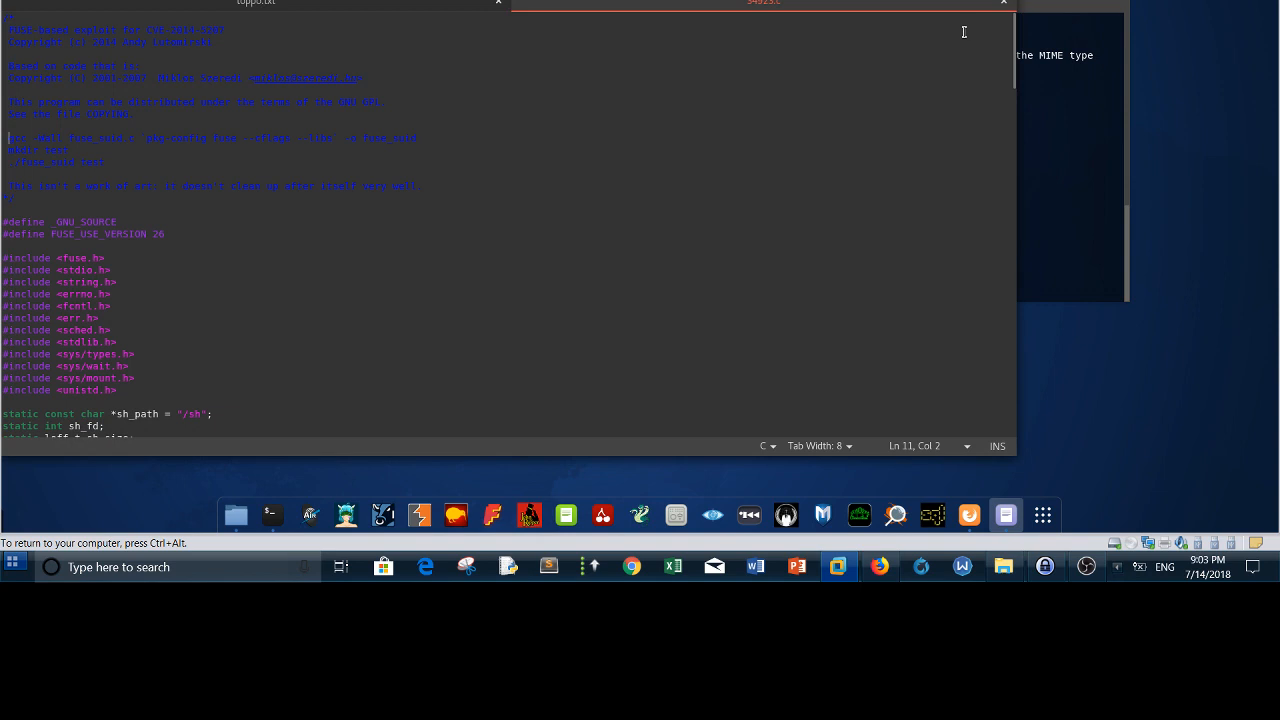
mouse_move(860, 76)
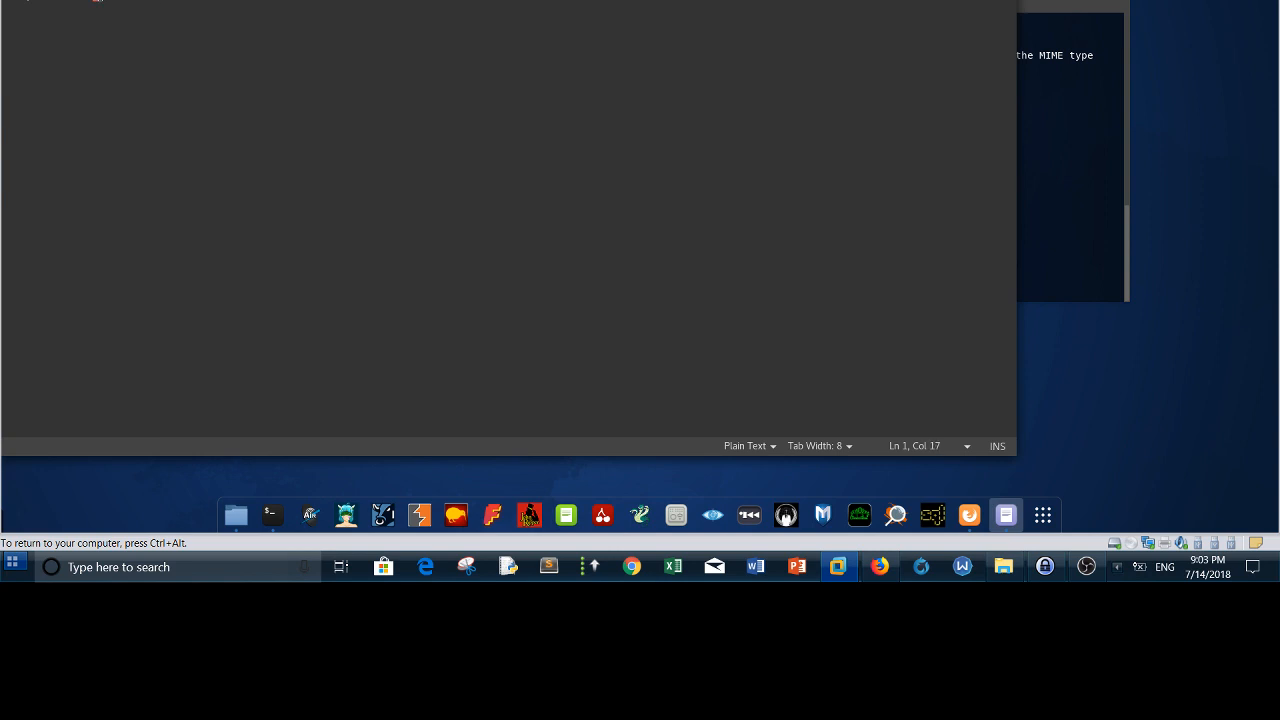
right_click(150, 10)
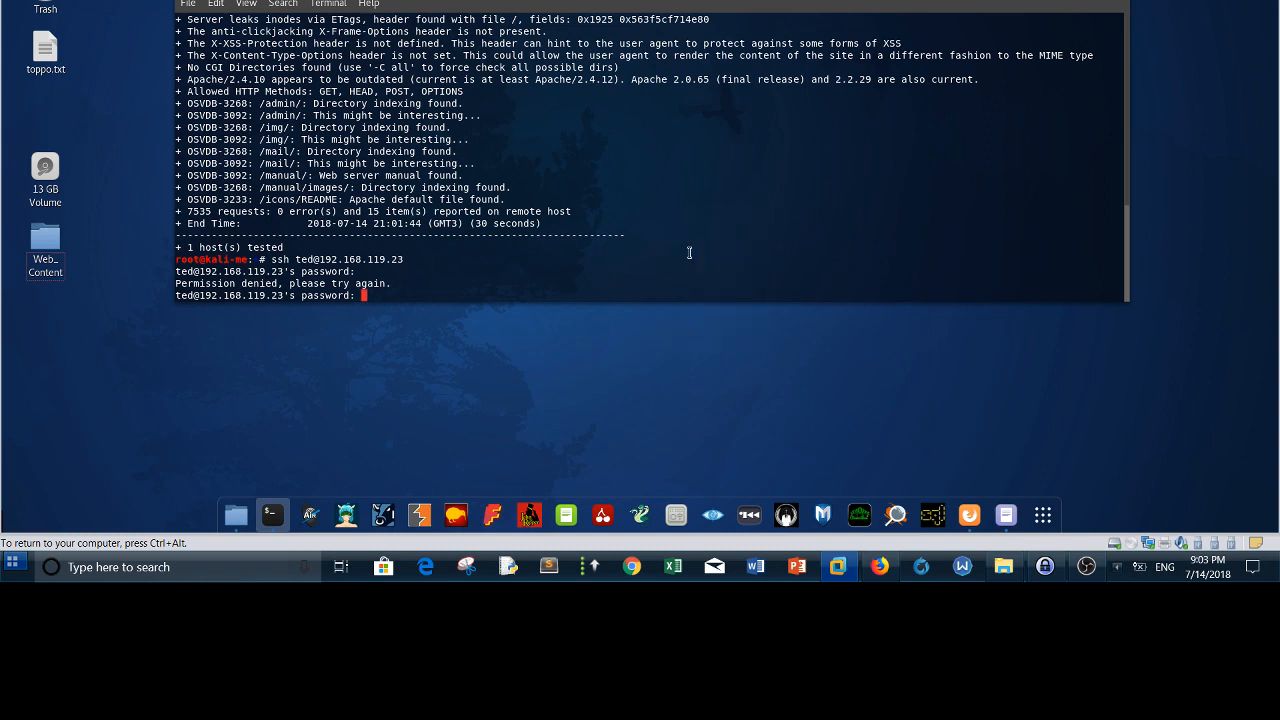
key(Return)
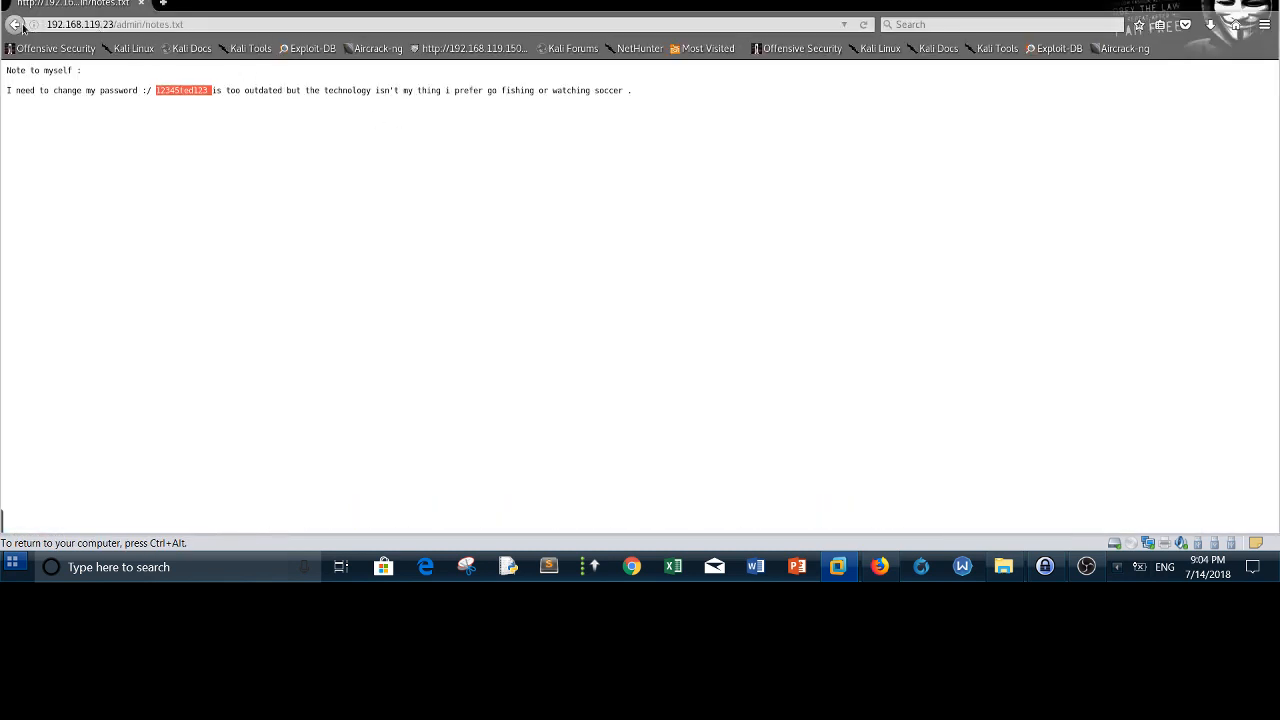
Go back in Firefox to the target's /admin directory listing with notes.txt.
click(16, 24)
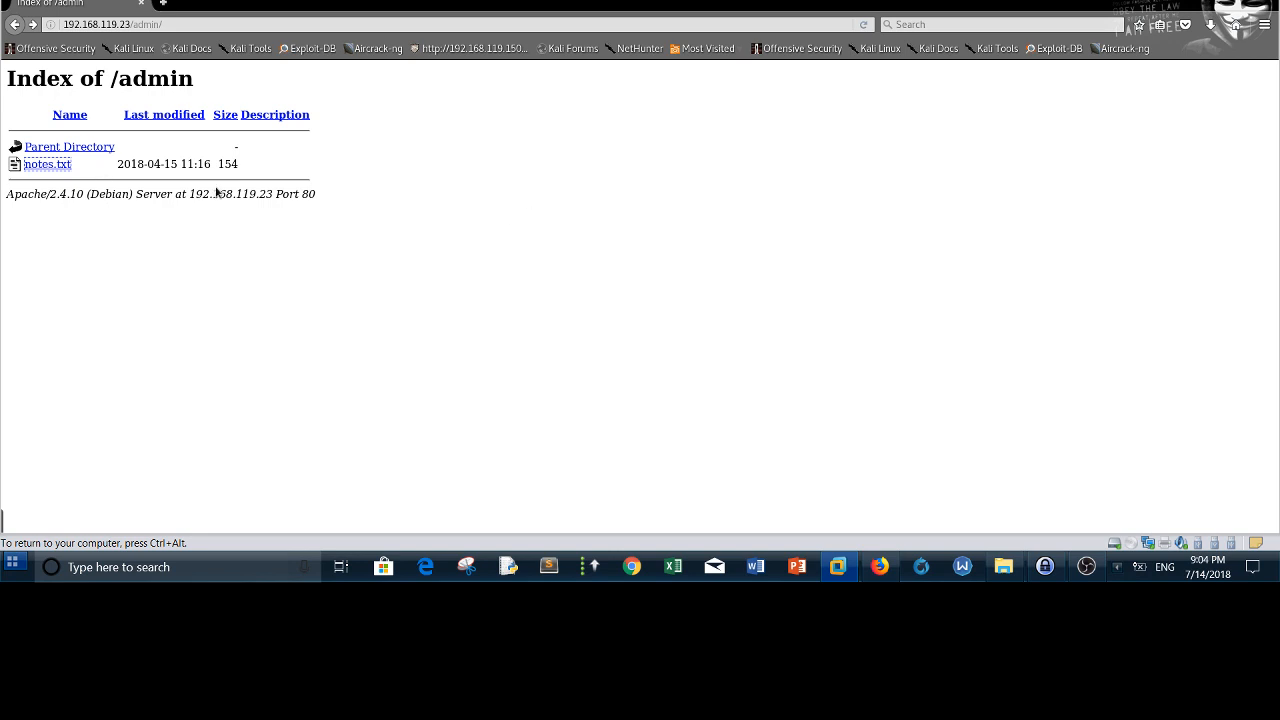
mouse_move(128, 136)
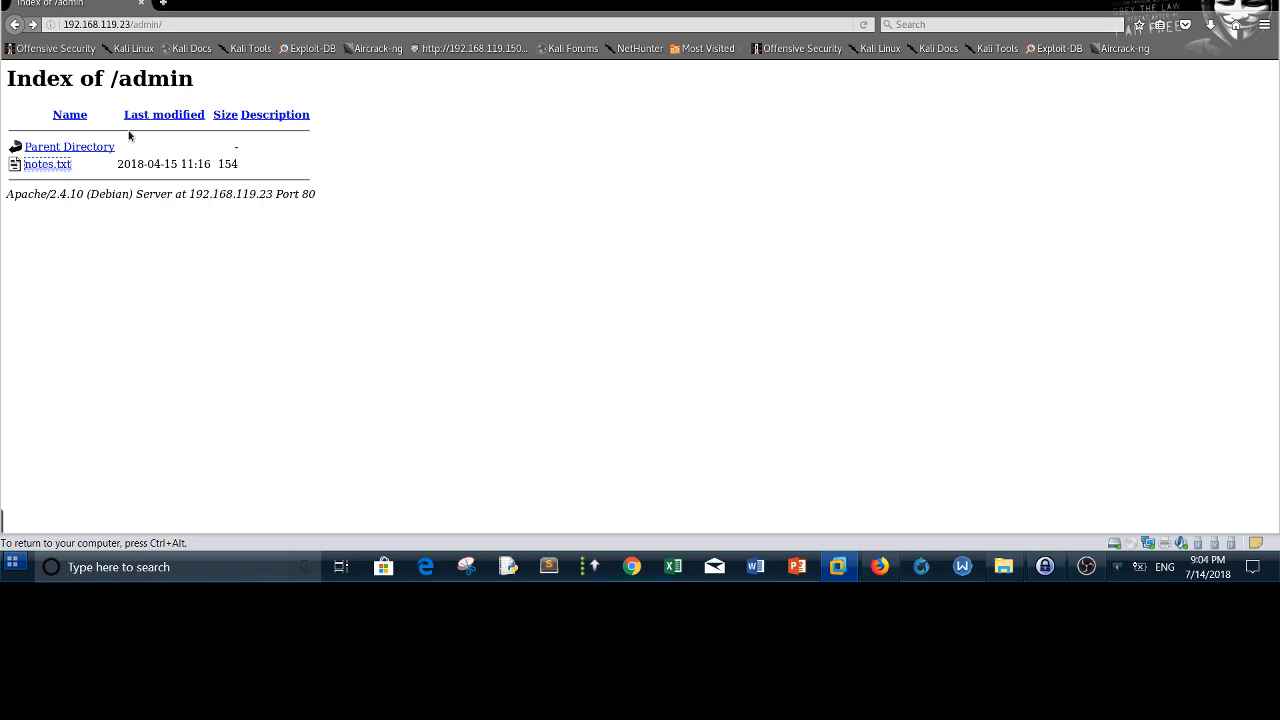
mouse_move(168, 144)
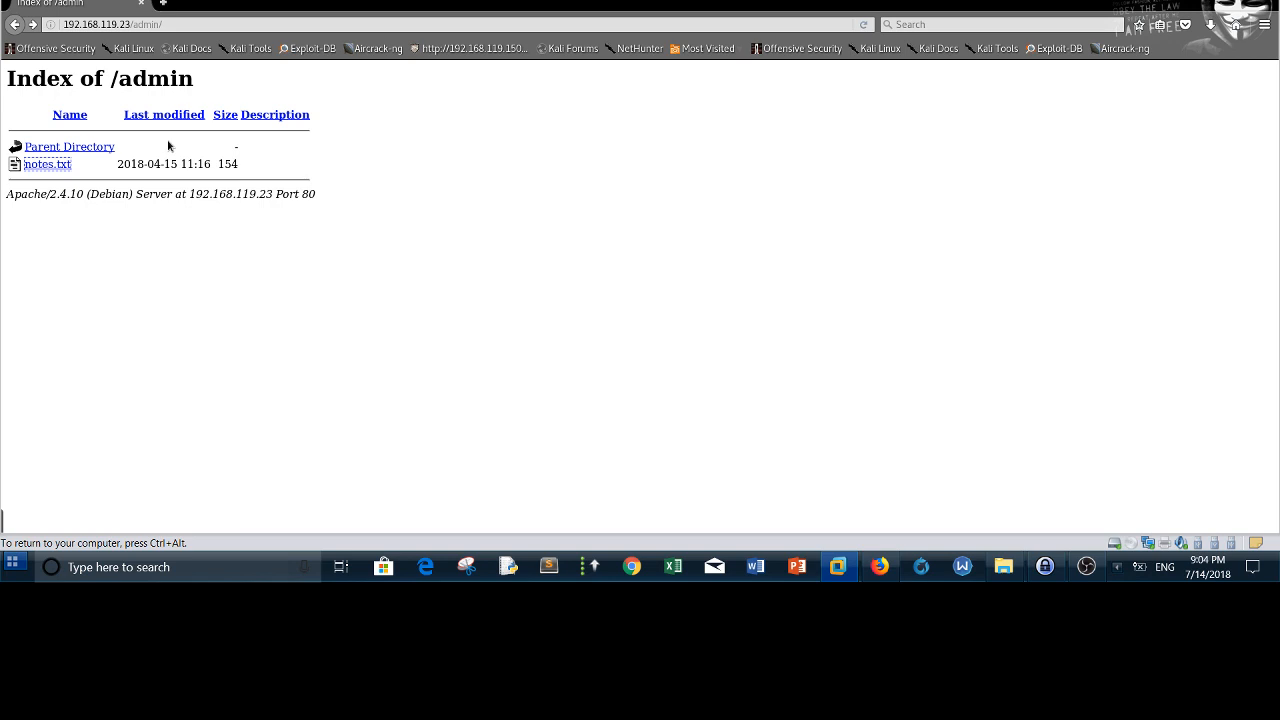
mouse_move(324, 134)
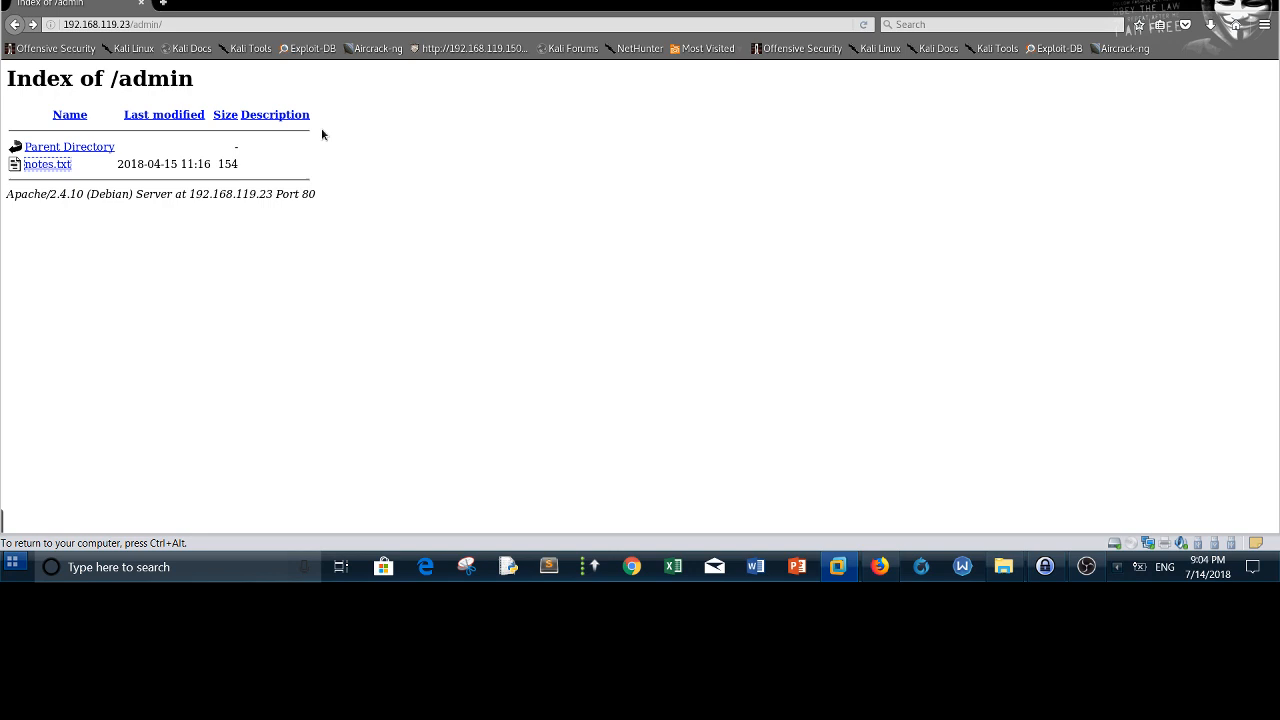
mouse_move(288, 168)
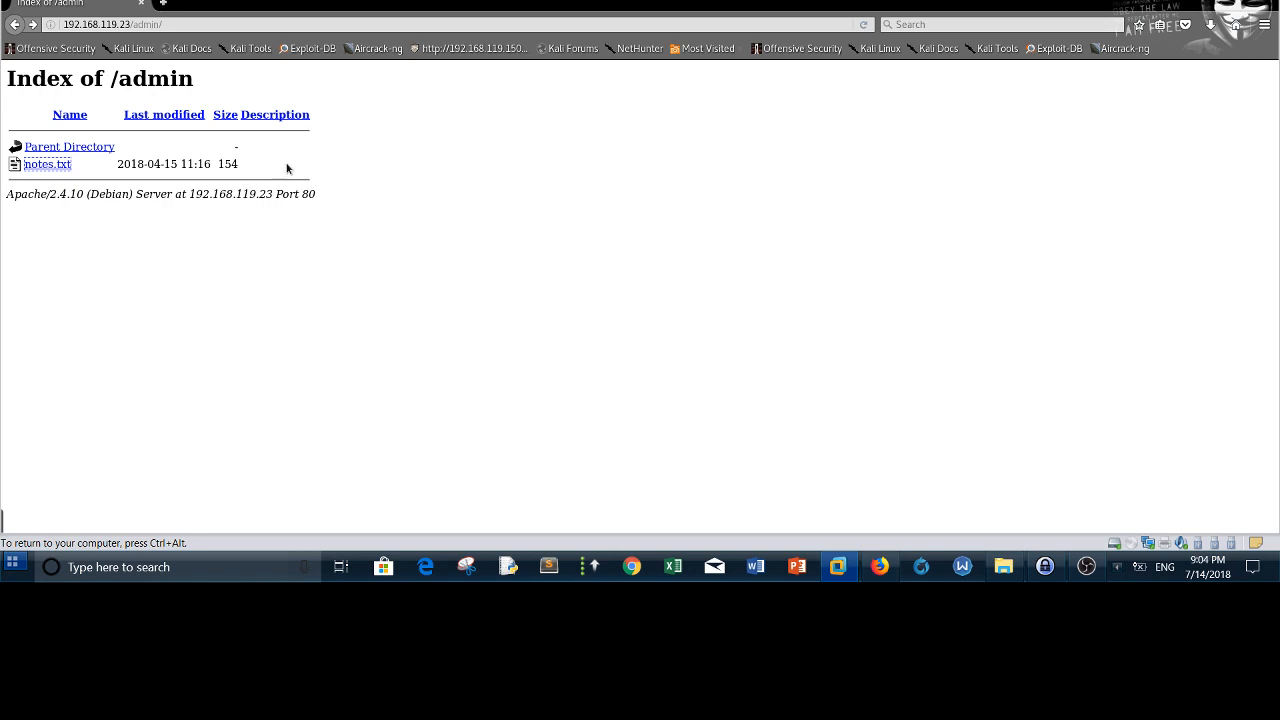
mouse_move(1208, 4)
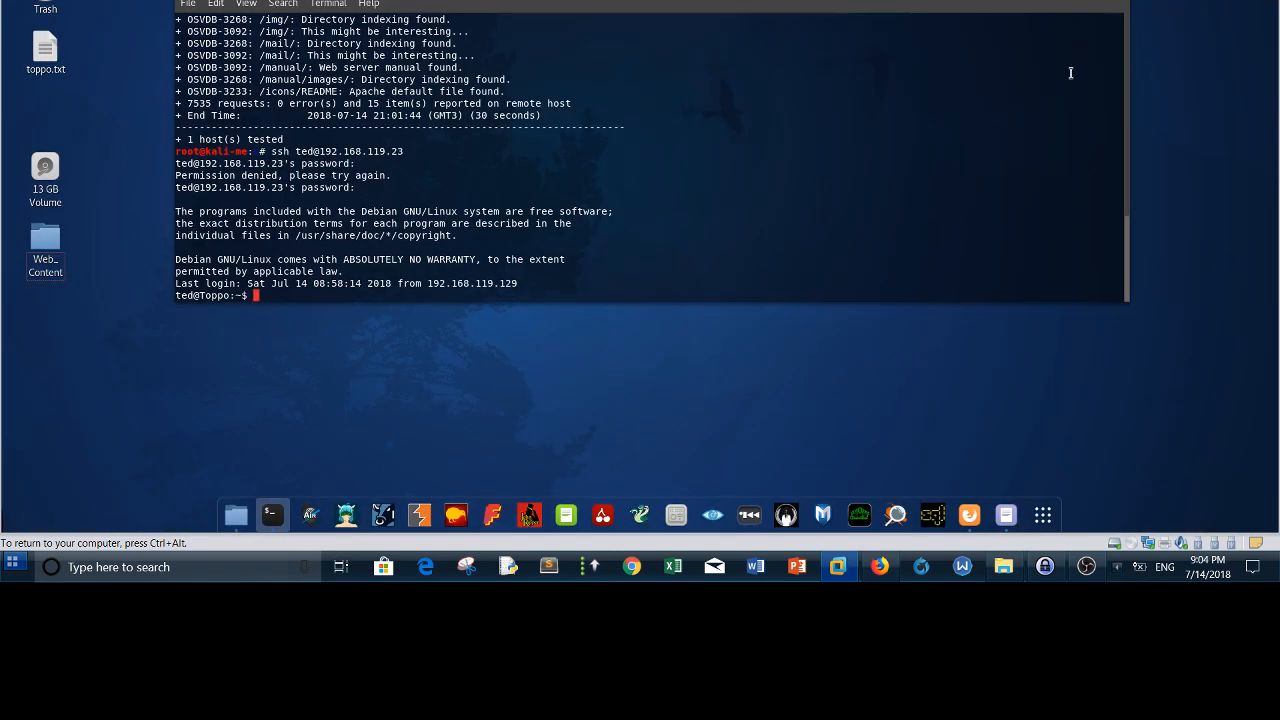
mouse_move(724, 96)
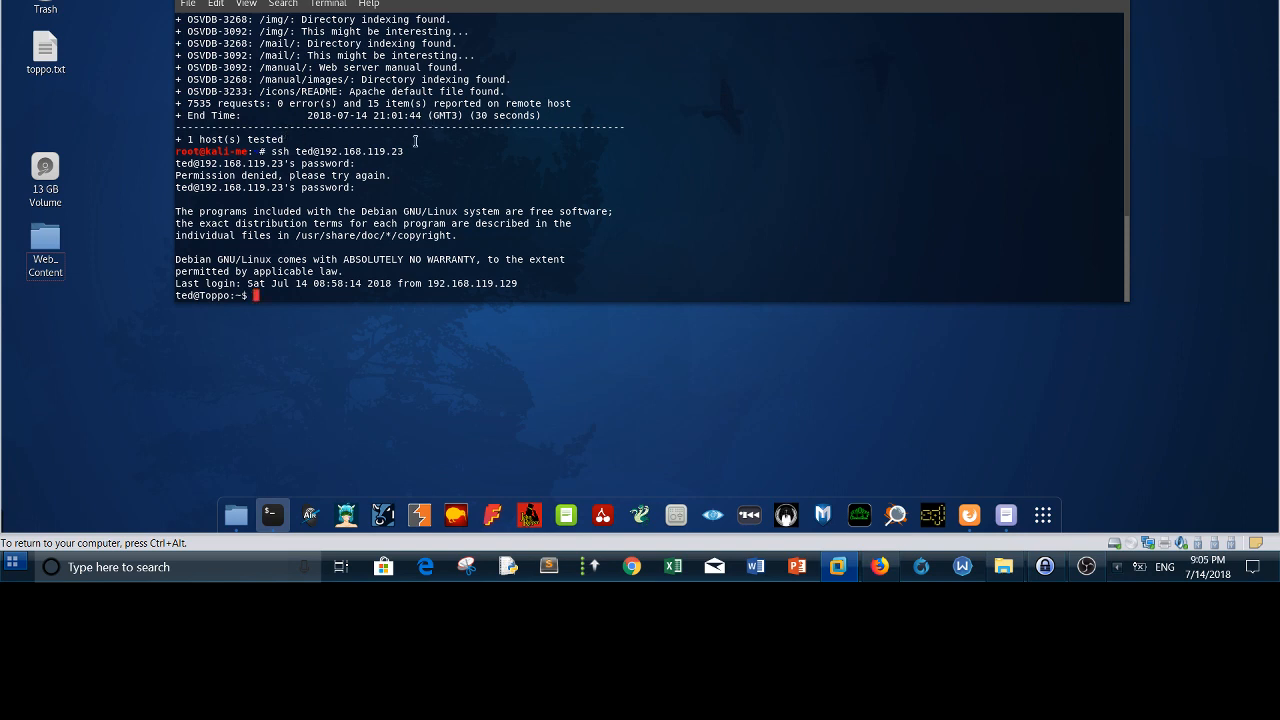
mouse_move(660, 248)
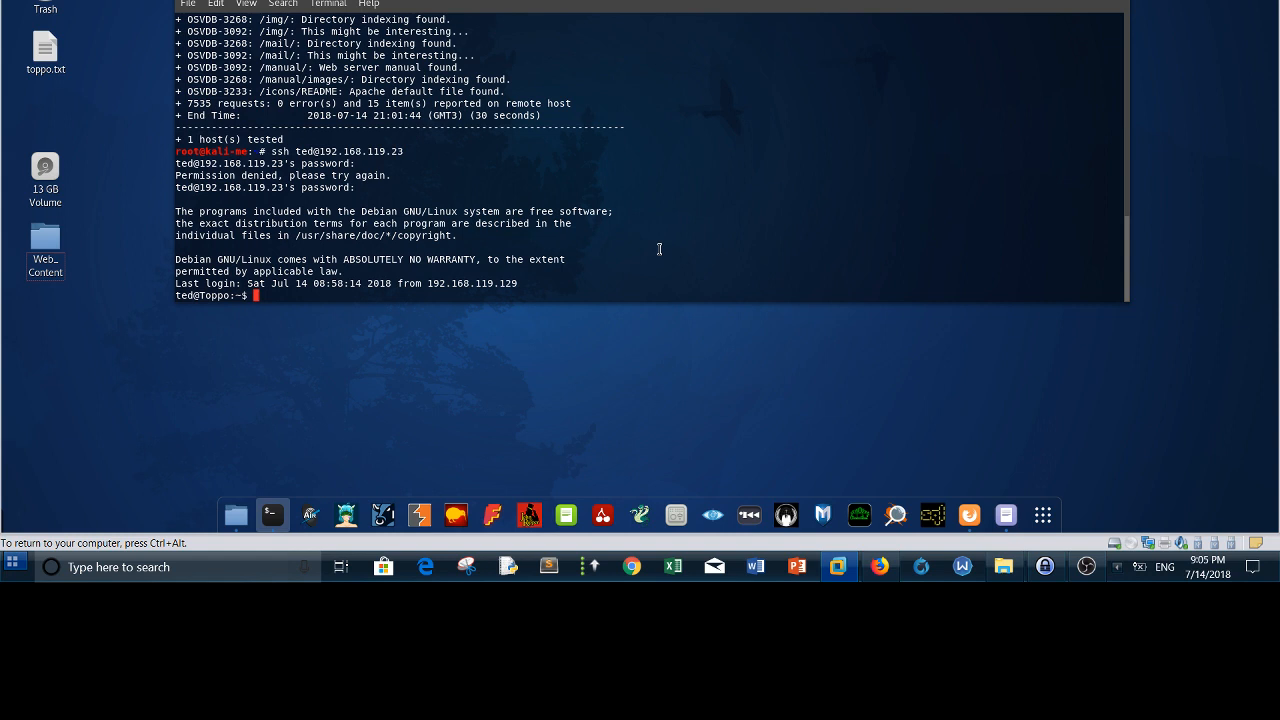
mouse_move(664, 270)
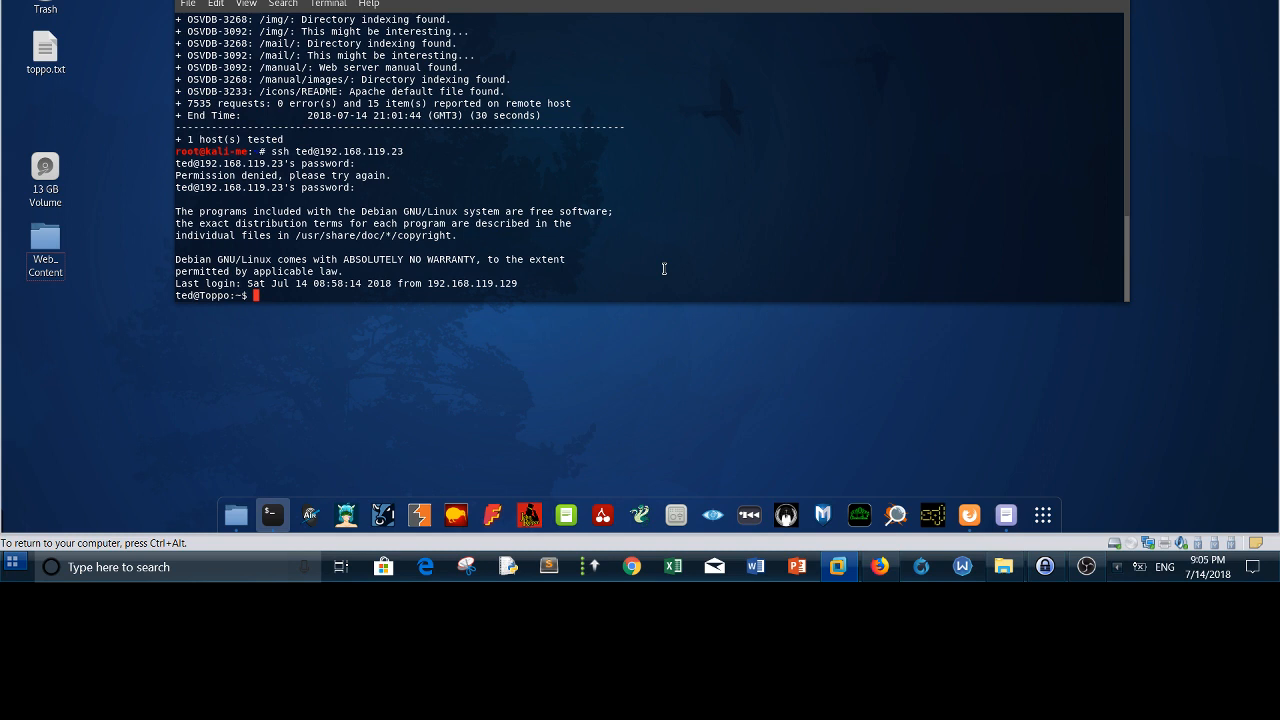
Change into ted's home folder on Toppo in the SSH session.
text(cd/)
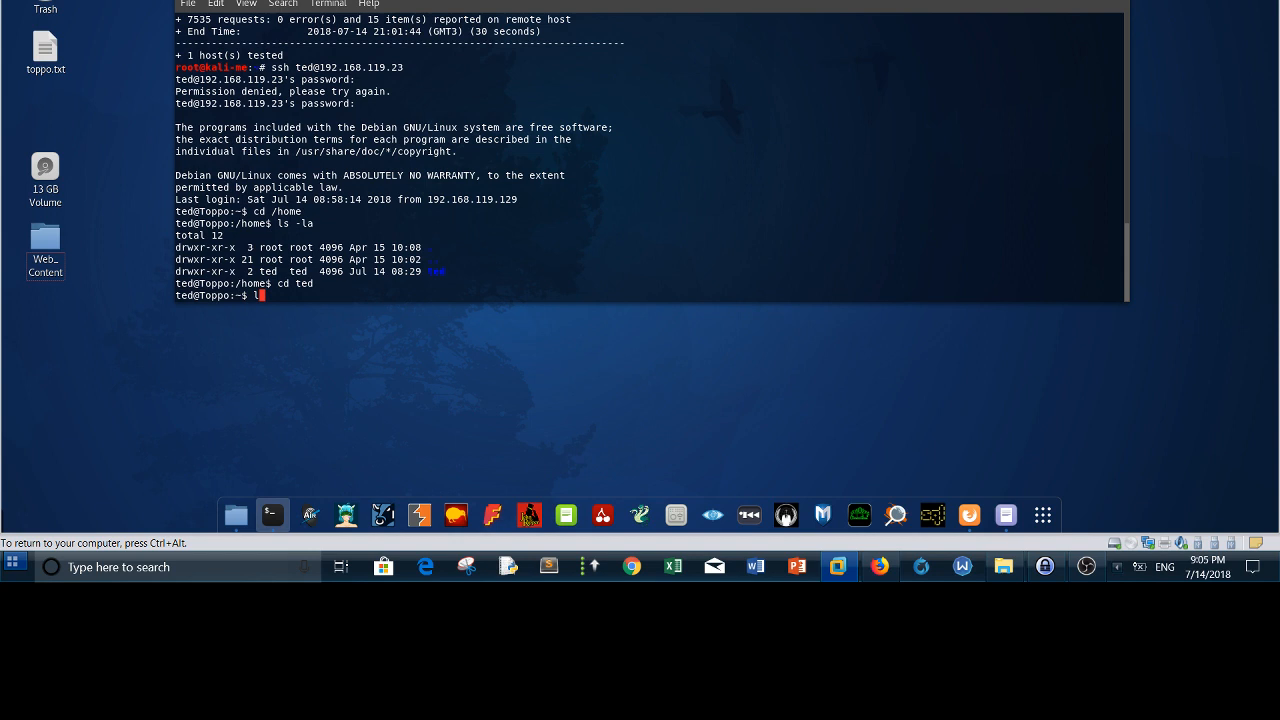
key(Return)
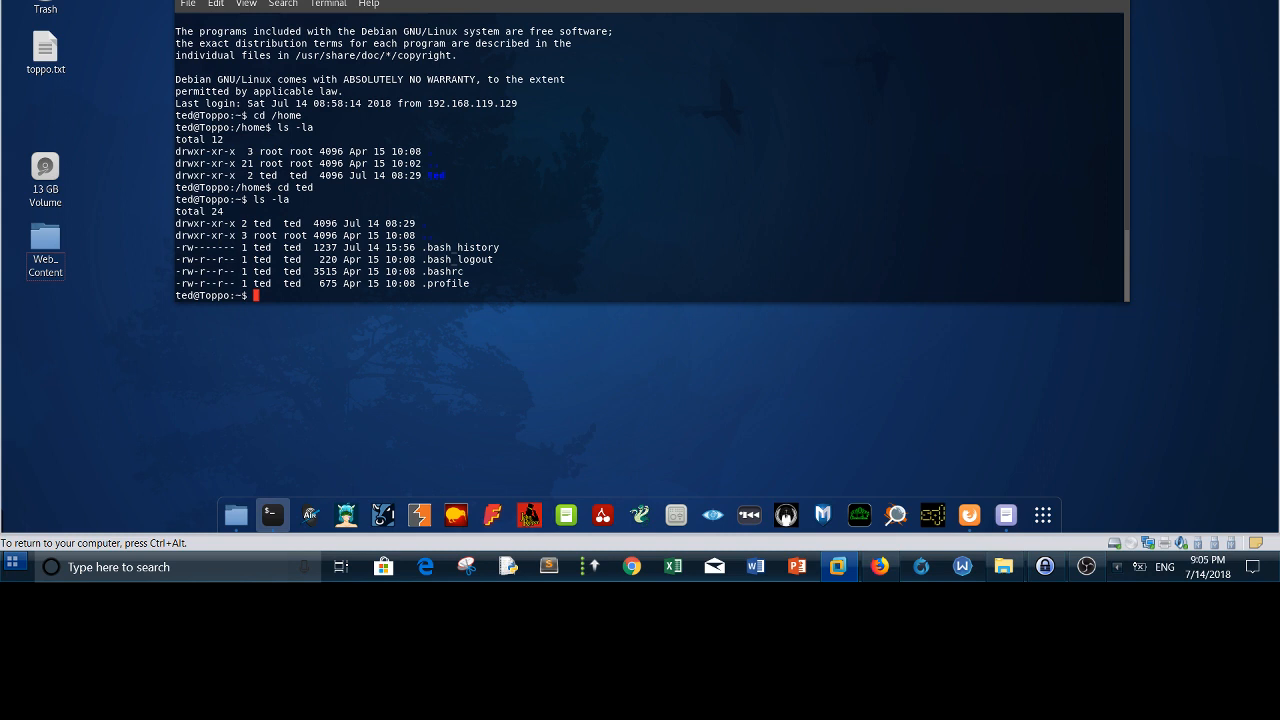
List /tmp on Toppo and change into the linux-exploit-suggester-master folder.
text(cd /tmp)
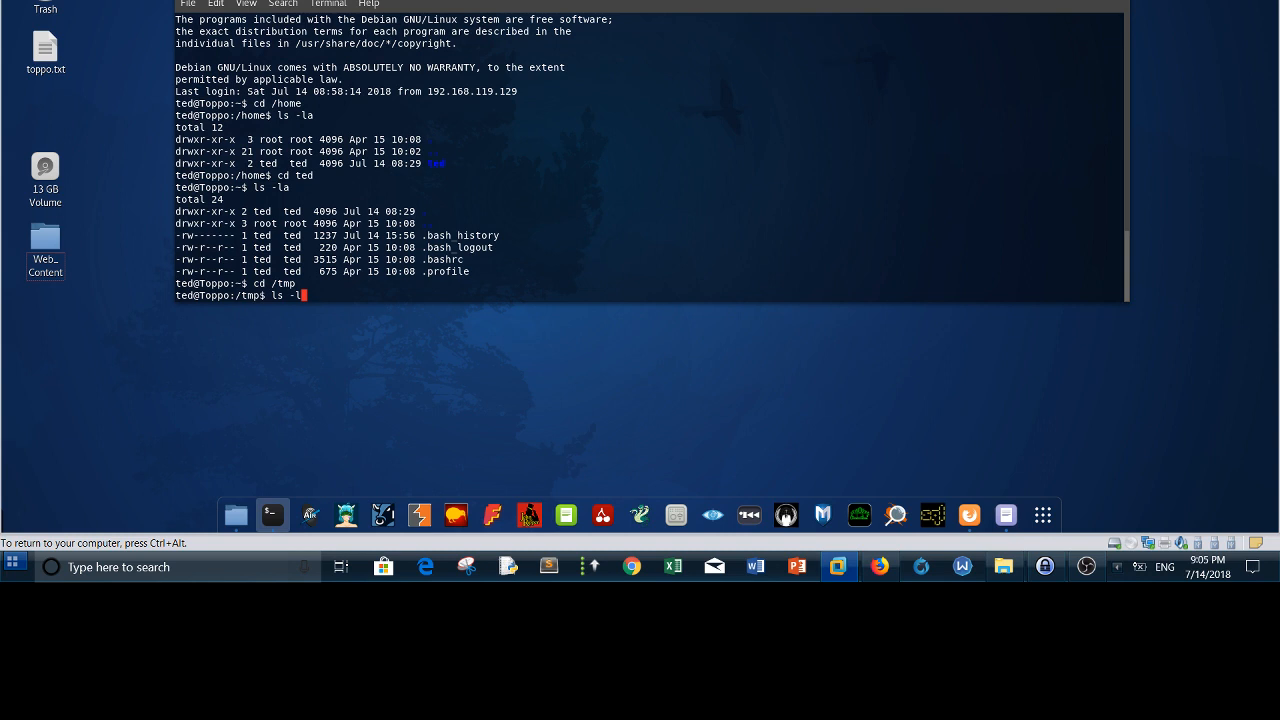
key(Return)
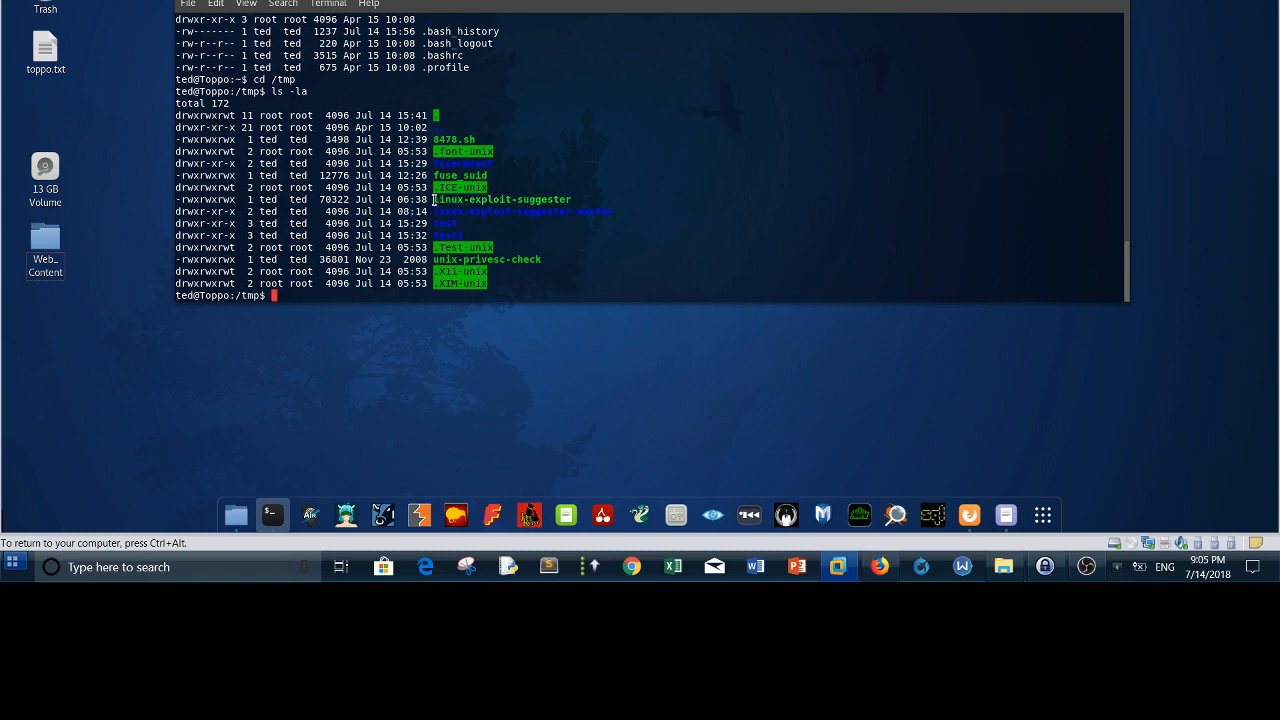
right_click(560, 212)
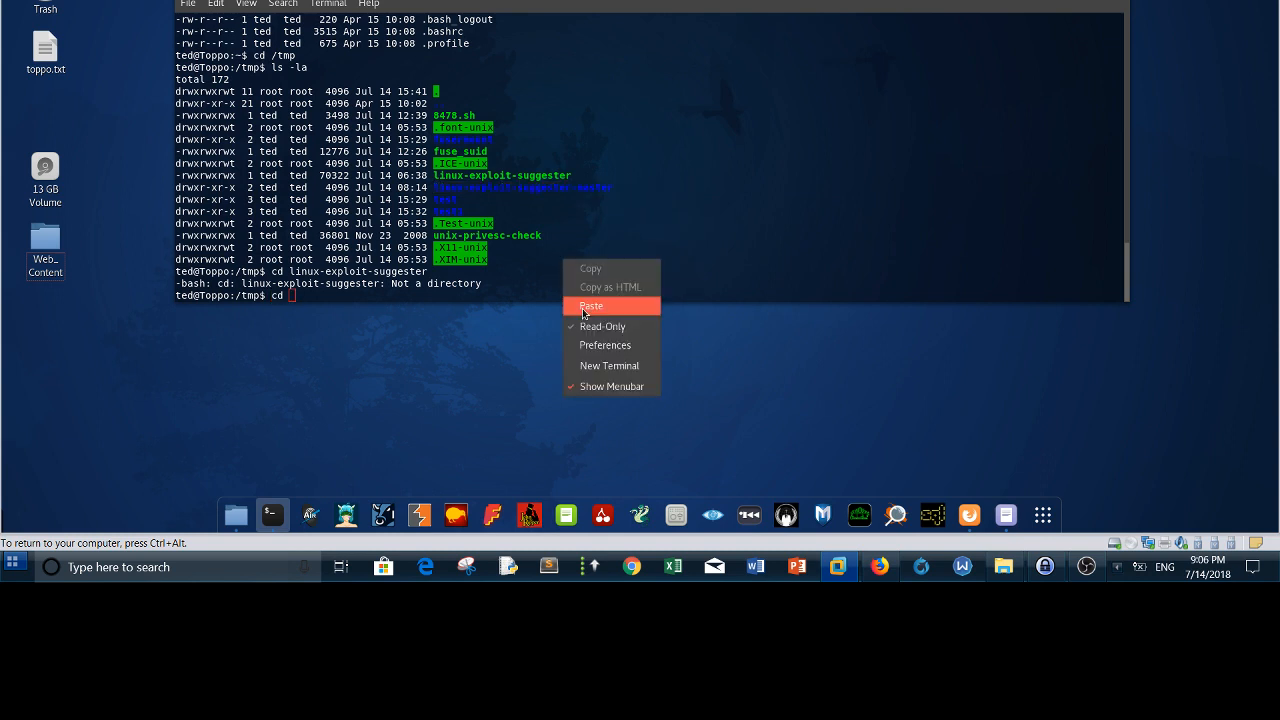
click(592, 304)
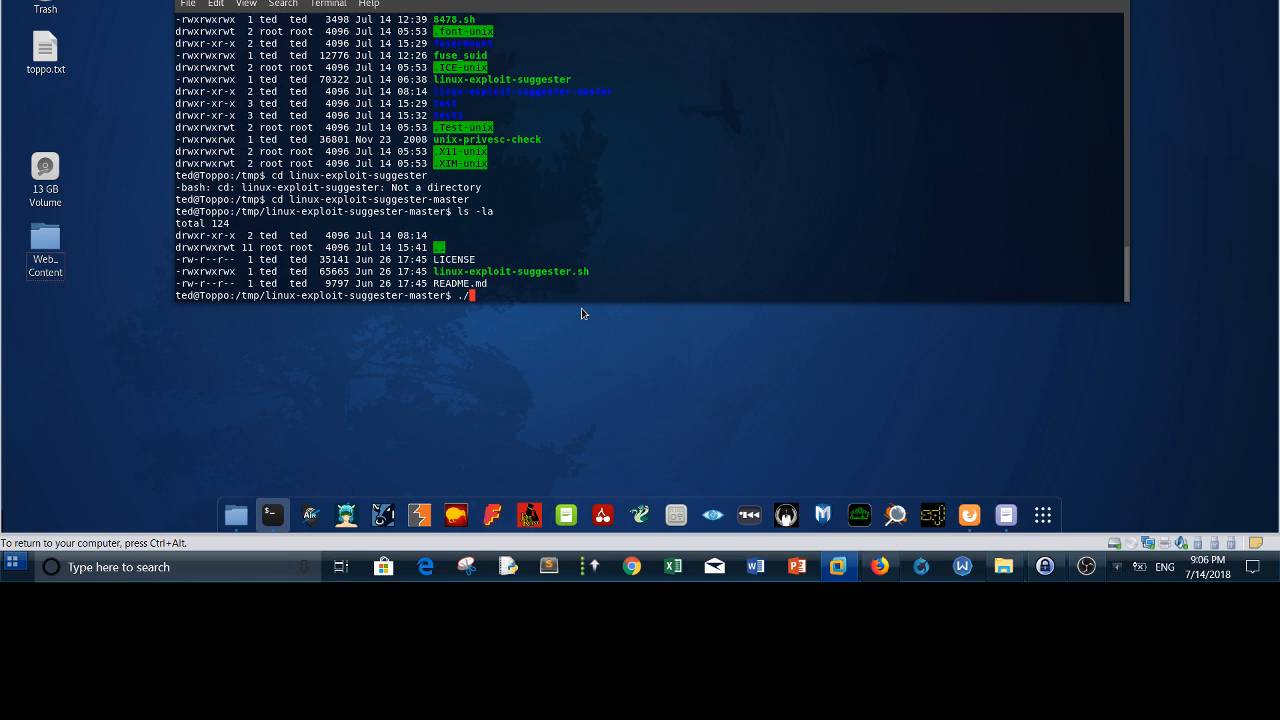
Run ./linux-exploit-suggester.sh from the pasted script name.
right_click(584, 312)
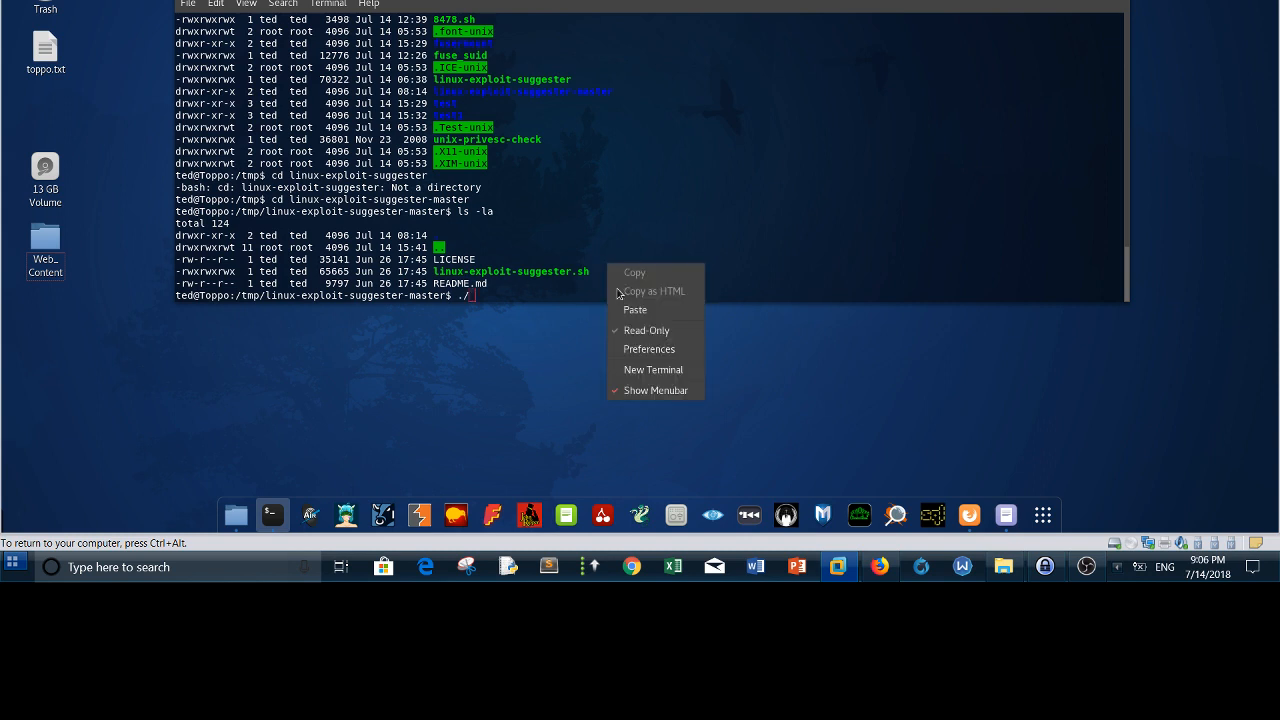
click(636, 308)
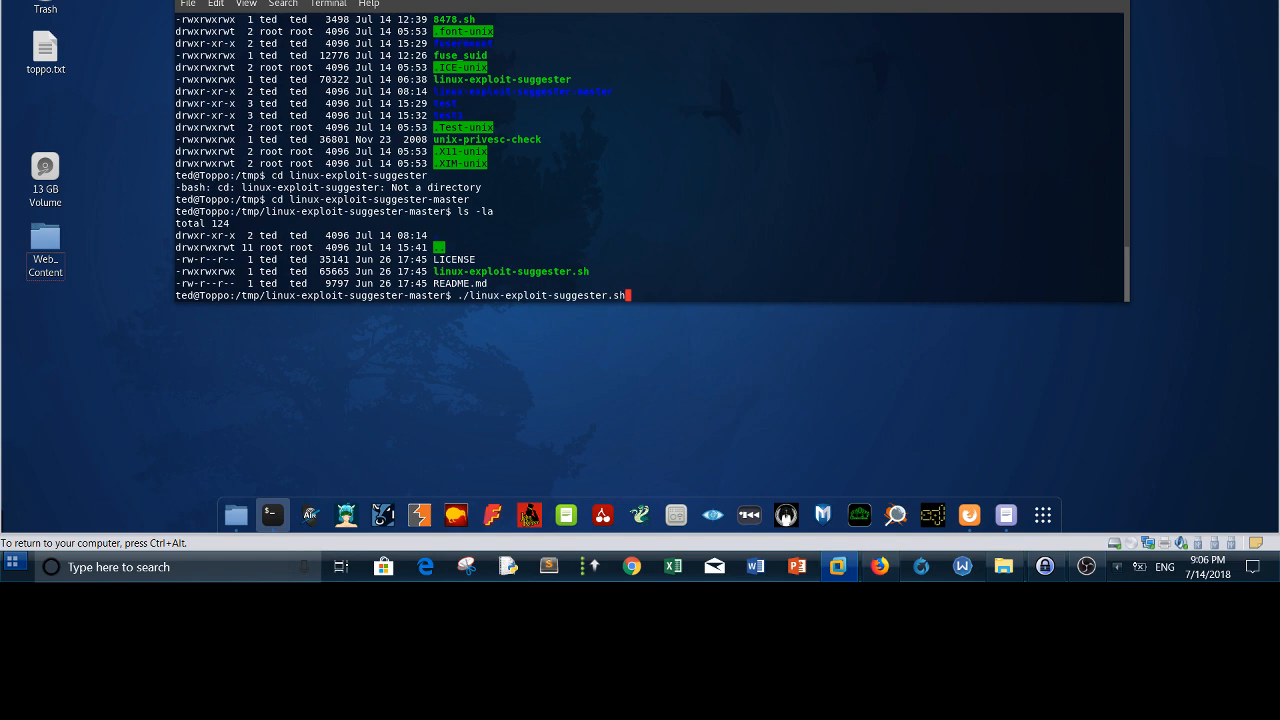
key(Return)
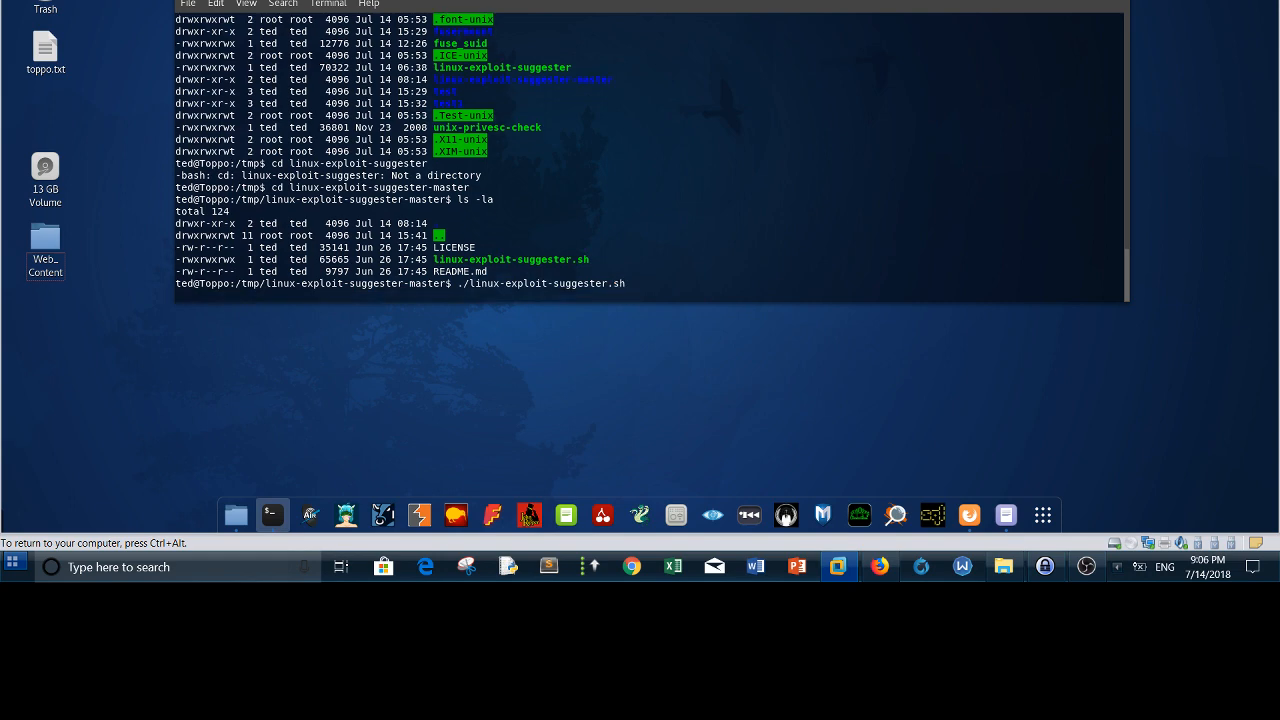
Review the suggested exploits (dccp, udev, dirtycow) and return to /tmp with cd ..
key(Return)
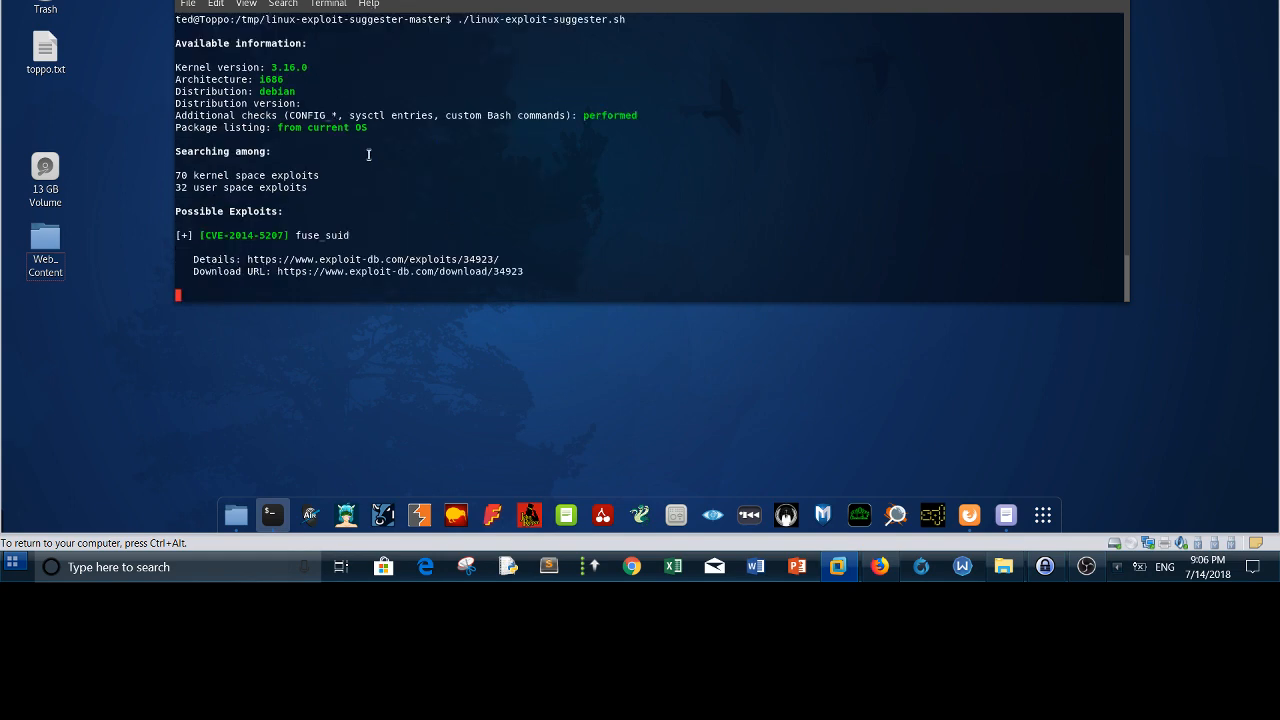
scroll(down, 3)
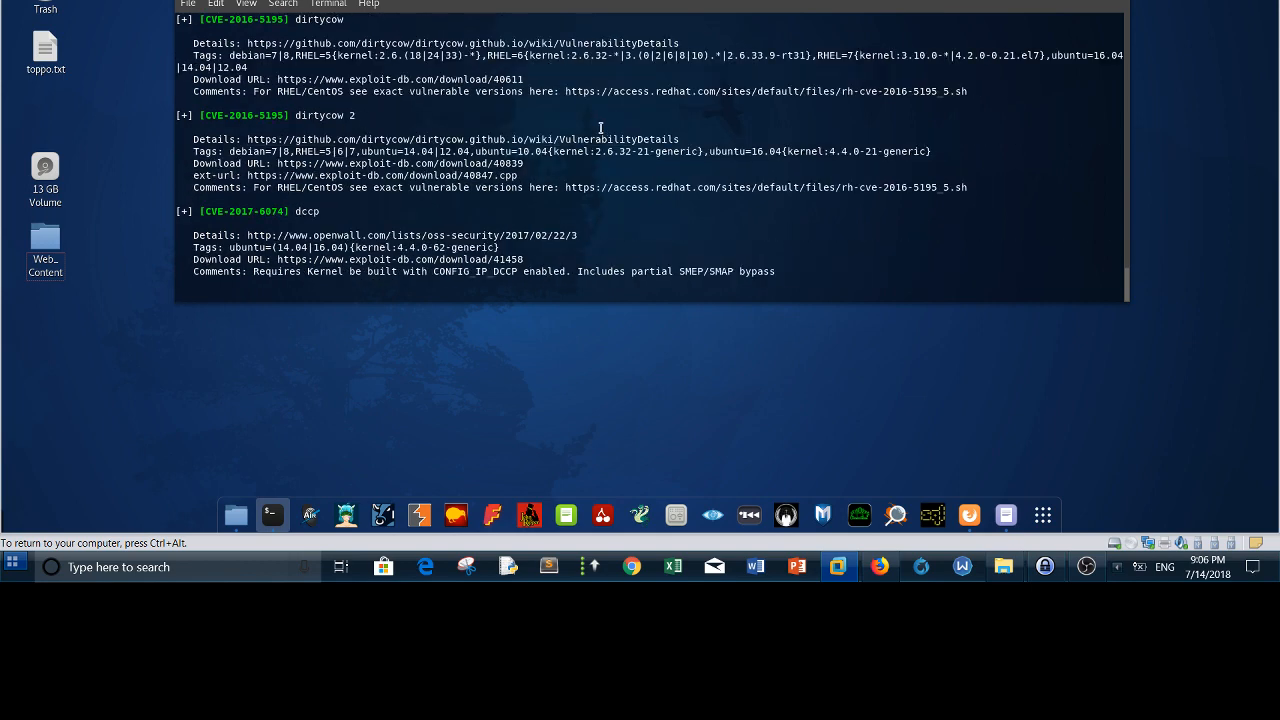
scroll(down, 3)
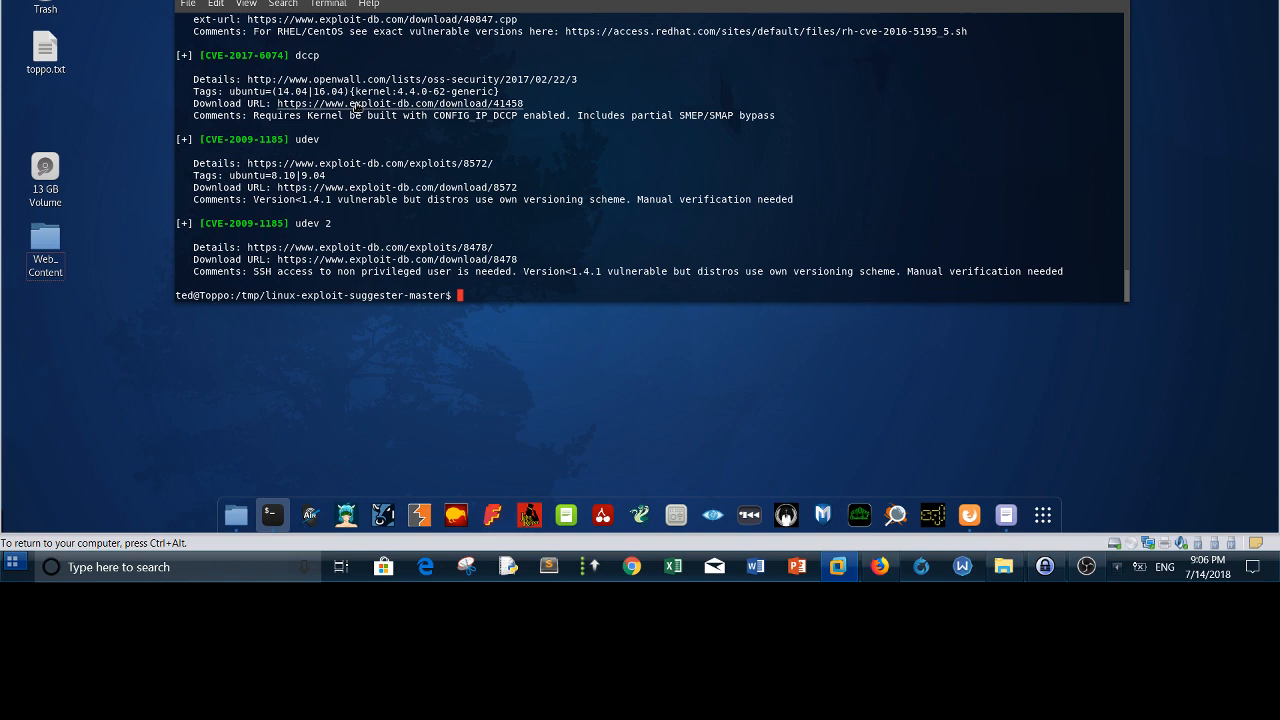
mouse_move(560, 176)
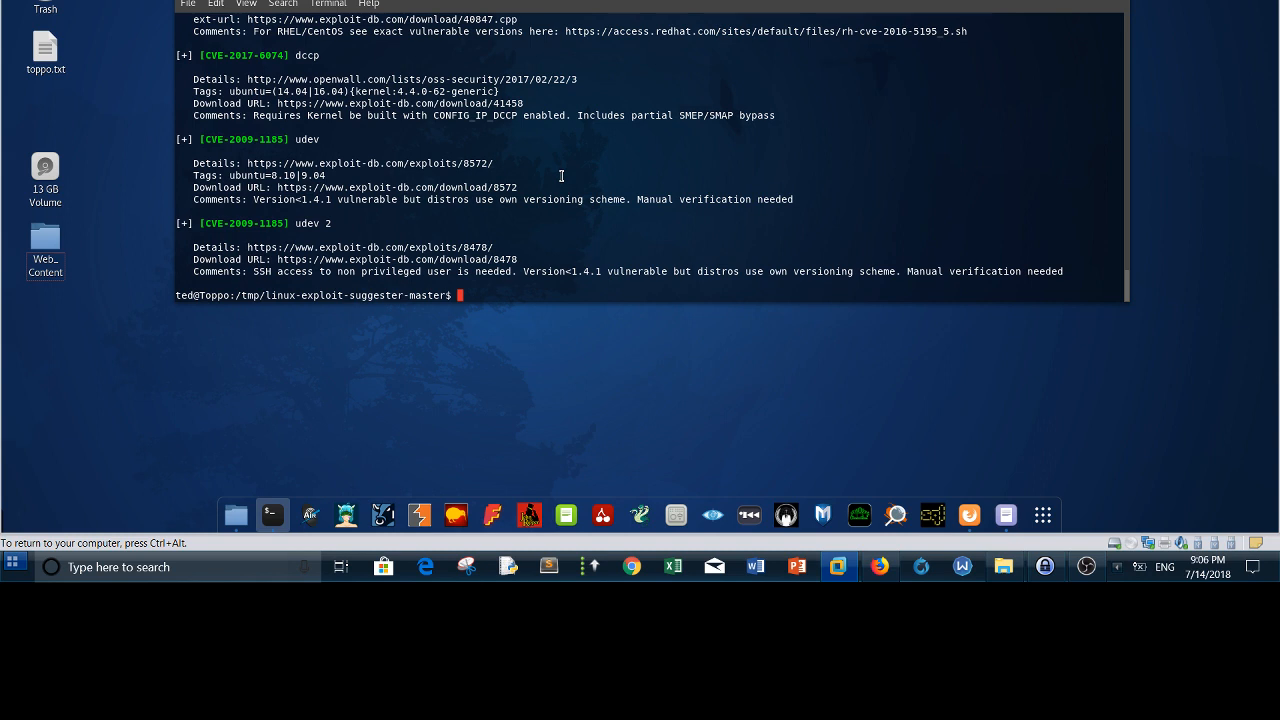
mouse_move(488, 260)
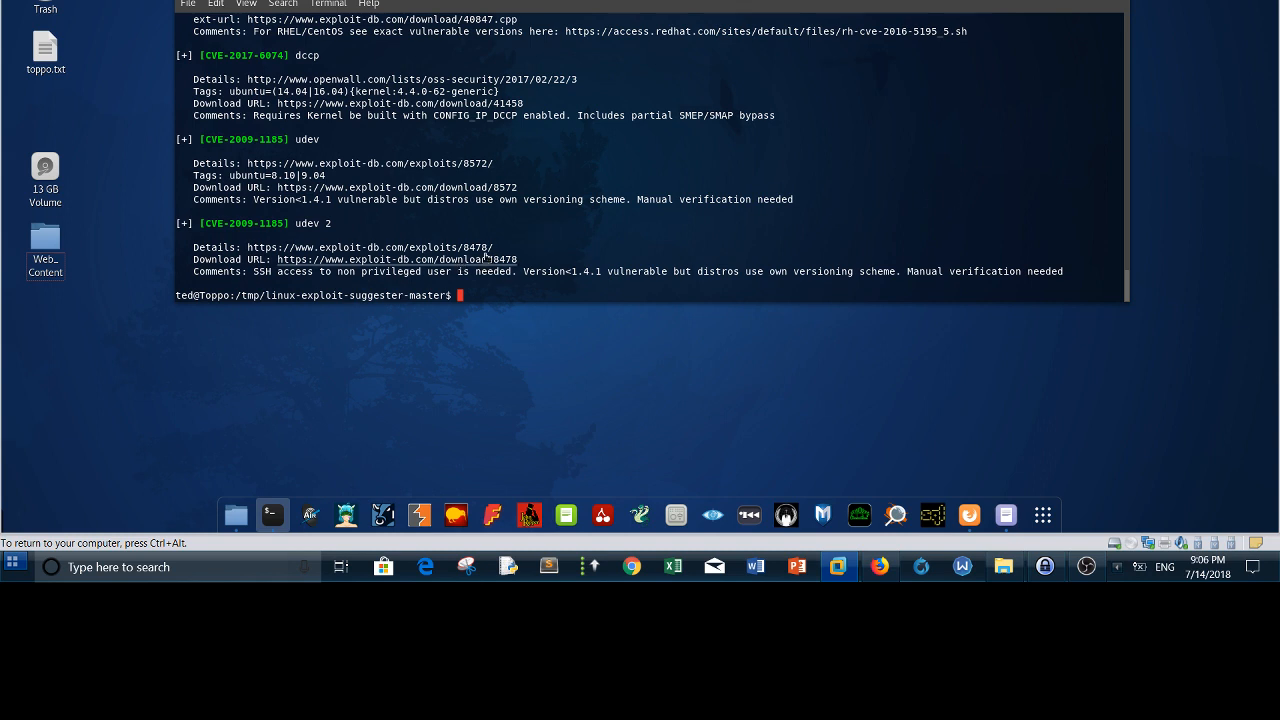
mouse_move(530, 132)
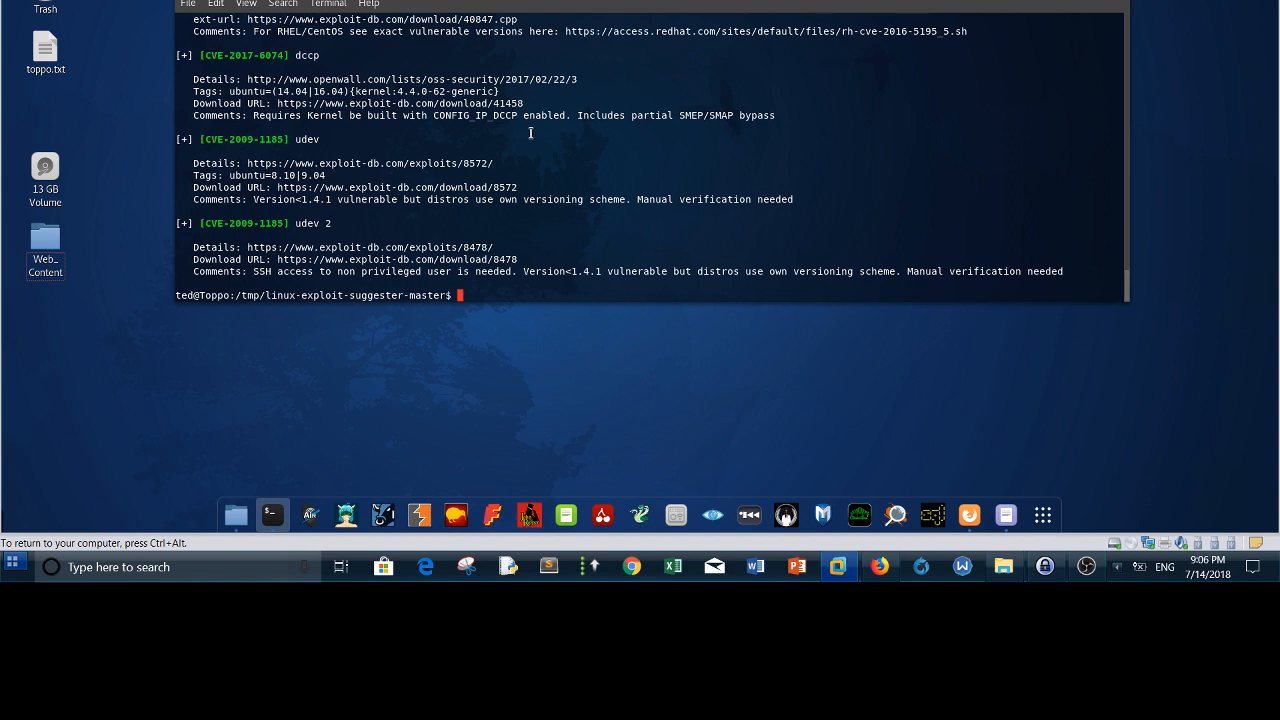
mouse_move(636, 202)
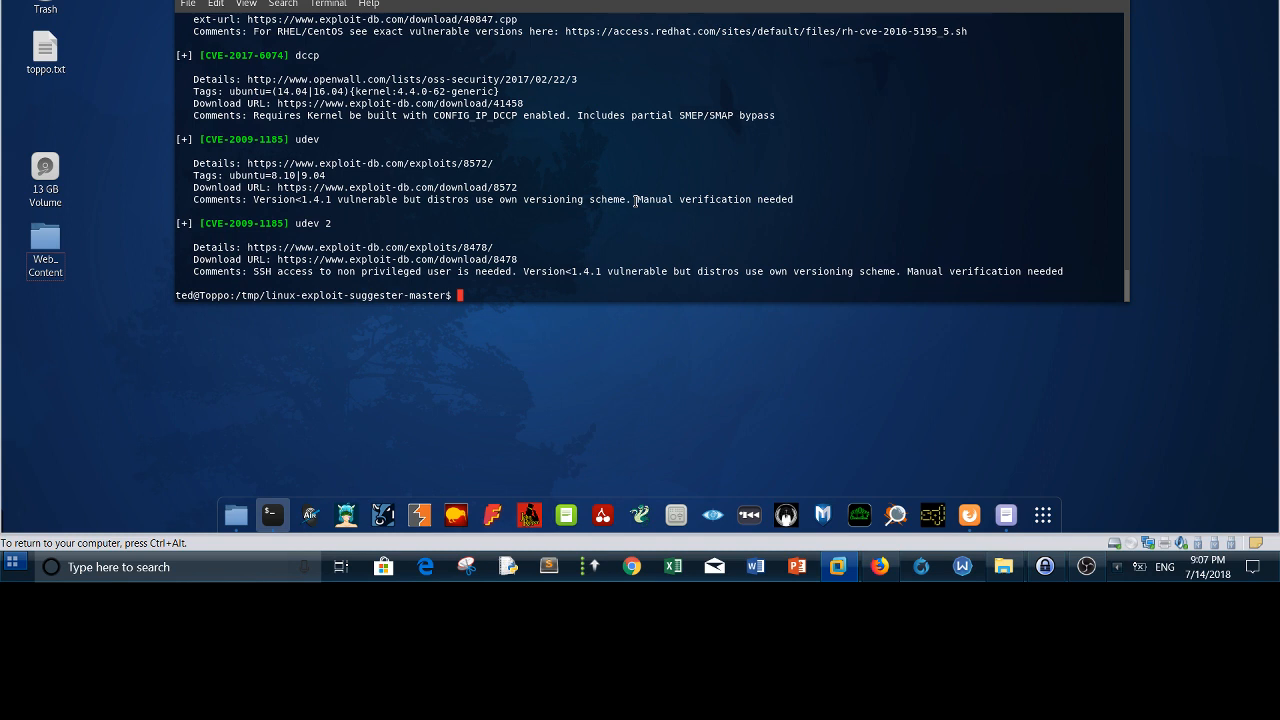
mouse_move(650, 232)
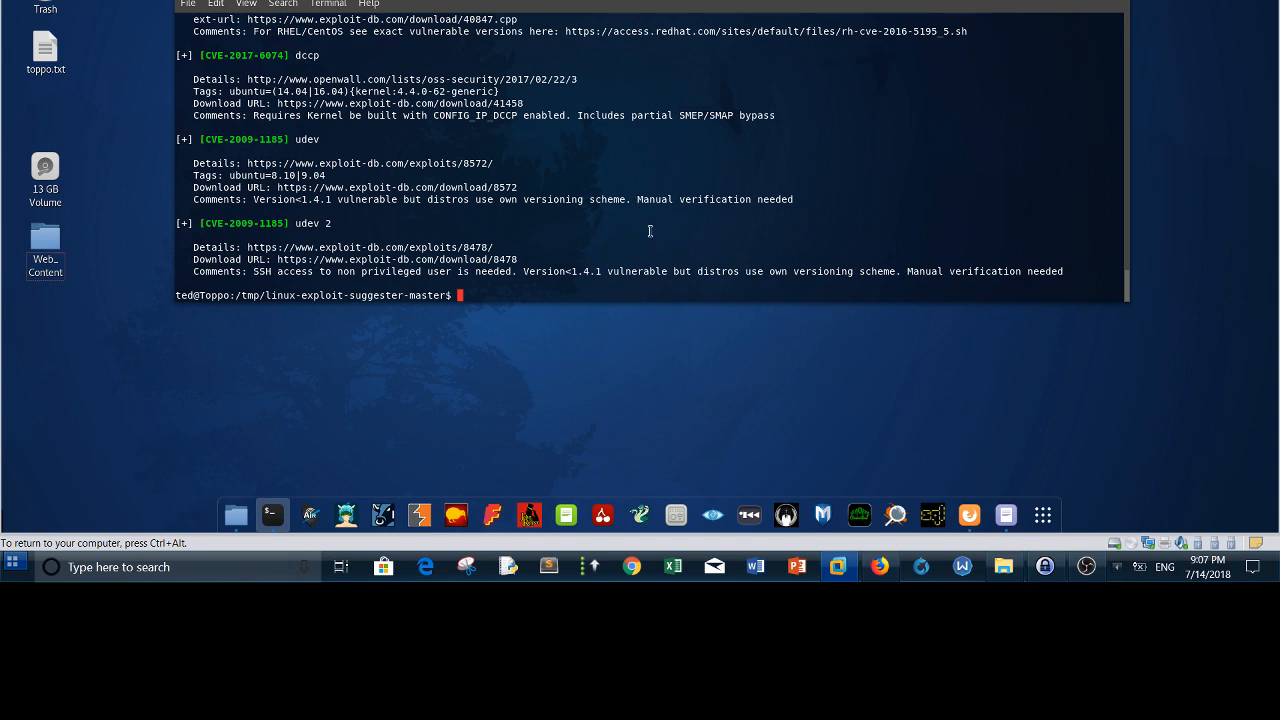
text(cd)
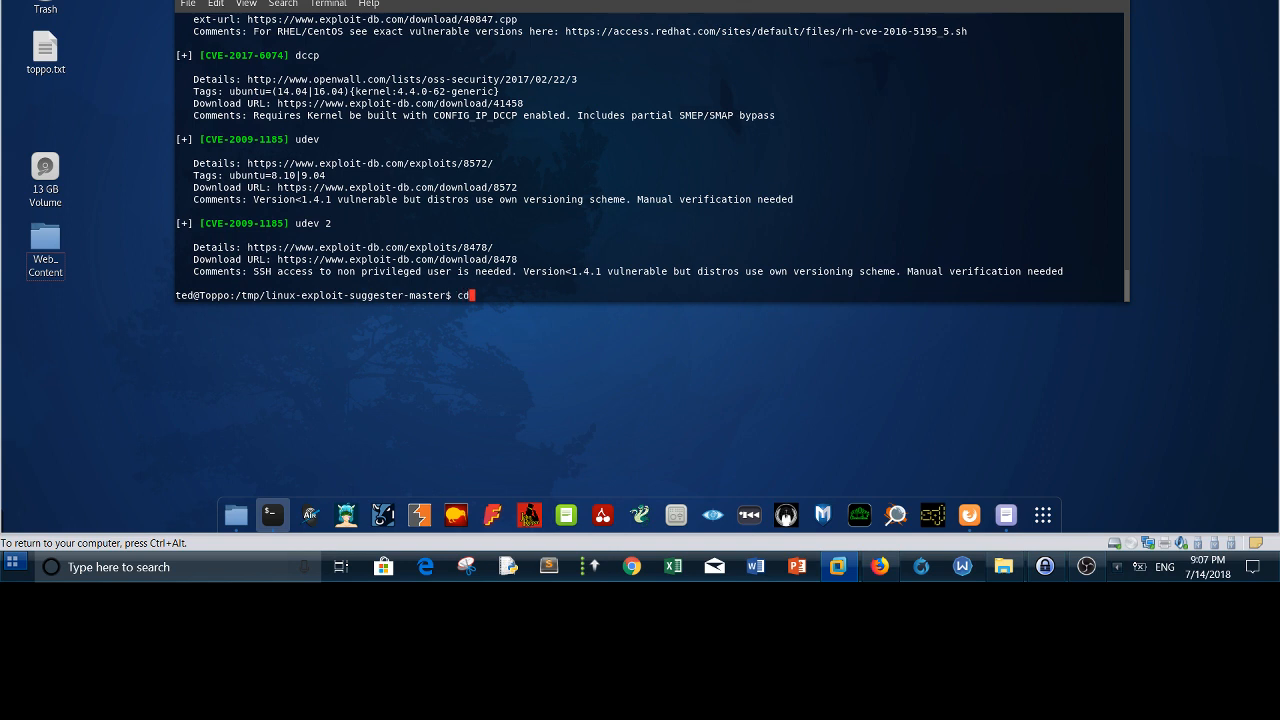
key(Return)
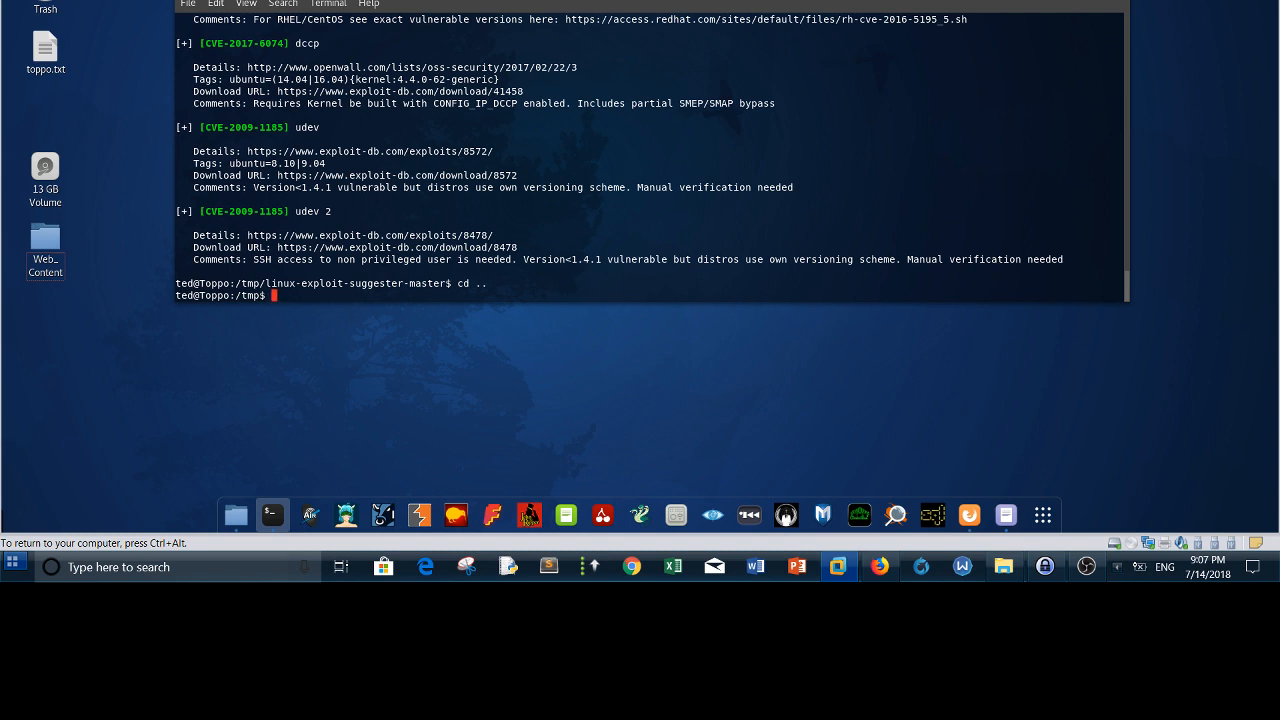
Read /etc/sudoers with cat, revealing ted's NOPASSWD rule for /usr/bin/awk.
text(cat)
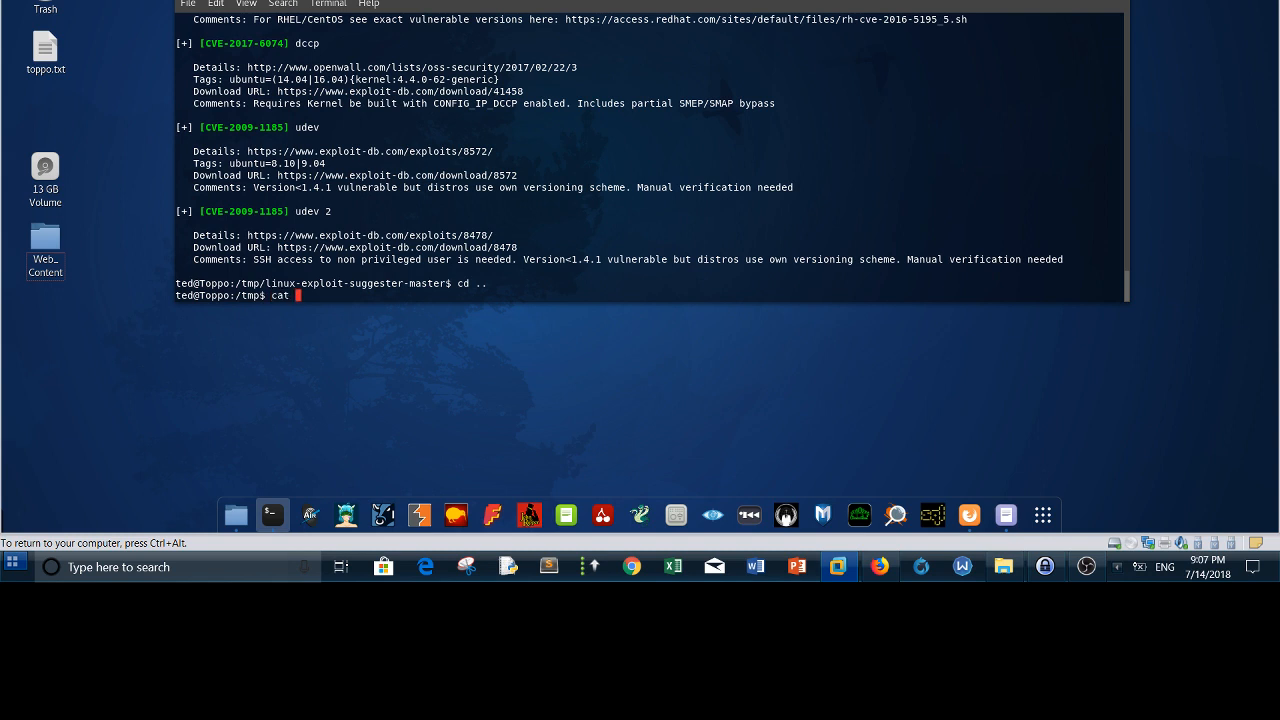
text(/etc/sud)
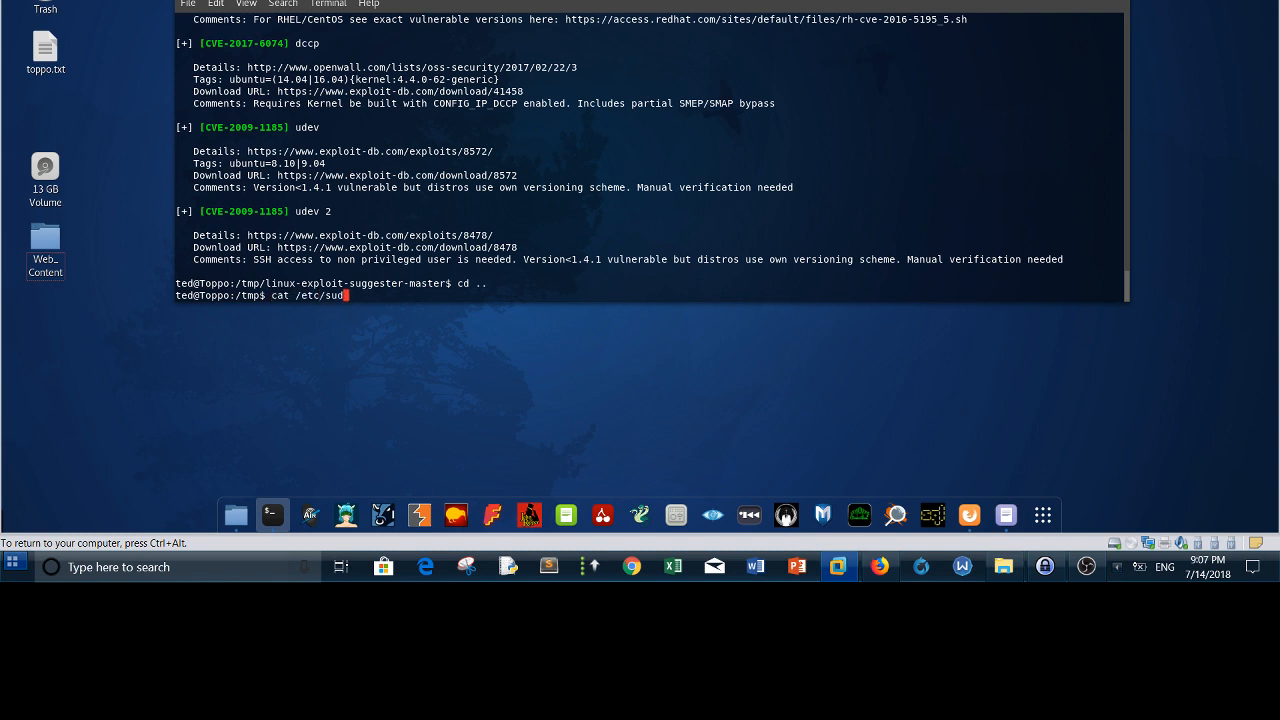
key(Return)
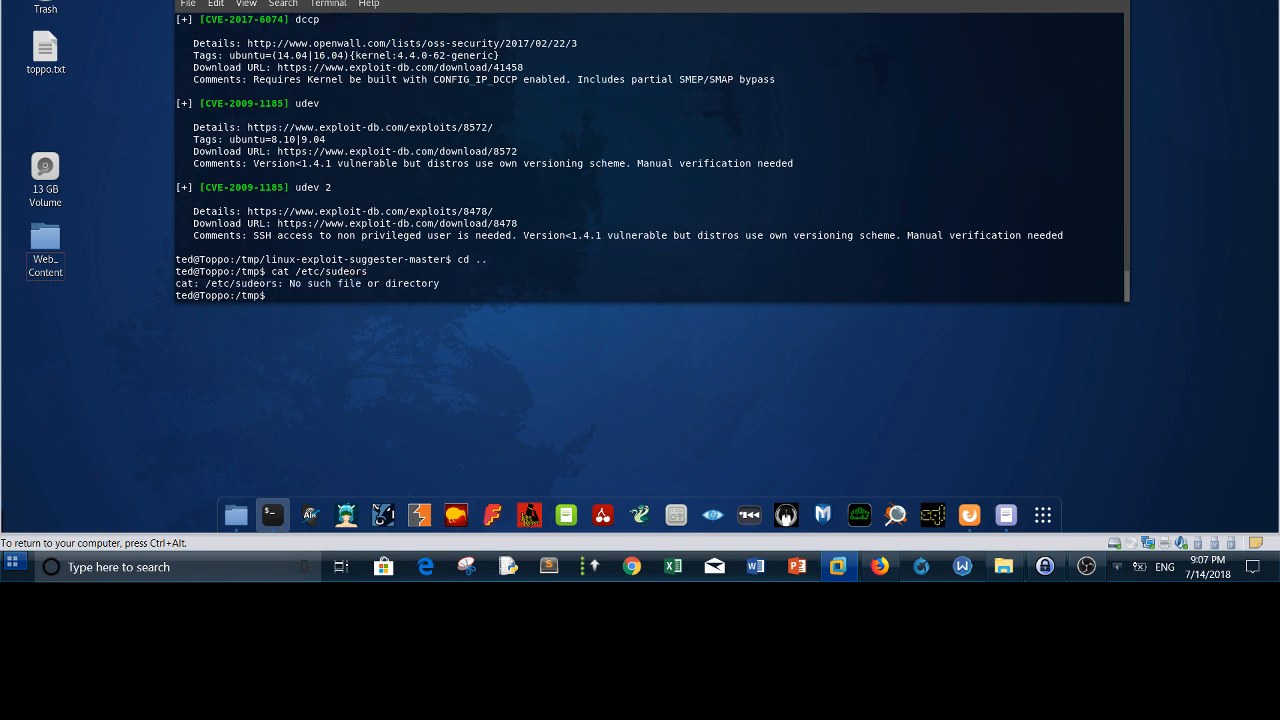
text(car /etc/sudo)
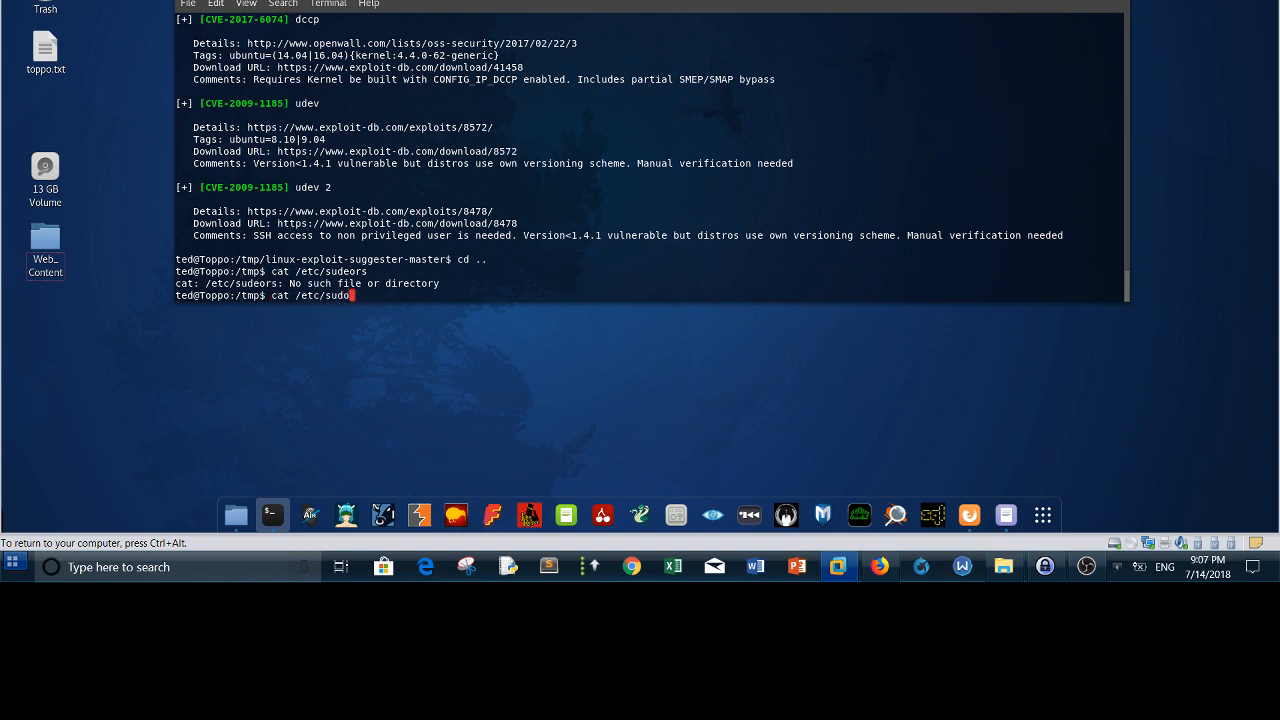
key(Return)
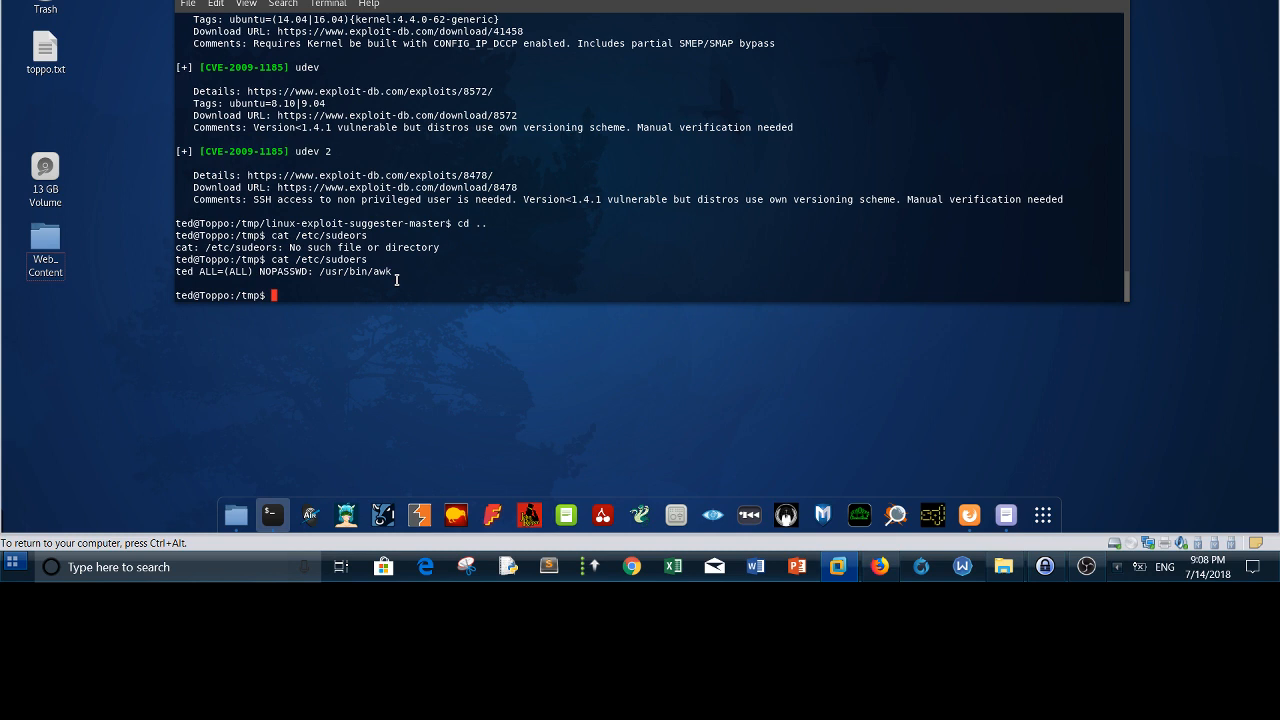
mouse_move(404, 292)
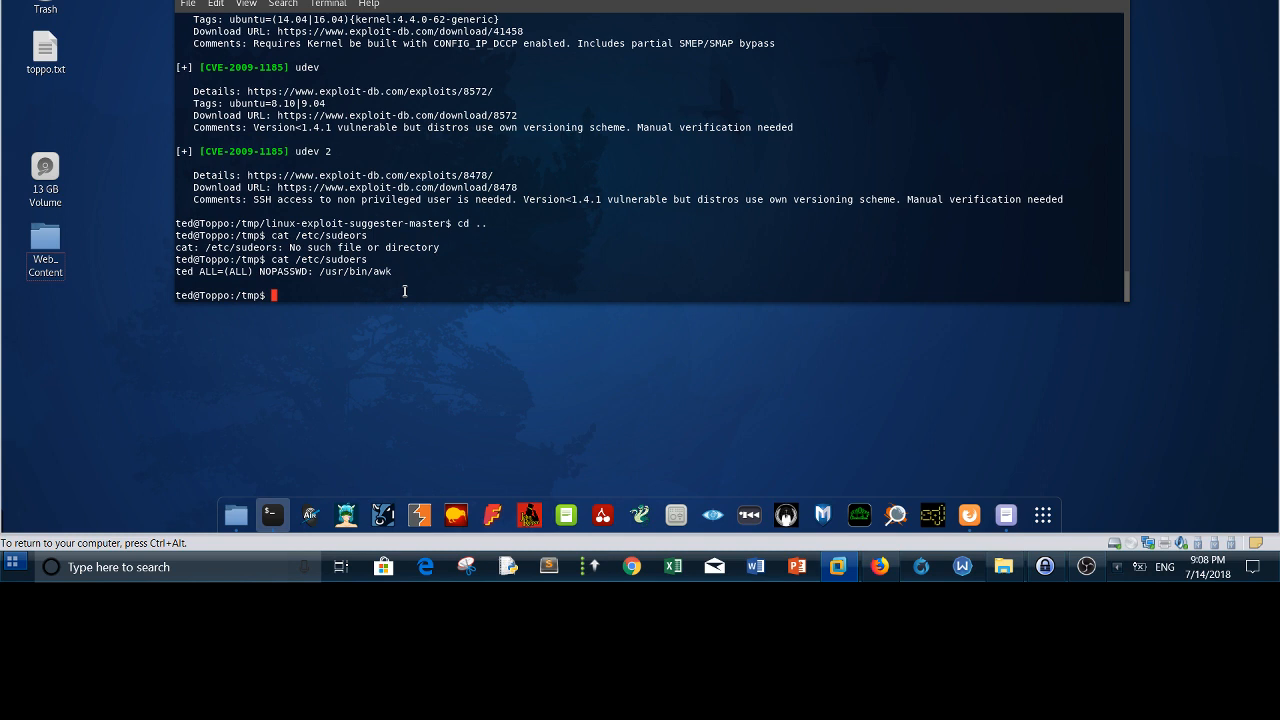
mouse_move(1004, 568)
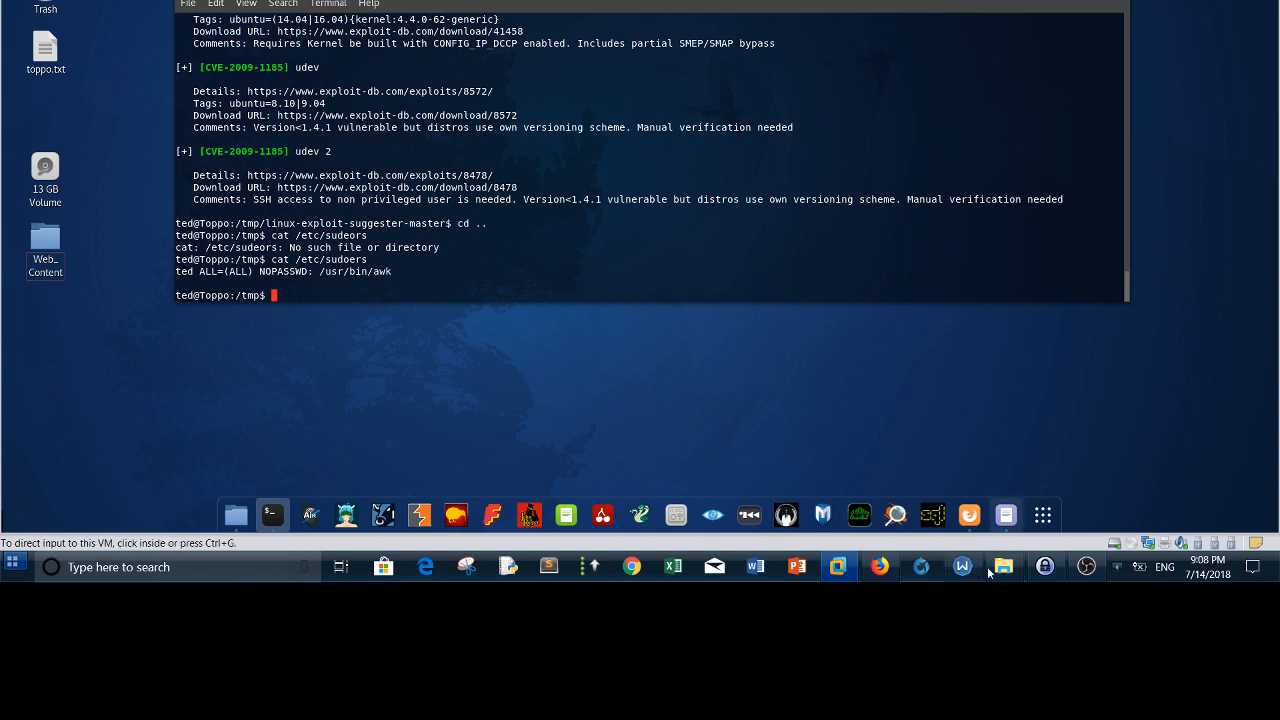
Copy the awk 'BEGIN {system("command")}' one-liner from the Techs notes and return to Kali.
click(1004, 568)
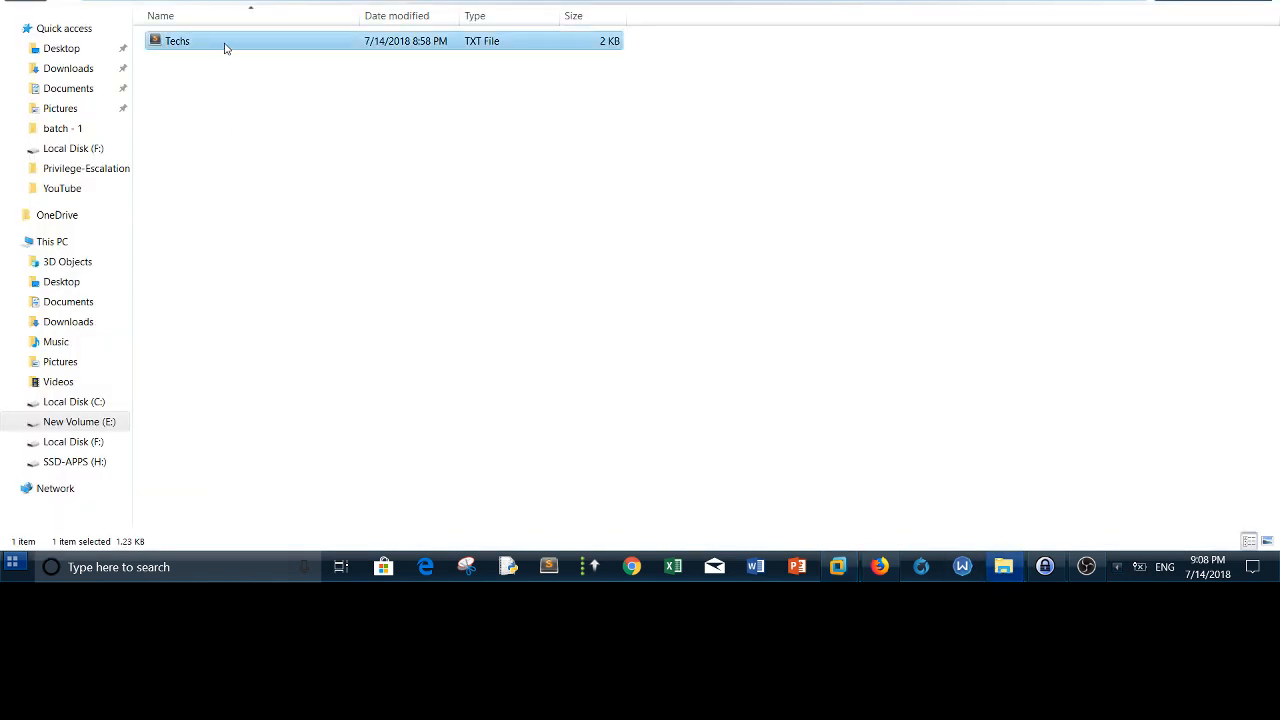
double_click(176, 40)
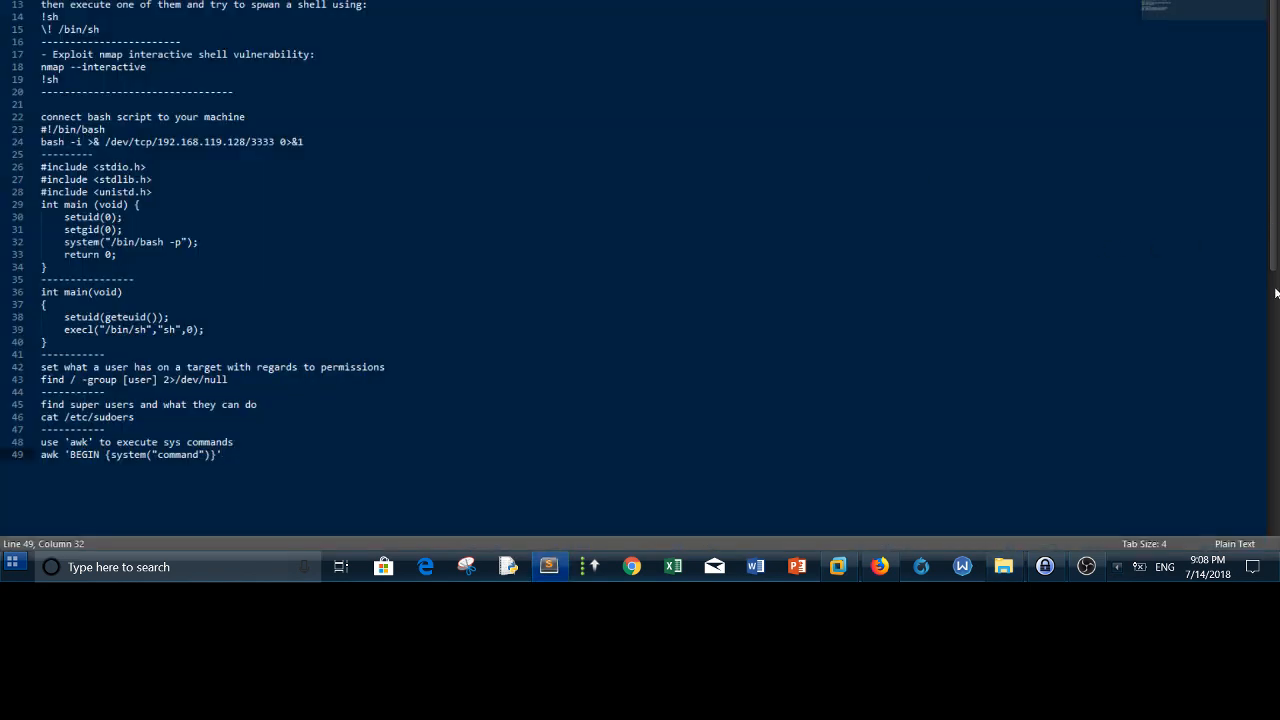
scroll(up, 3)
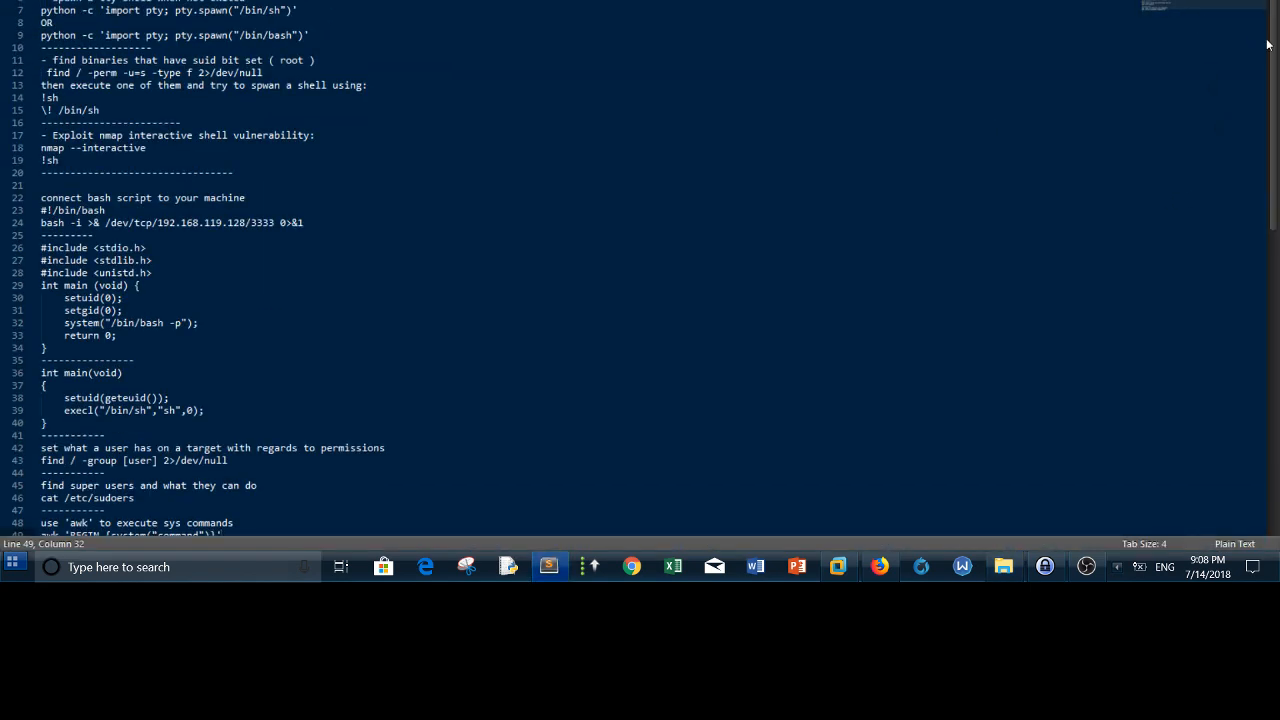
scroll(down, 3)
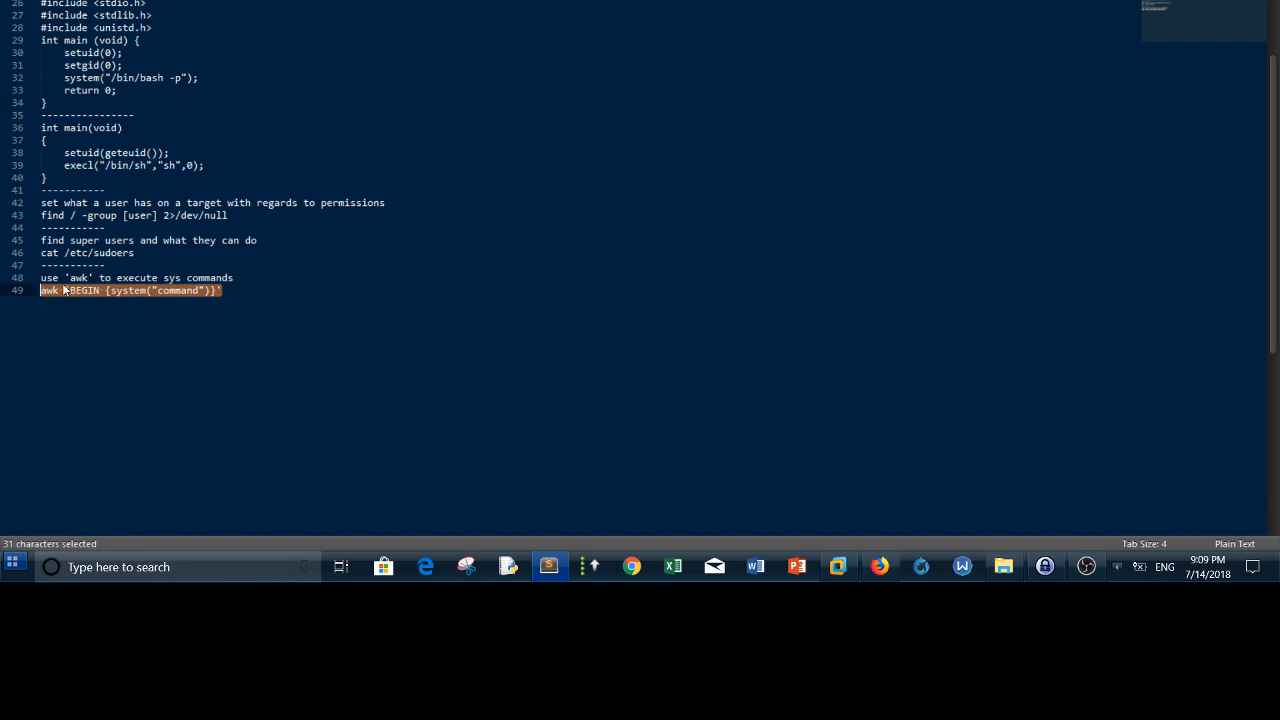
key(ctrl+c)
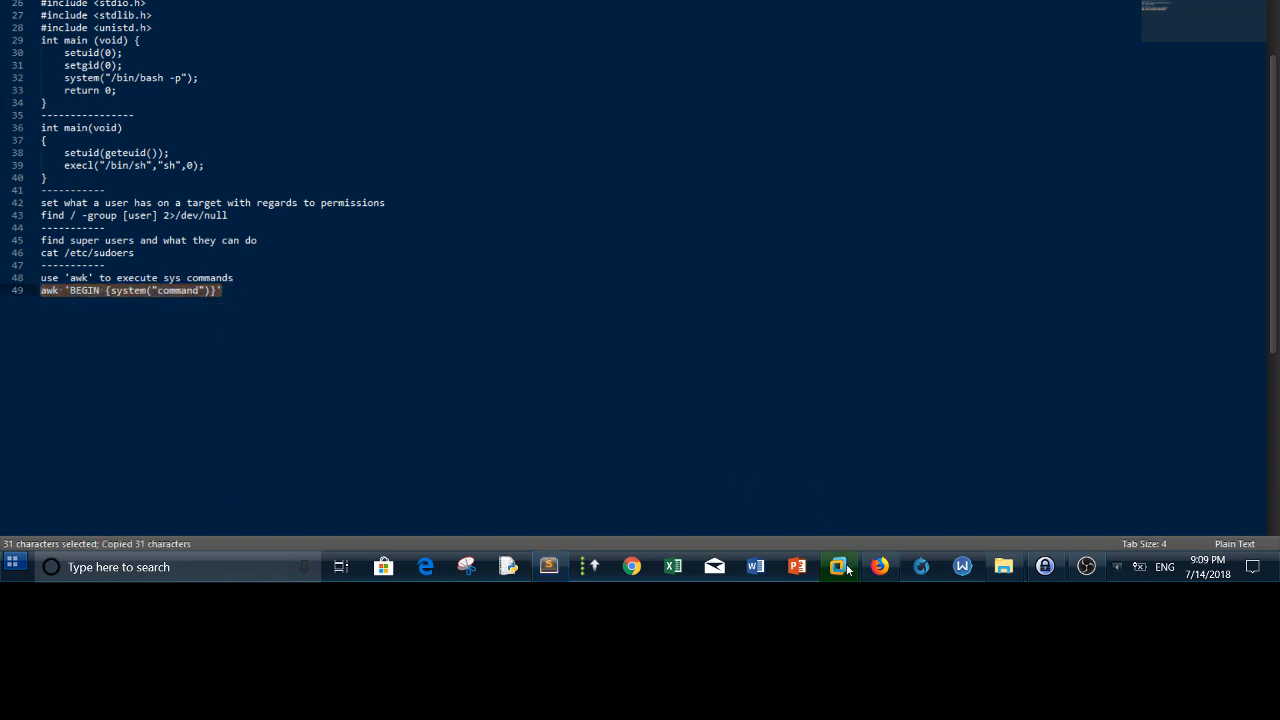
click(1004, 568)
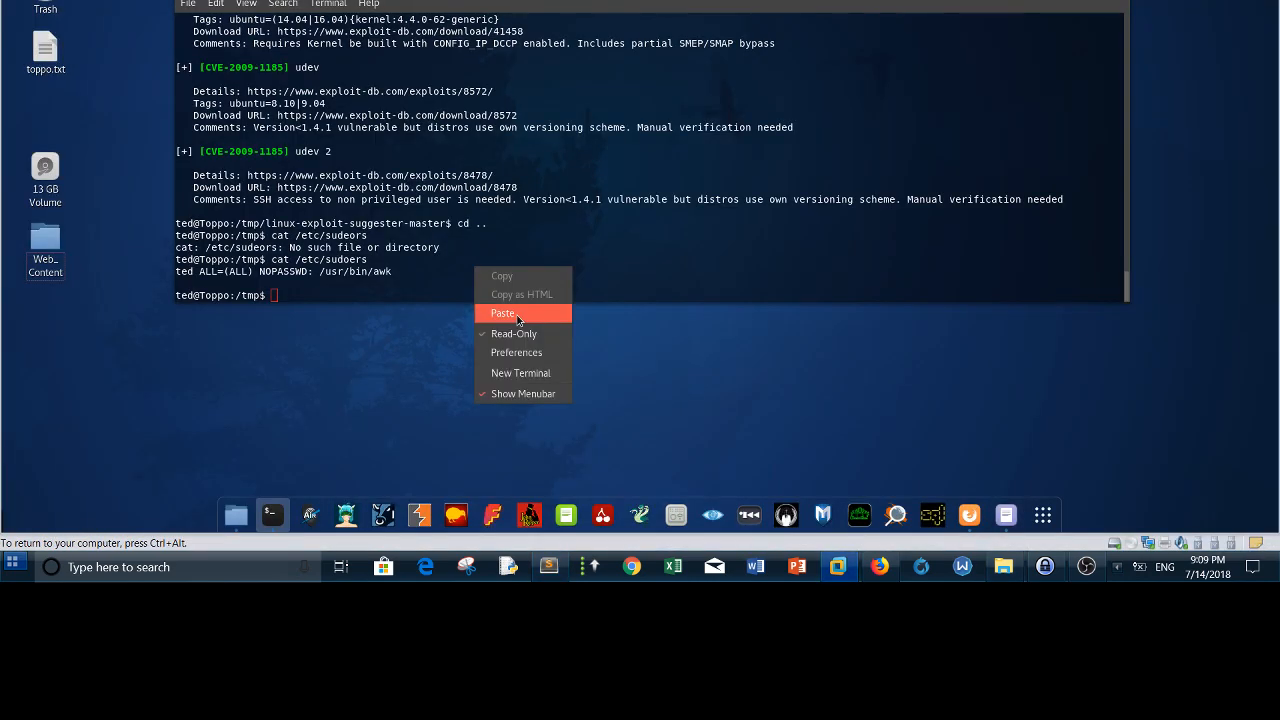
Run whoami through awk's system() on Toppo, confirming it executes as root.
click(504, 312)
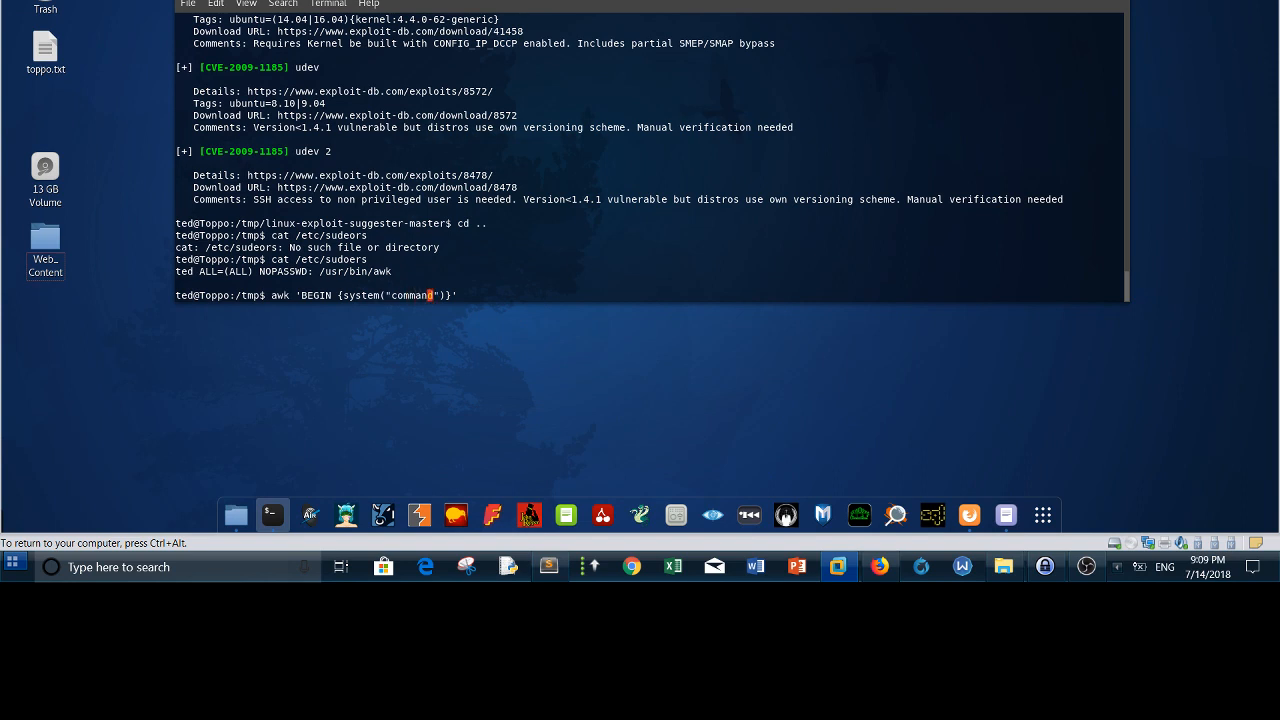
key(BackSpace)
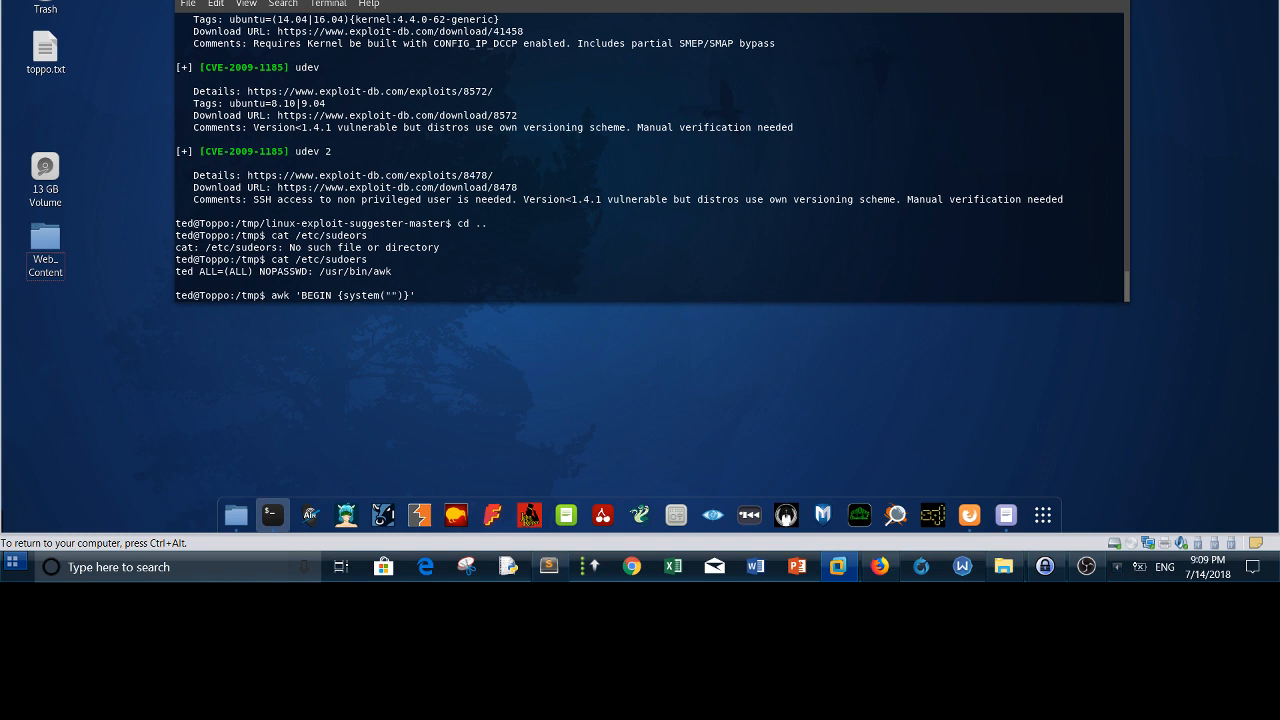
text(/wh)
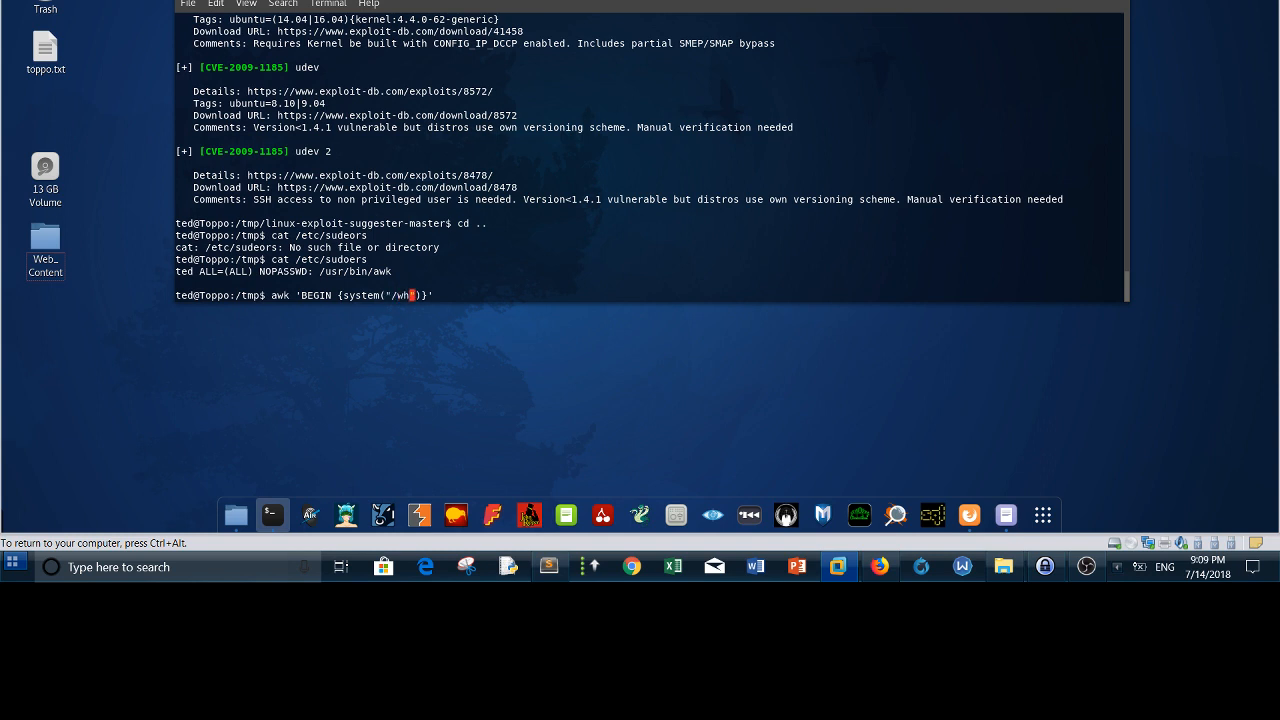
key(Return)
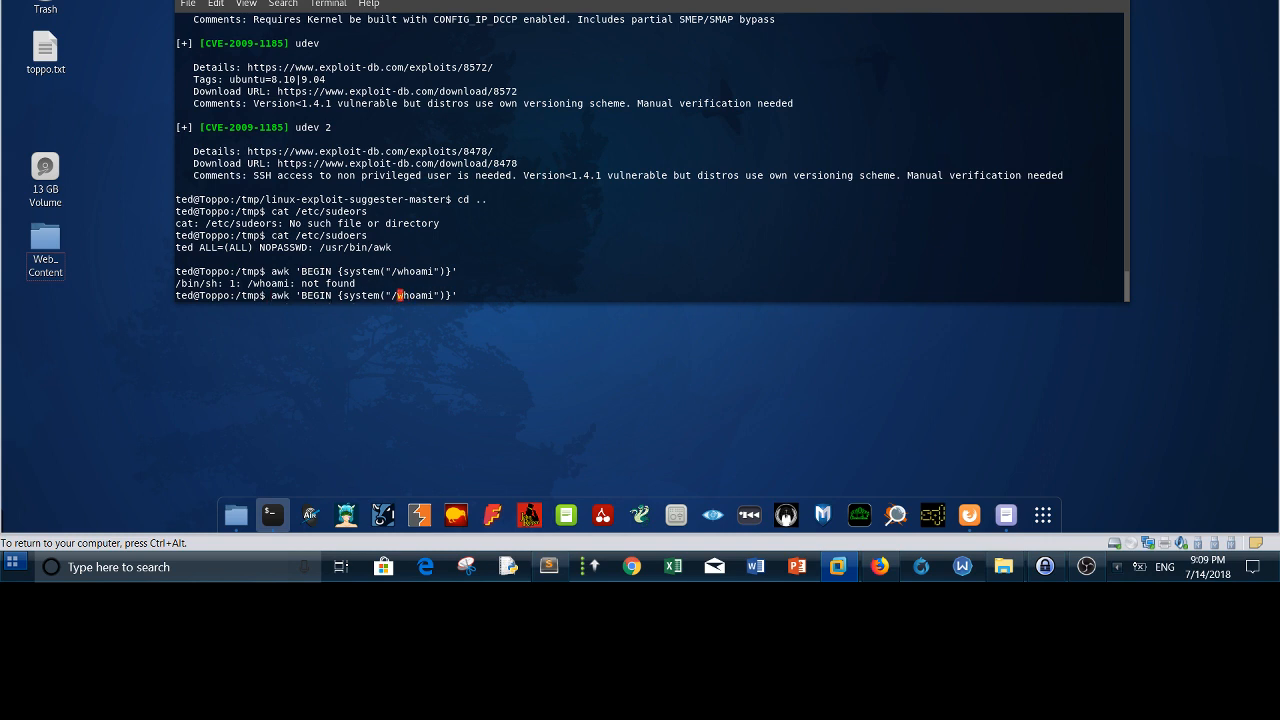
key(Return)
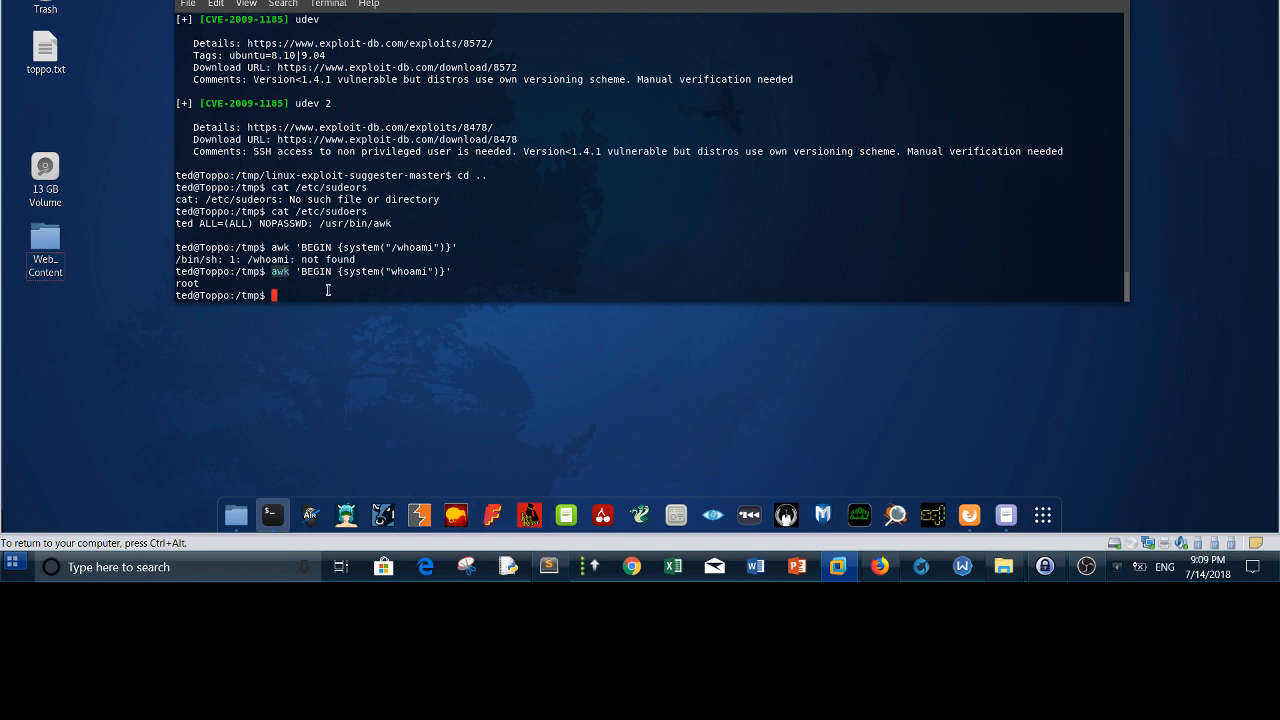
text(awk 'BEGIN {system("whoami")}')
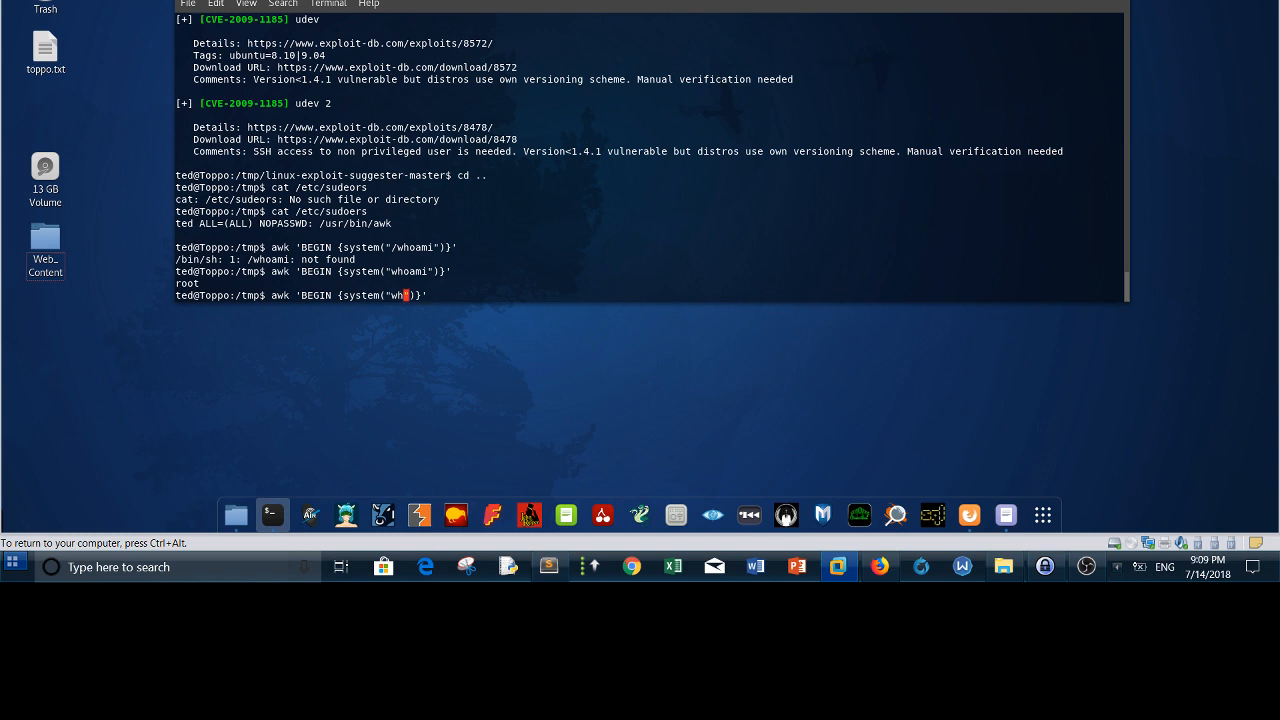
List /root via awk with ls -la, revealing flag.txt.
text(ls -la)
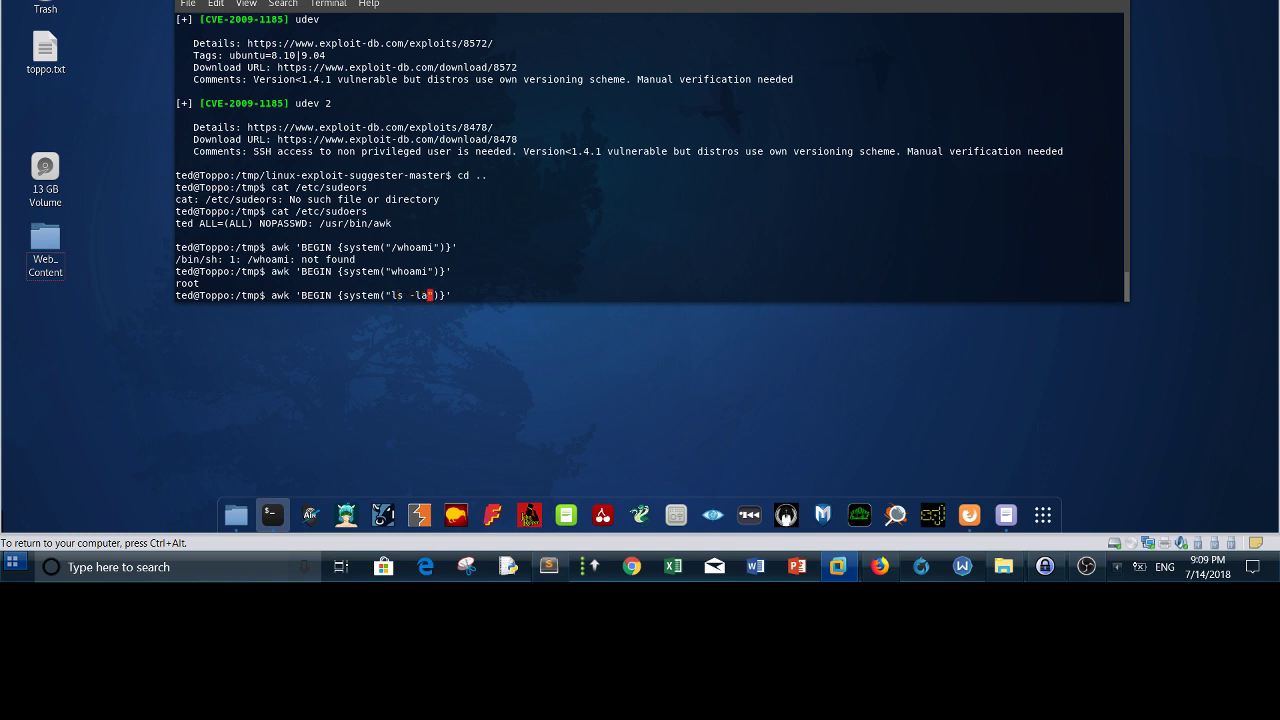
text(/root)
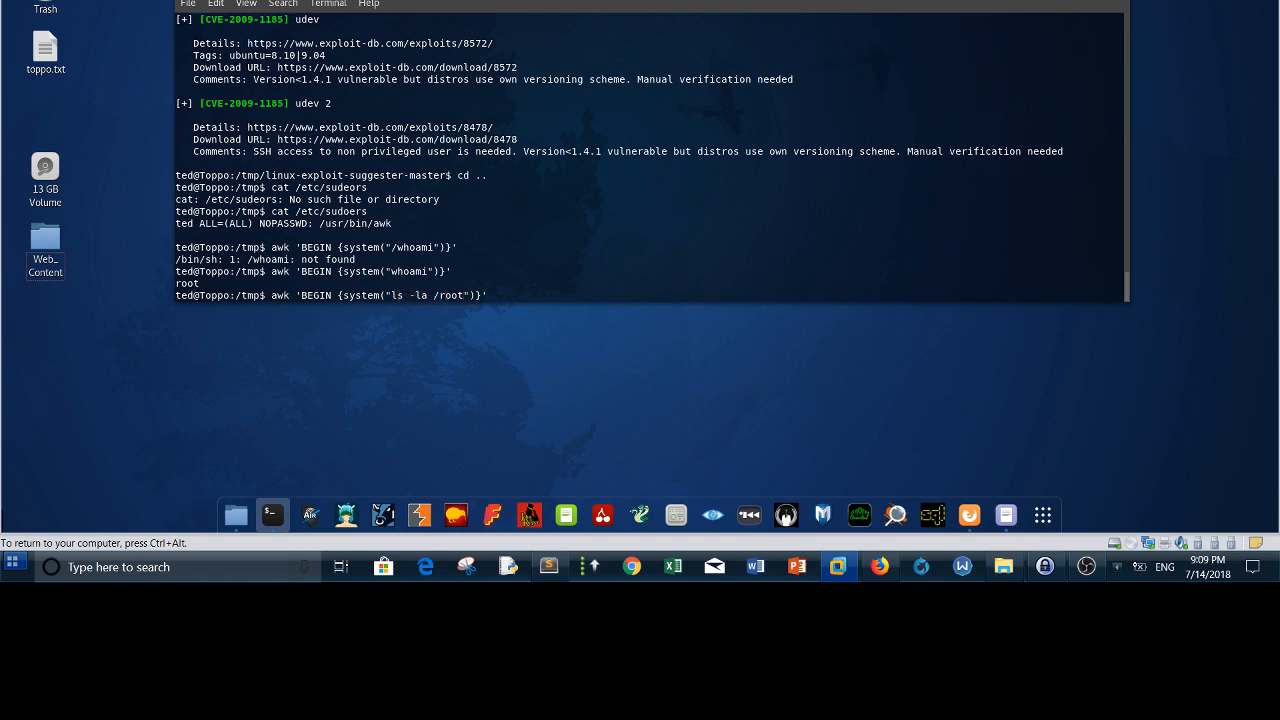
key(Return)
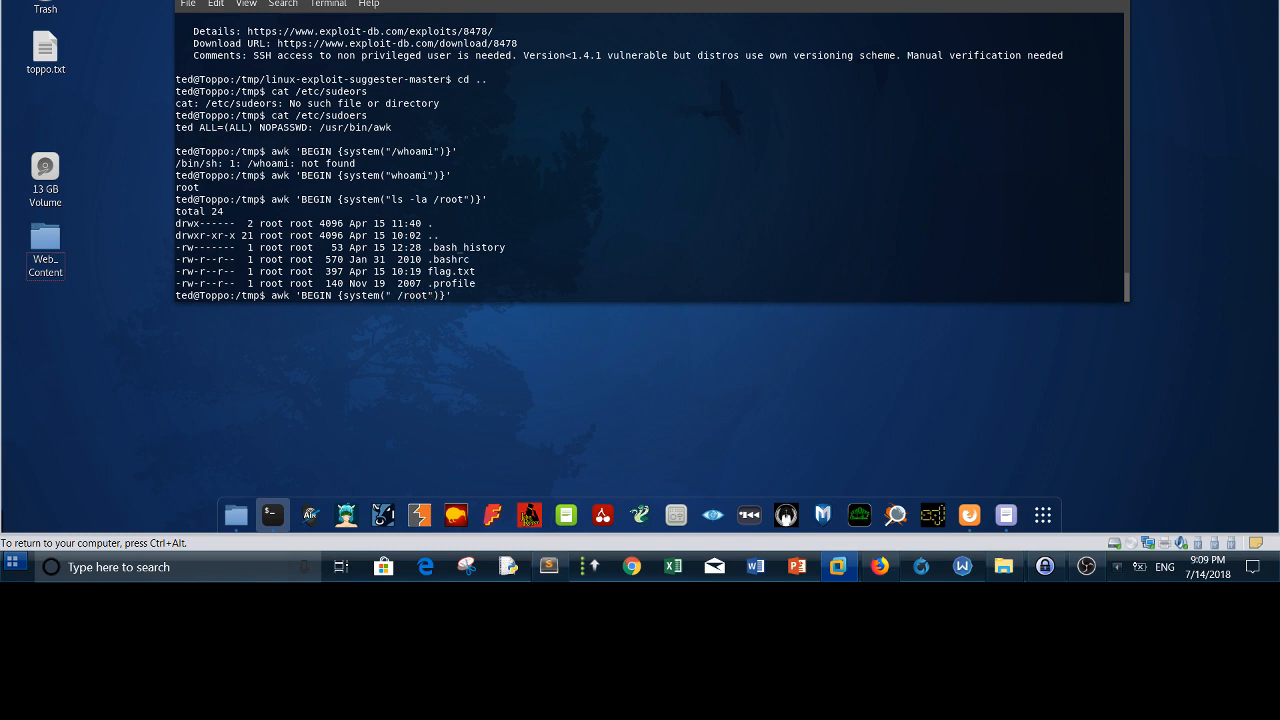
Print /root/flag.txt through awk, showing the Toppo banner and congratulations flag.
text(cat /root)
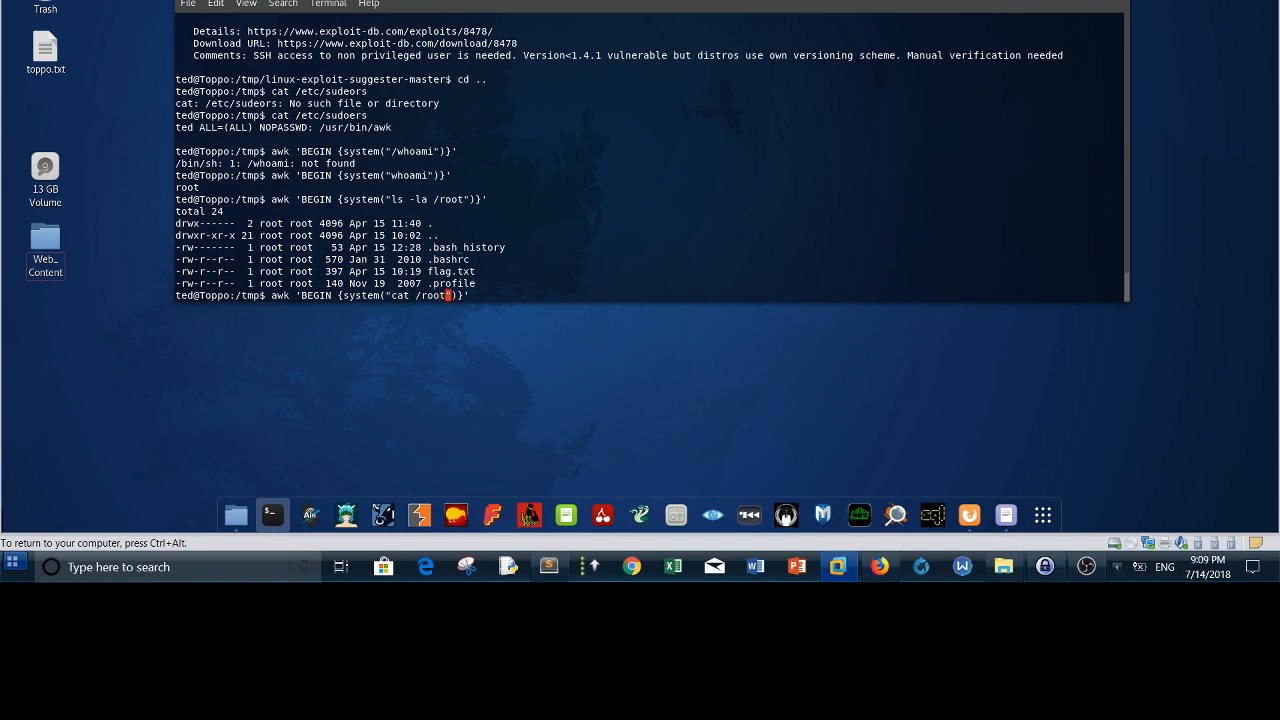
text(/)
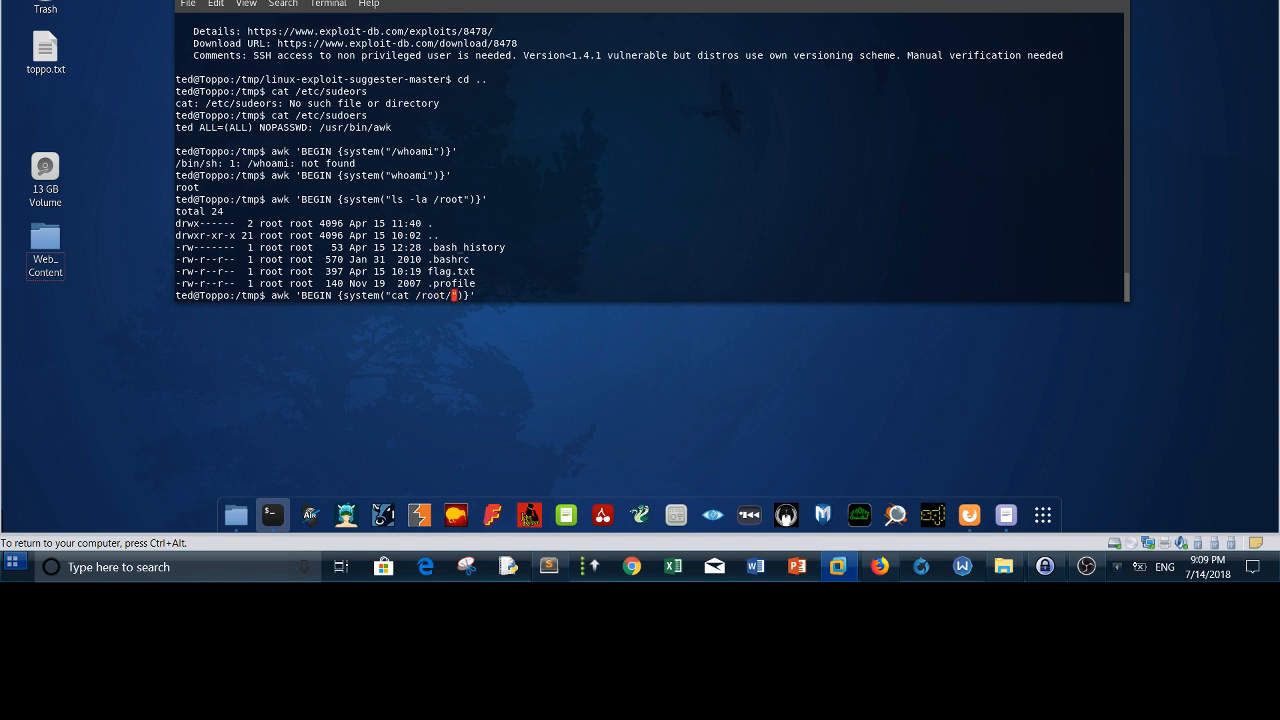
text(flag.txt)
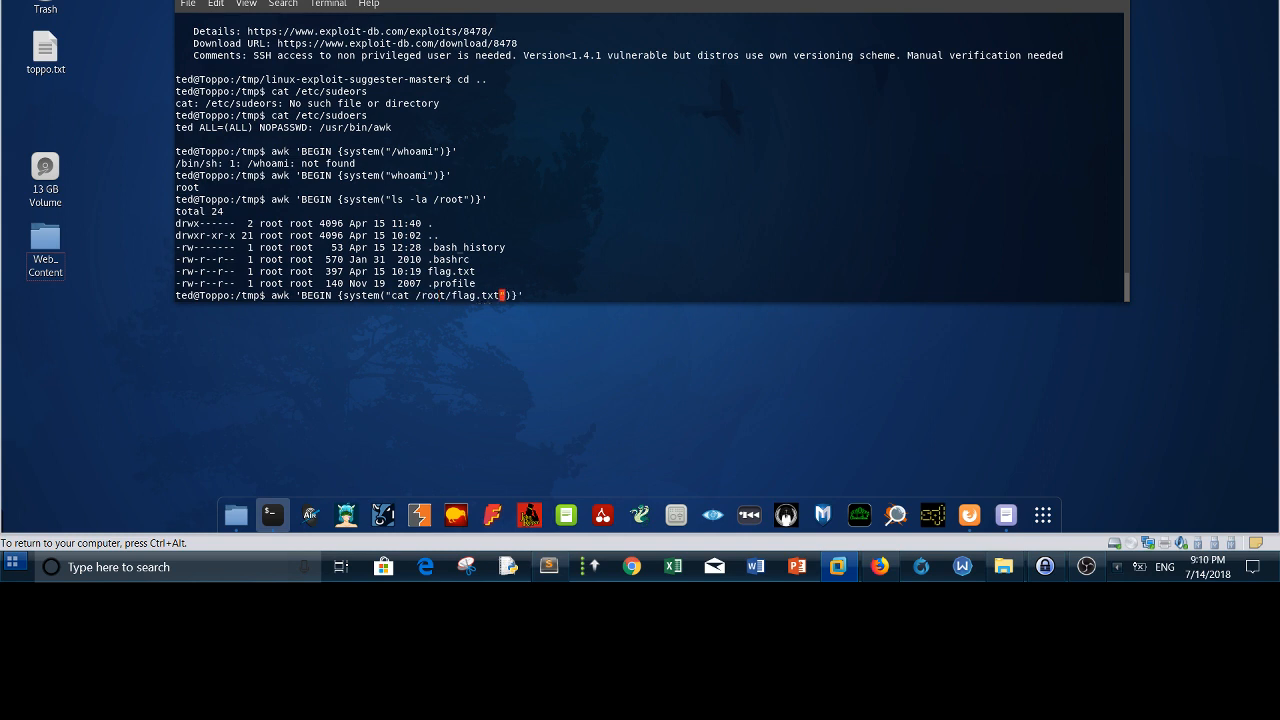
key(Return)
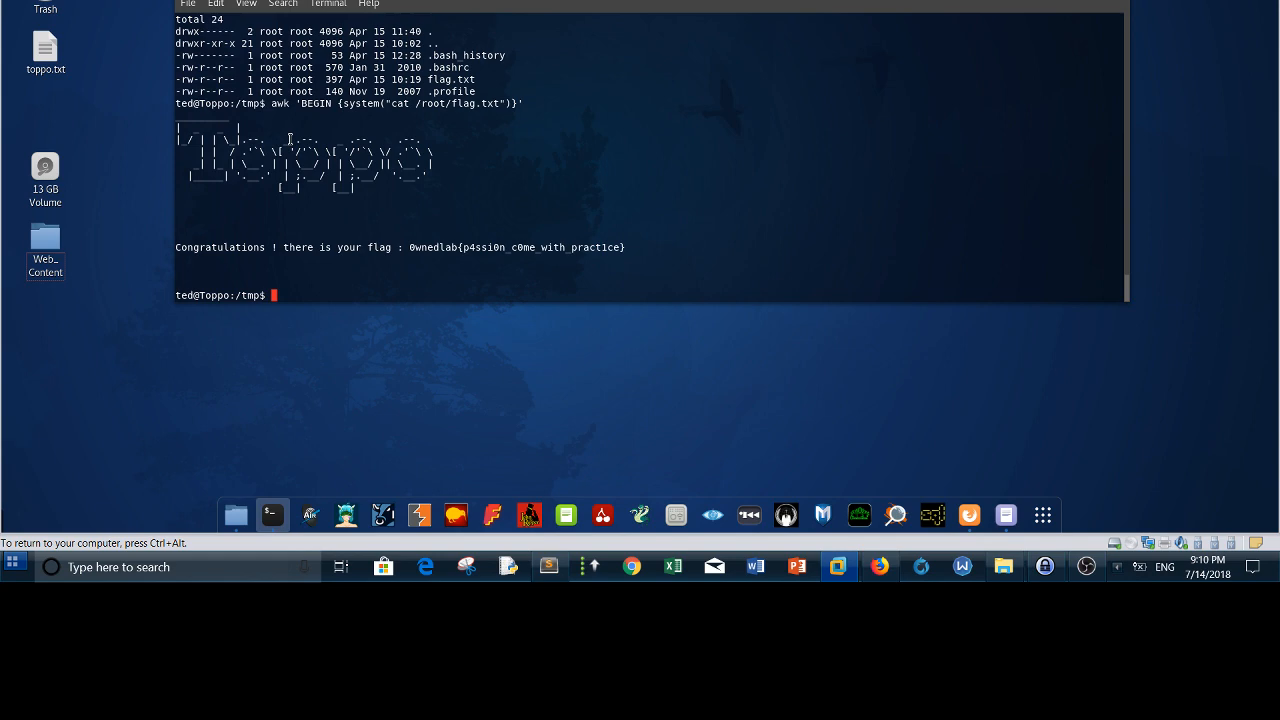
mouse_move(968, 516)
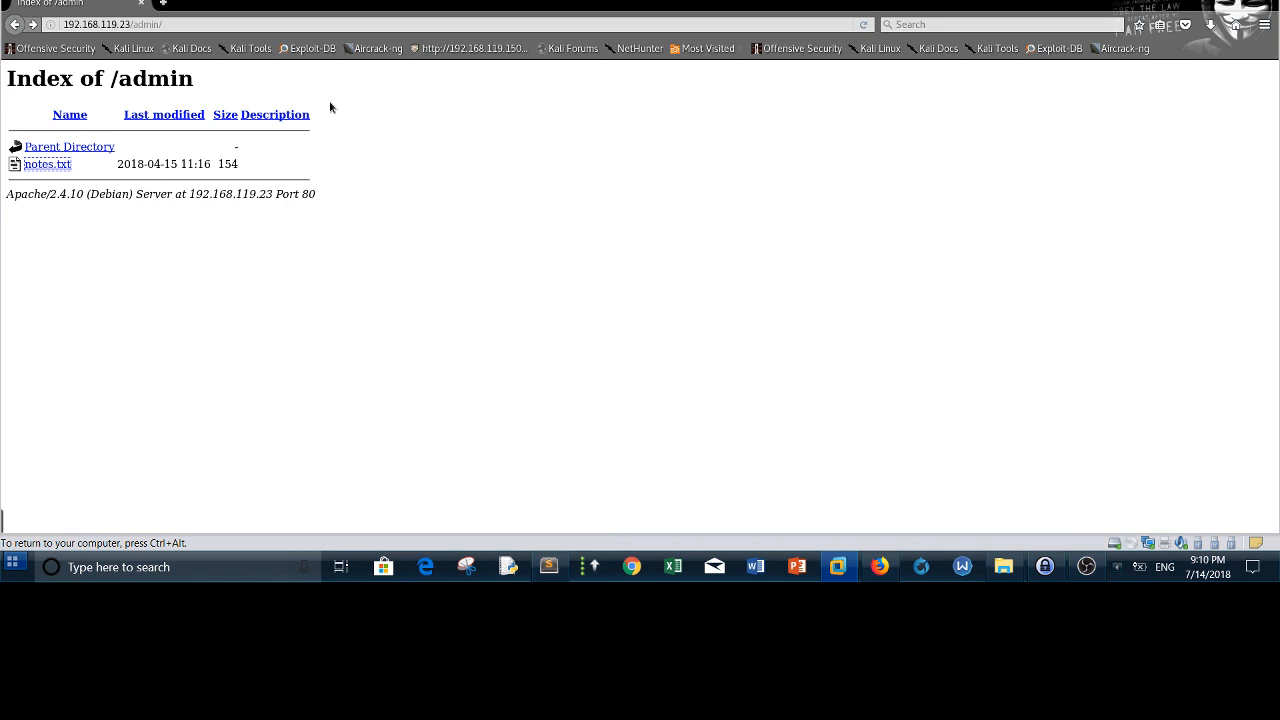
mouse_move(78, 136)
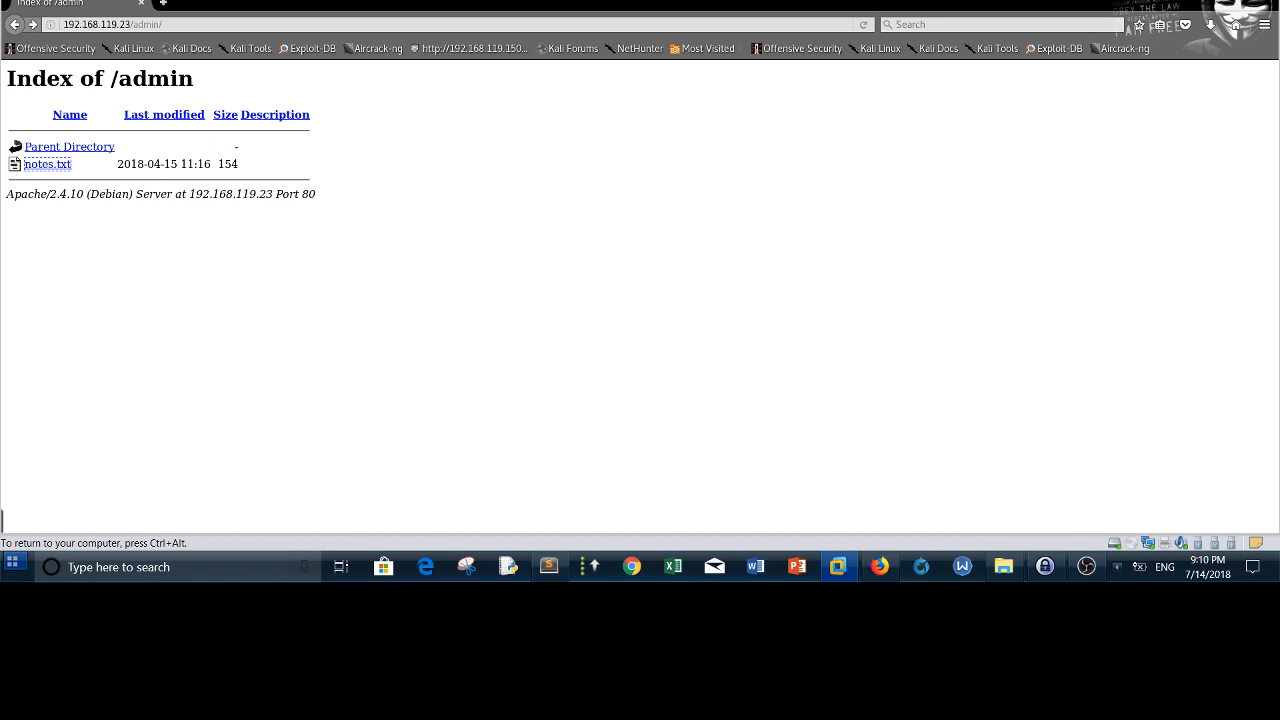
mouse_move(764, 60)
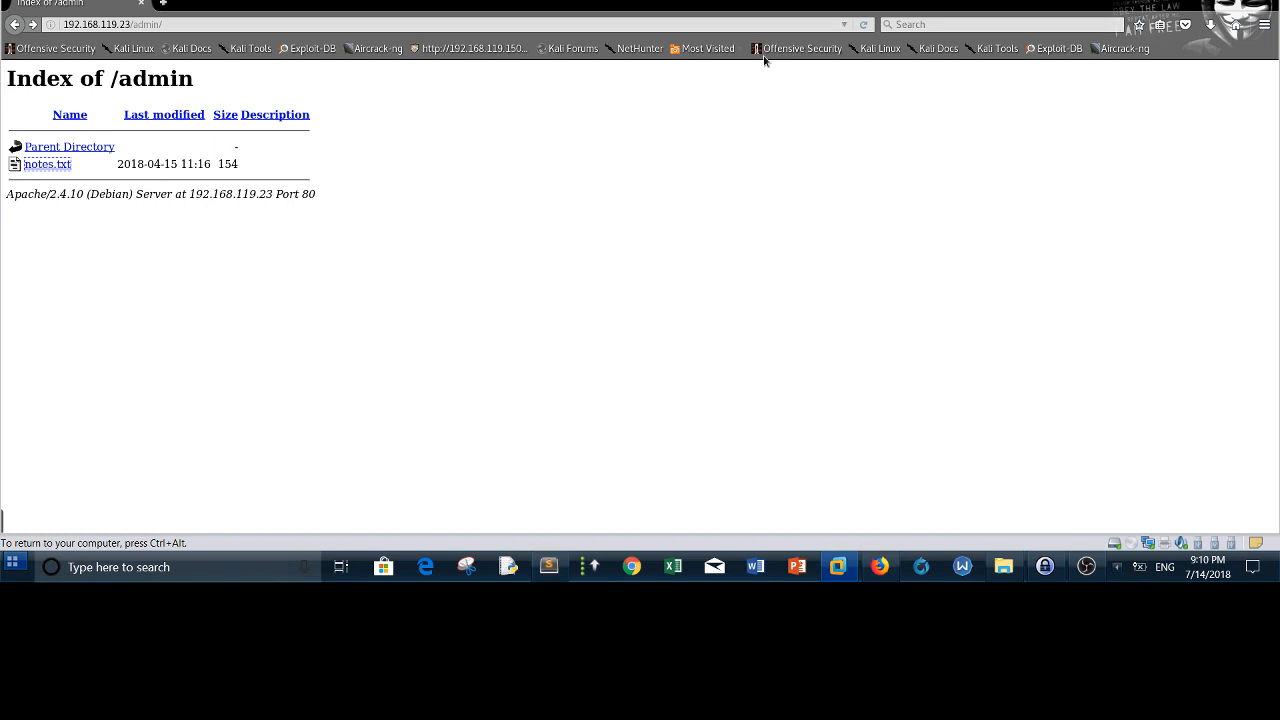
mouse_move(632, 136)
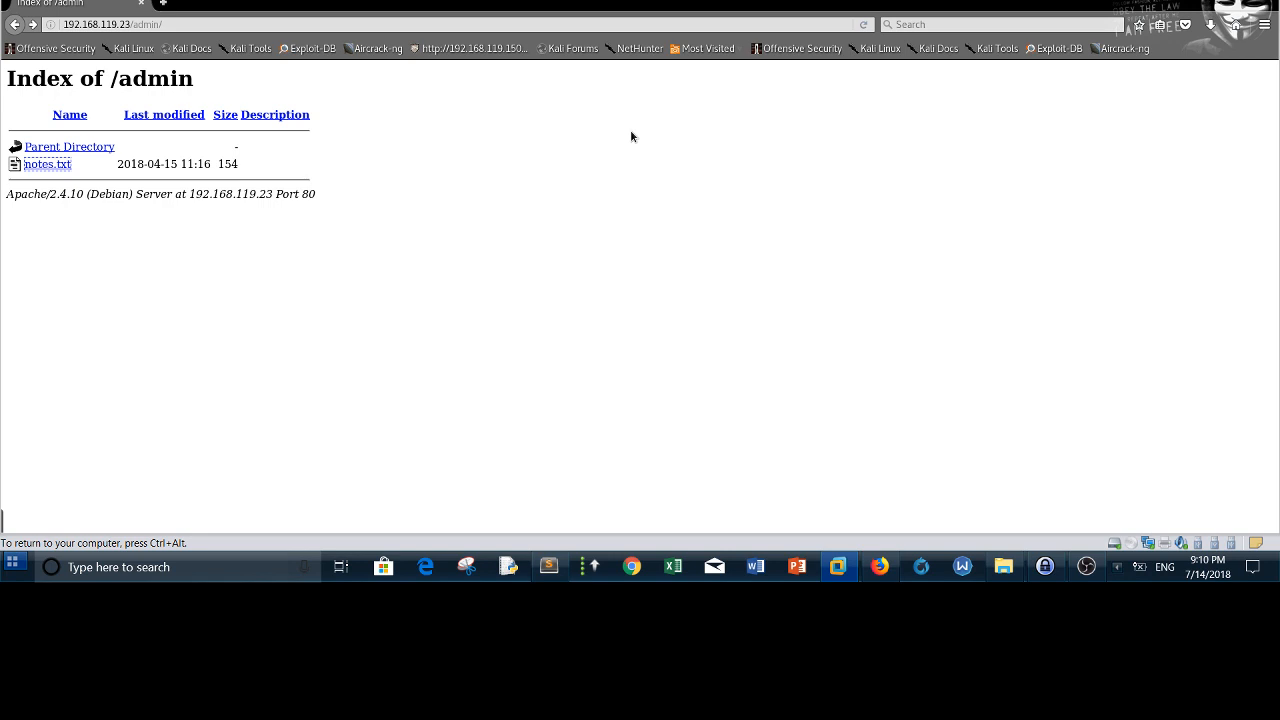
mouse_move(48, 164)
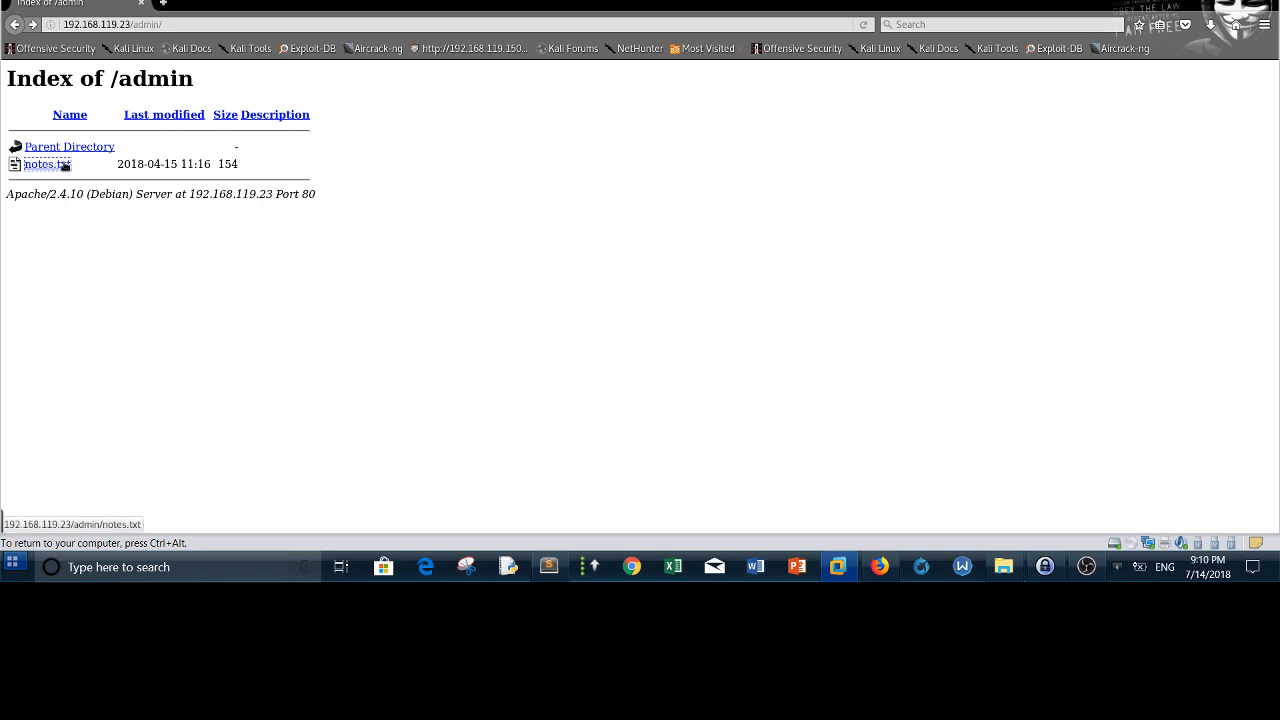
mouse_move(144, 148)
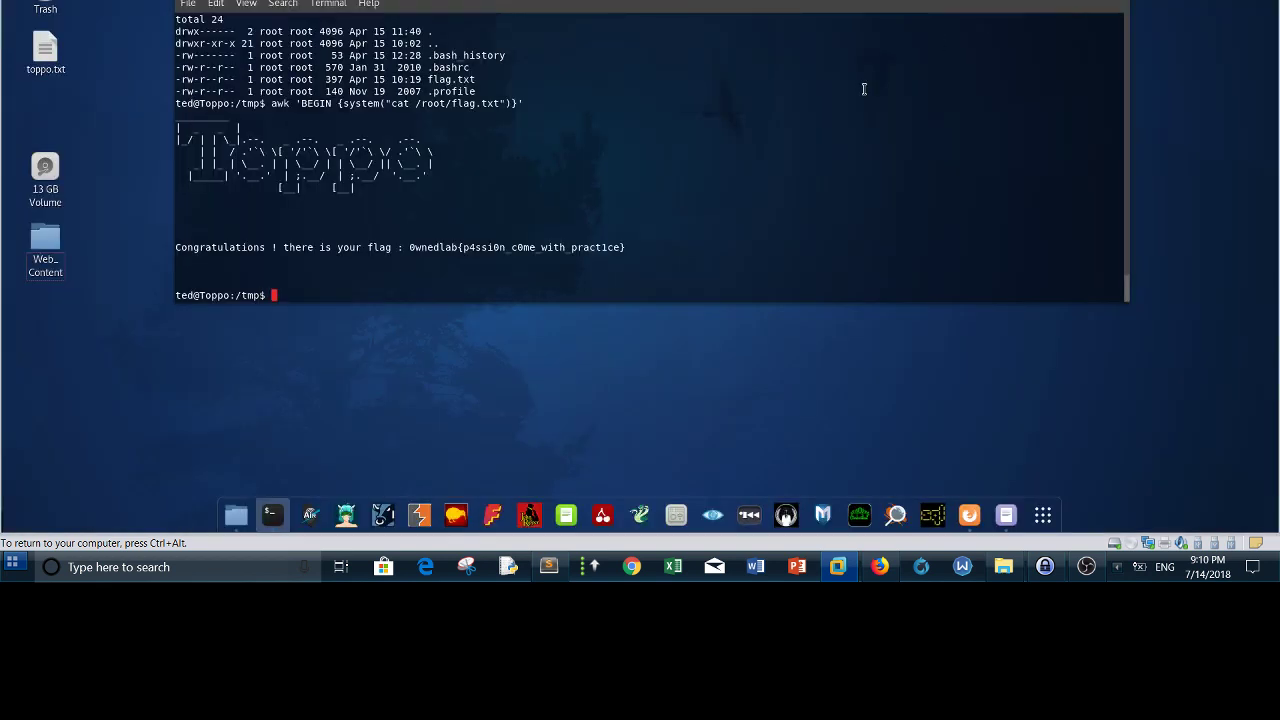
mouse_move(516, 44)
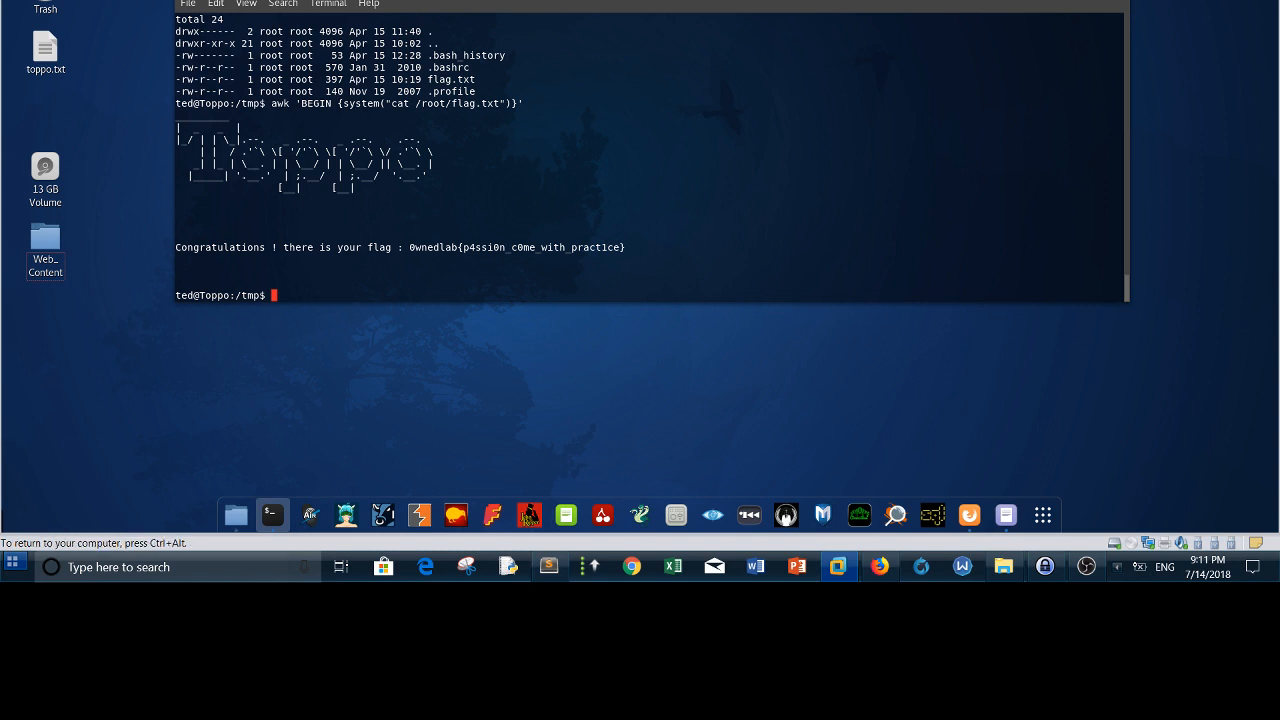
mouse_move(1040, 436)
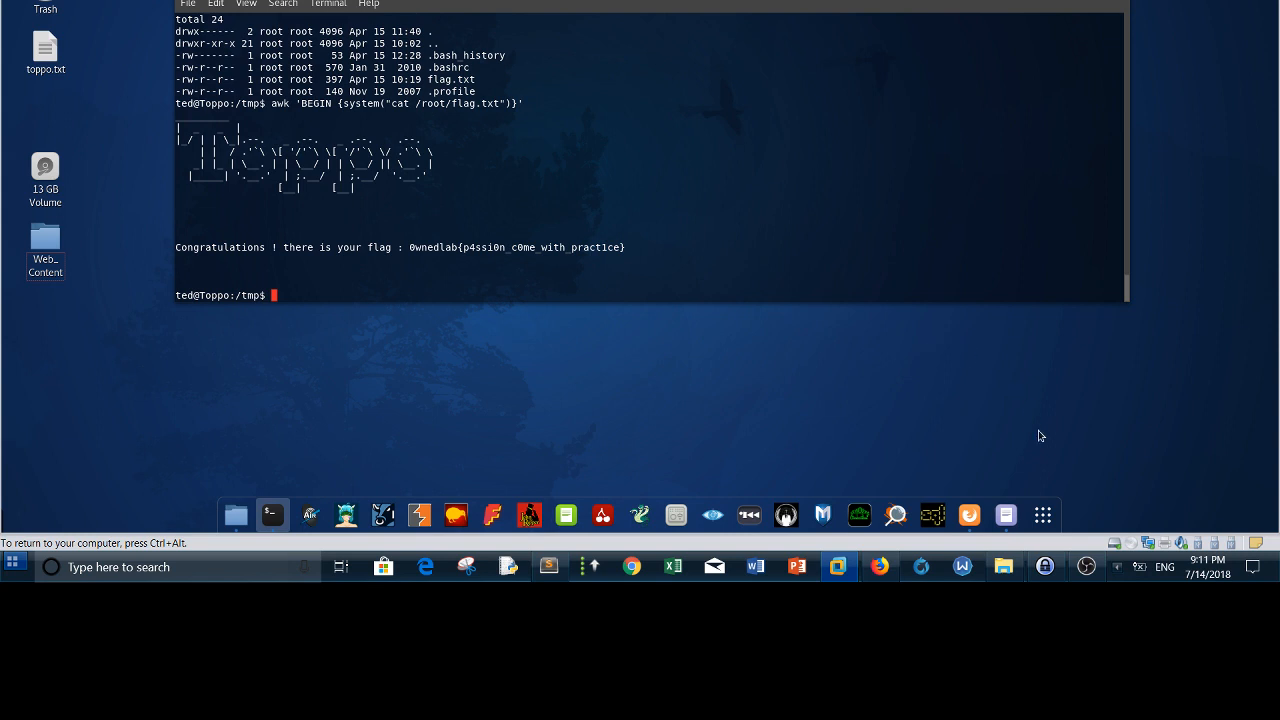
mouse_move(1188, 296)
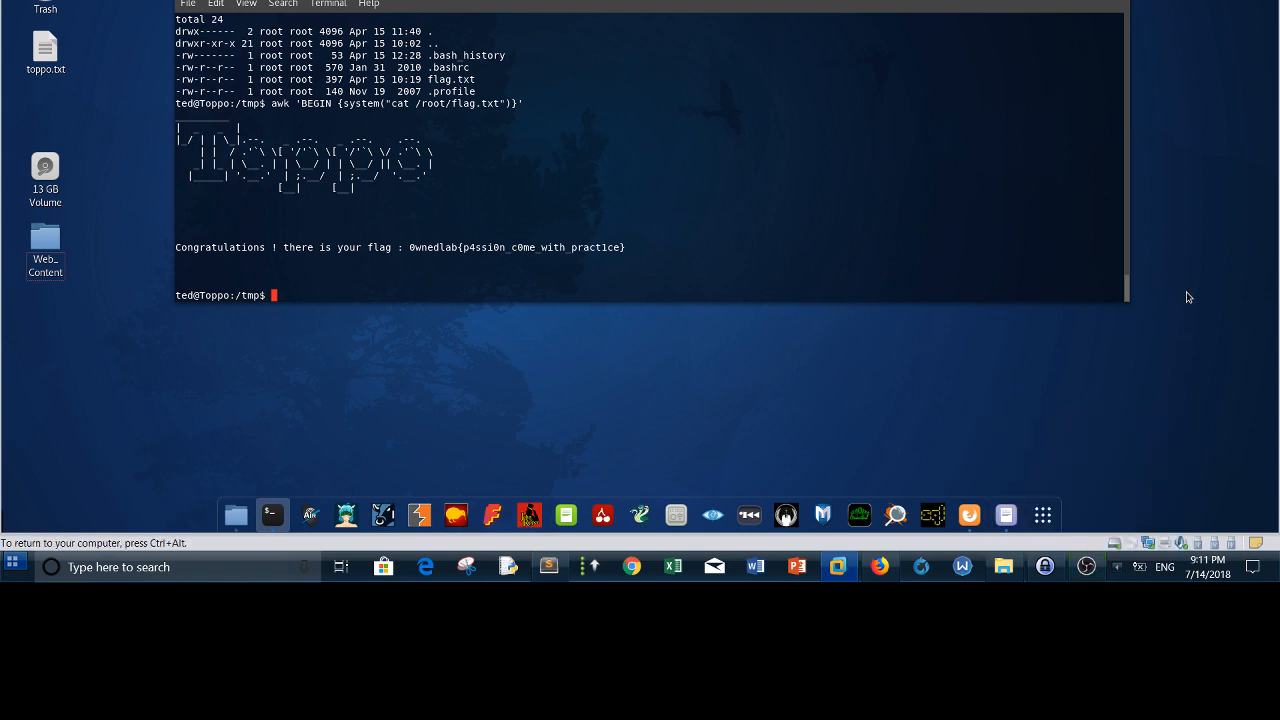
mouse_move(1128, 264)
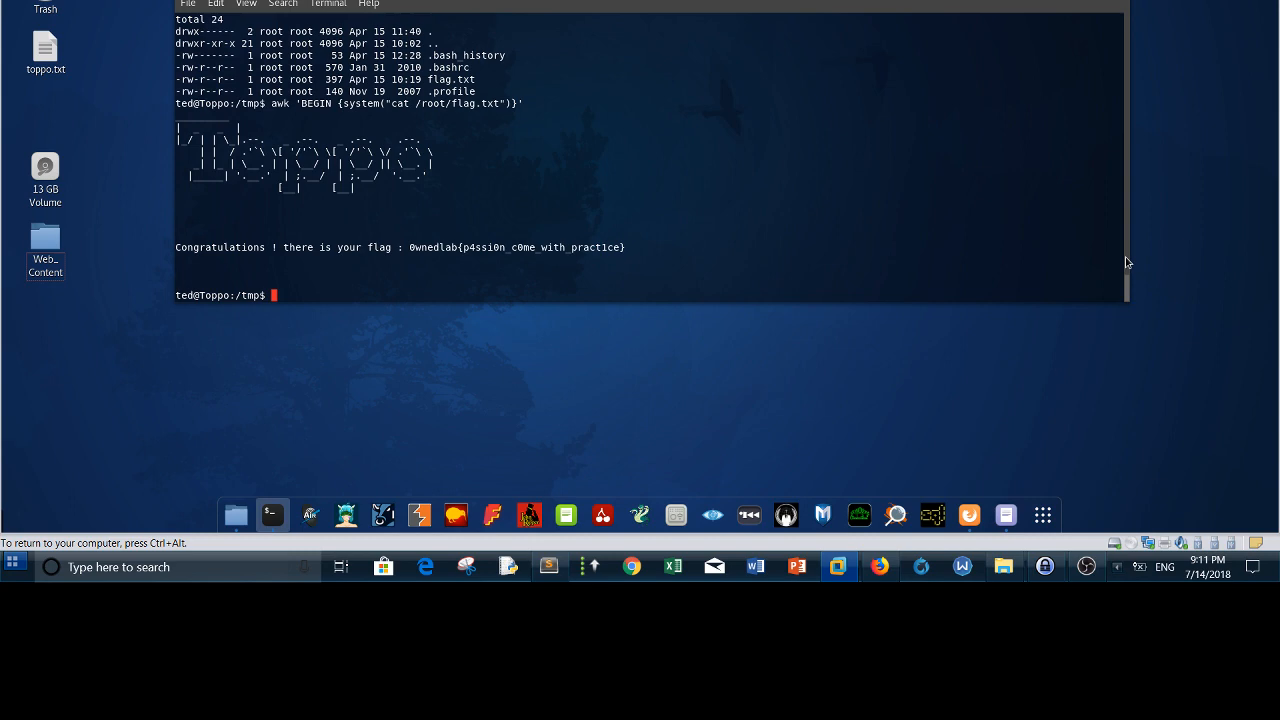
click(1086, 568)
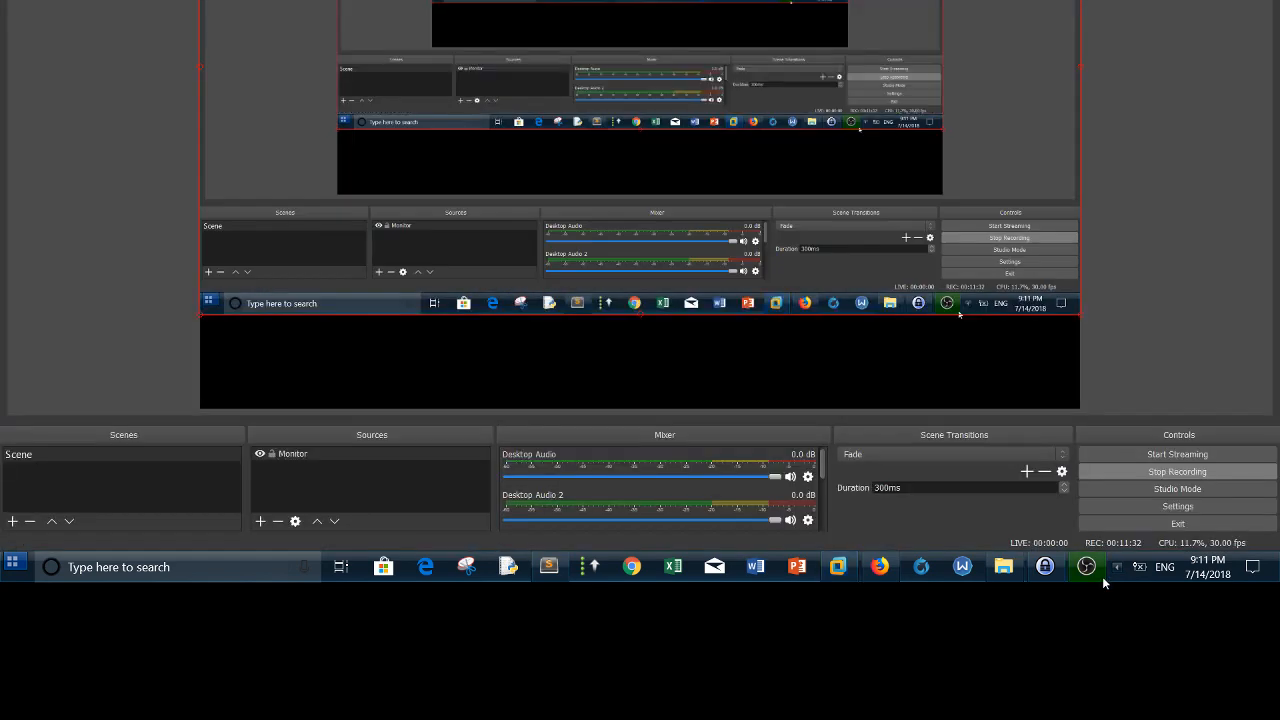